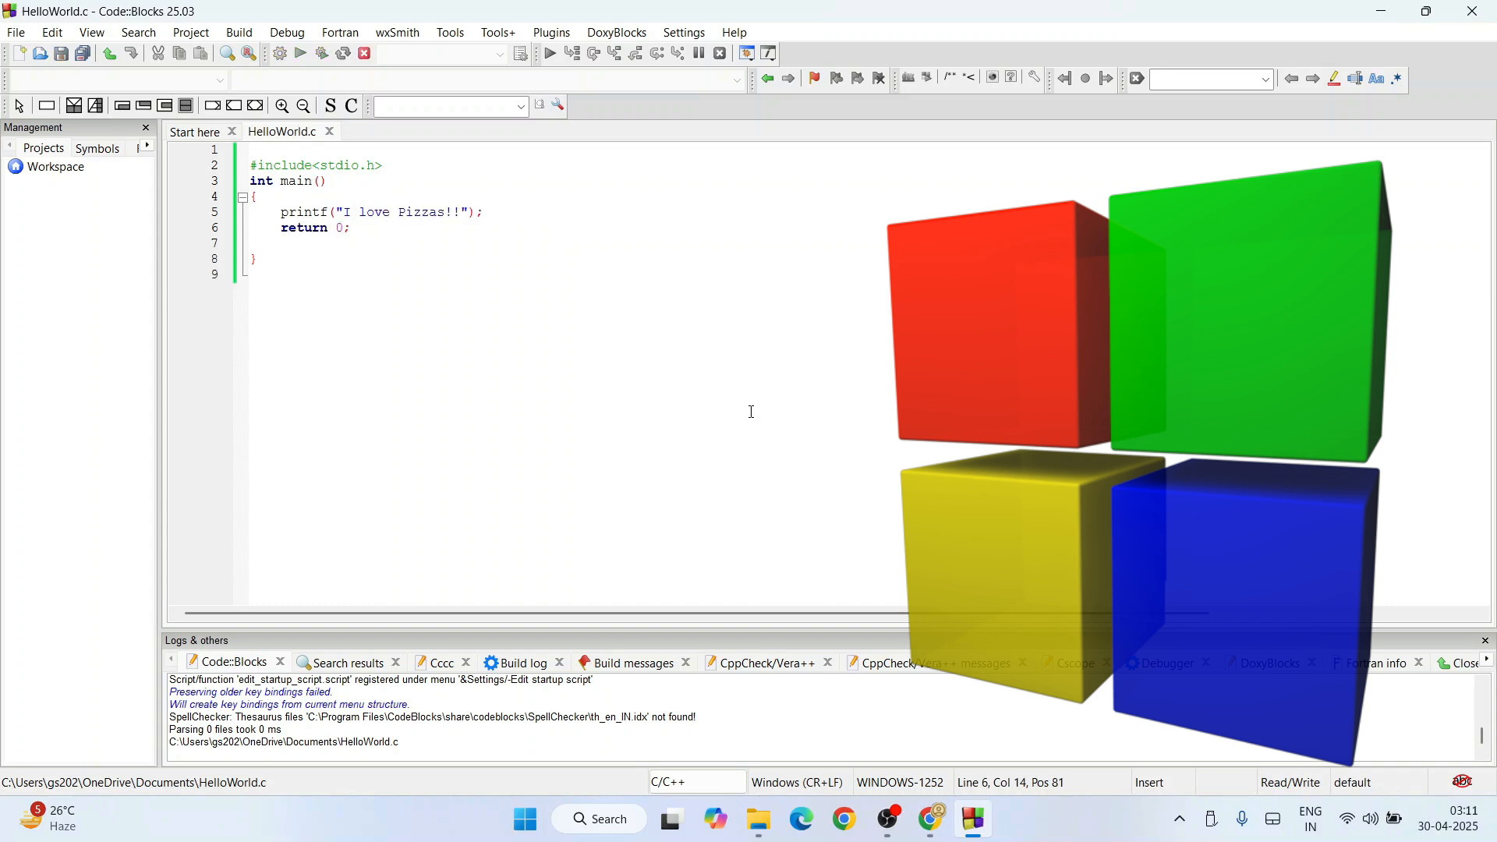
# Search Google for 'codeblocks download' in Chrome and reach the codeblocks.org Downloads page.
pyautogui.click(551, 53)
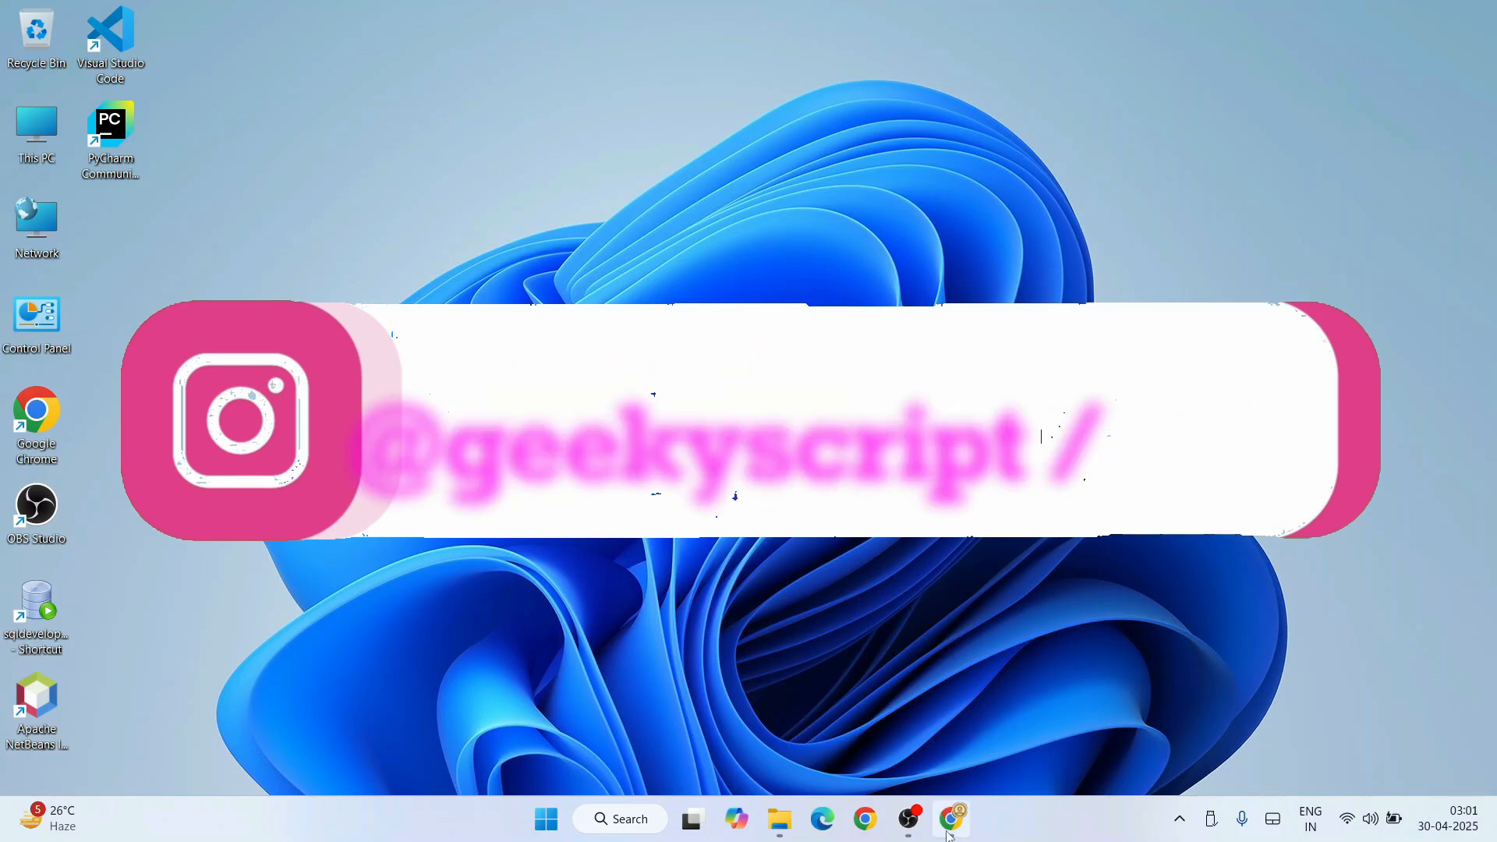
pyautogui.click(952, 819)
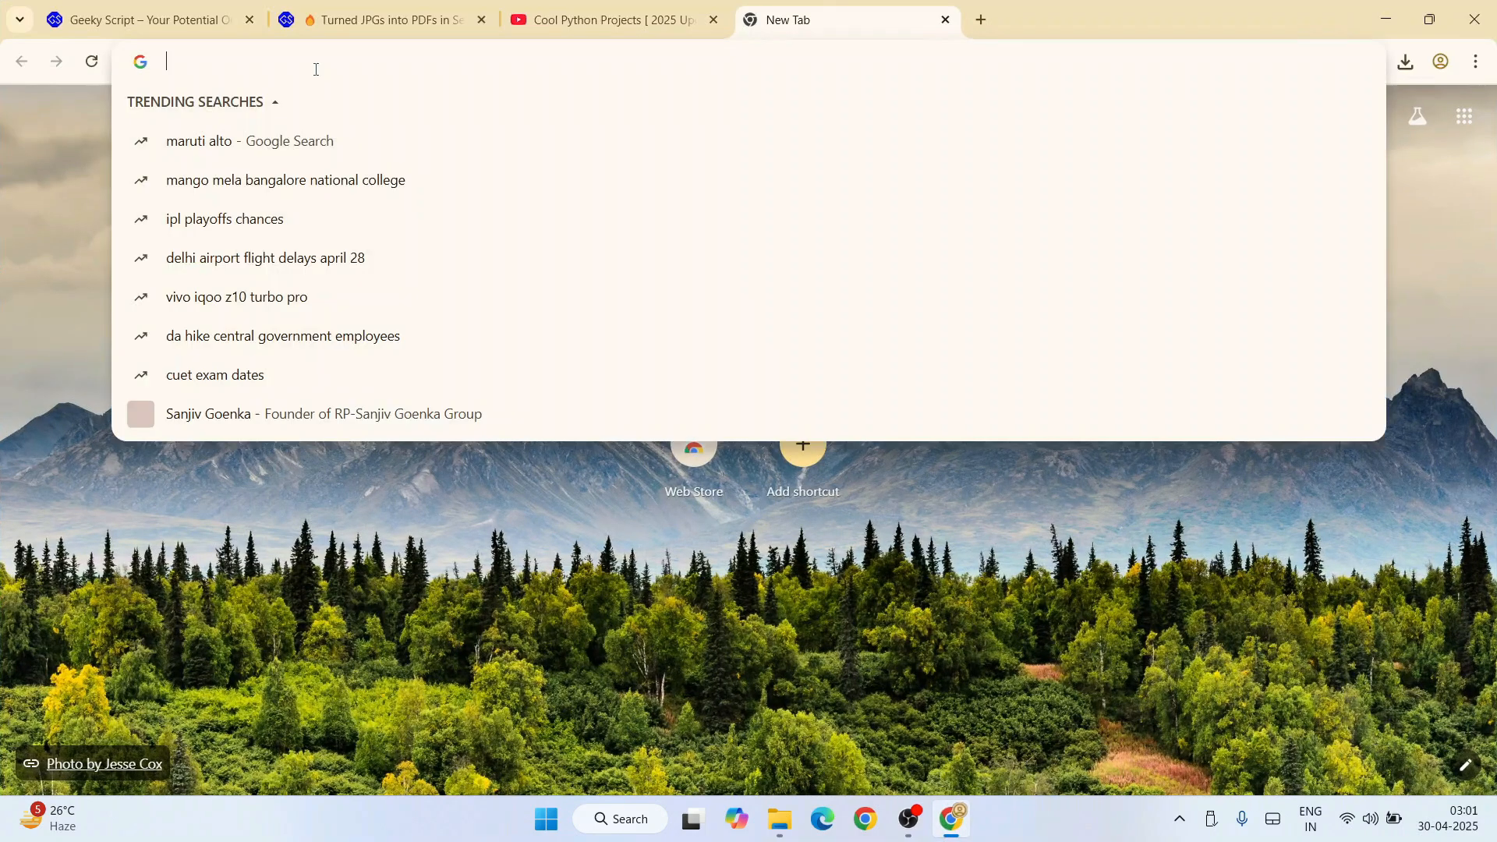
pyautogui.write('codeblocks download')
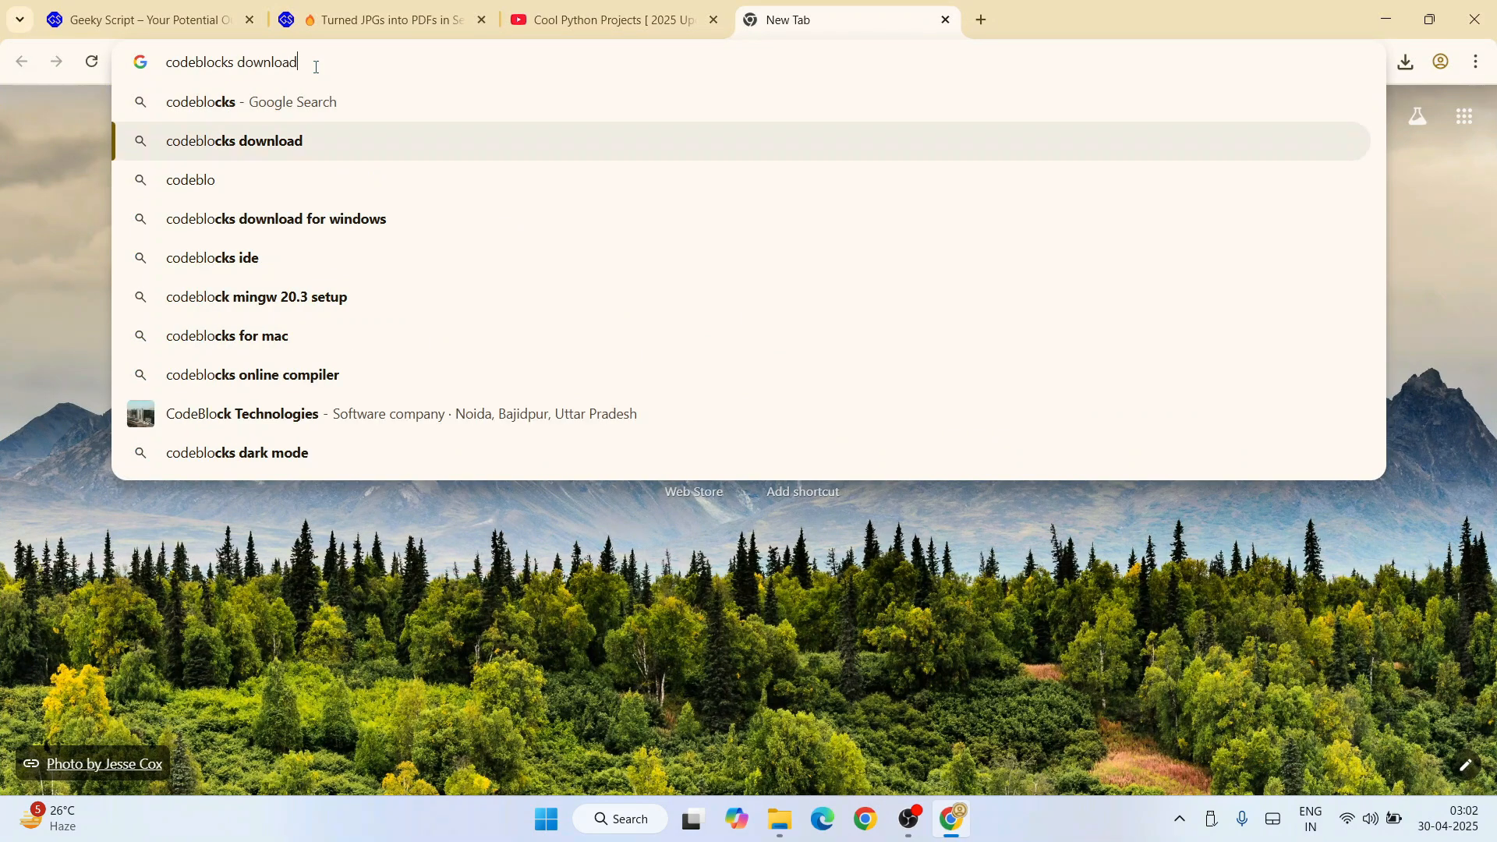
pyautogui.press('Return')
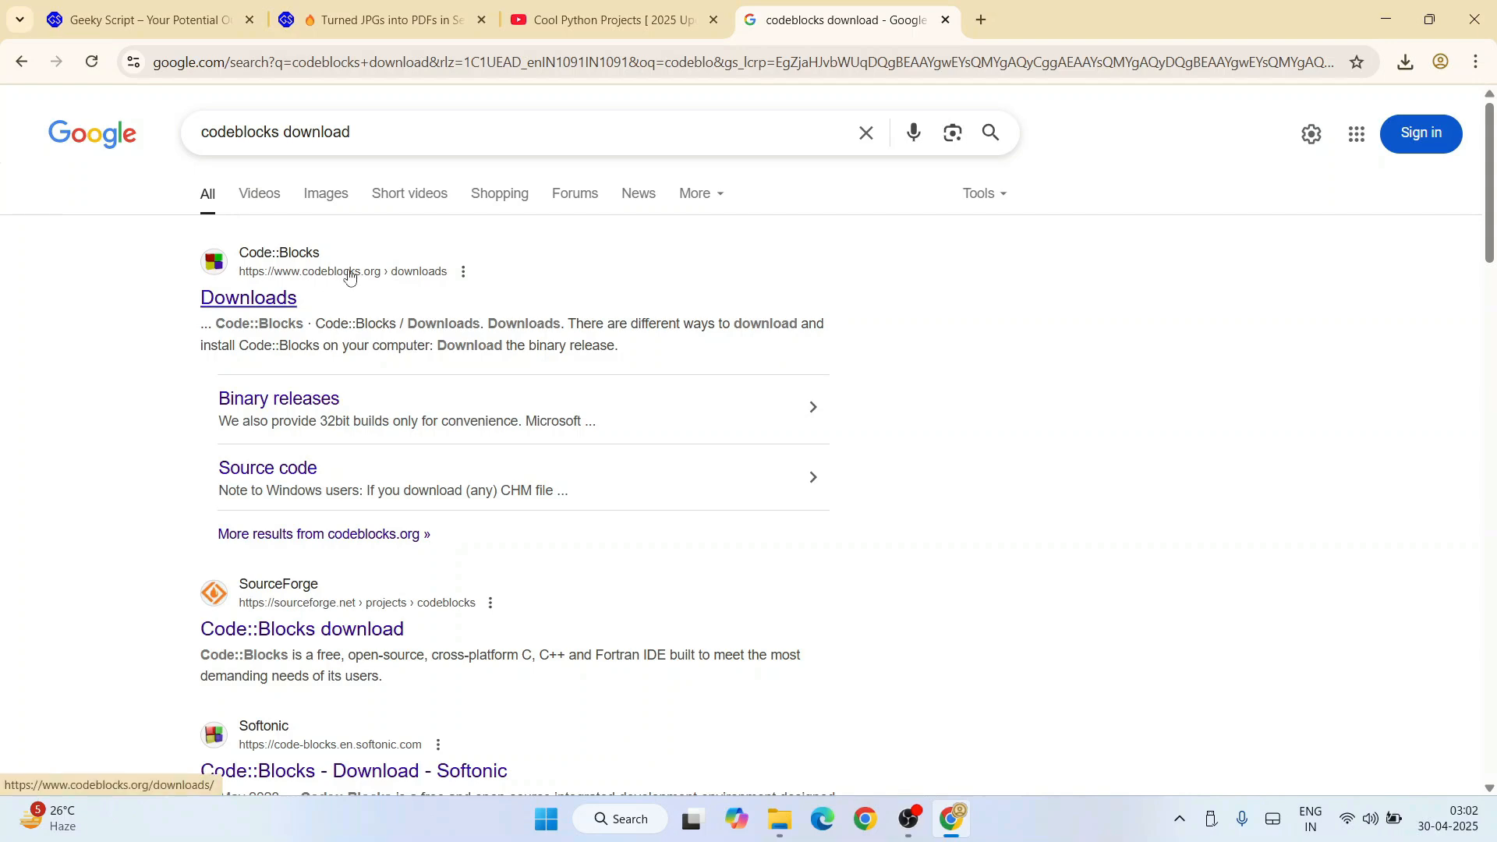
pyautogui.click(248, 298)
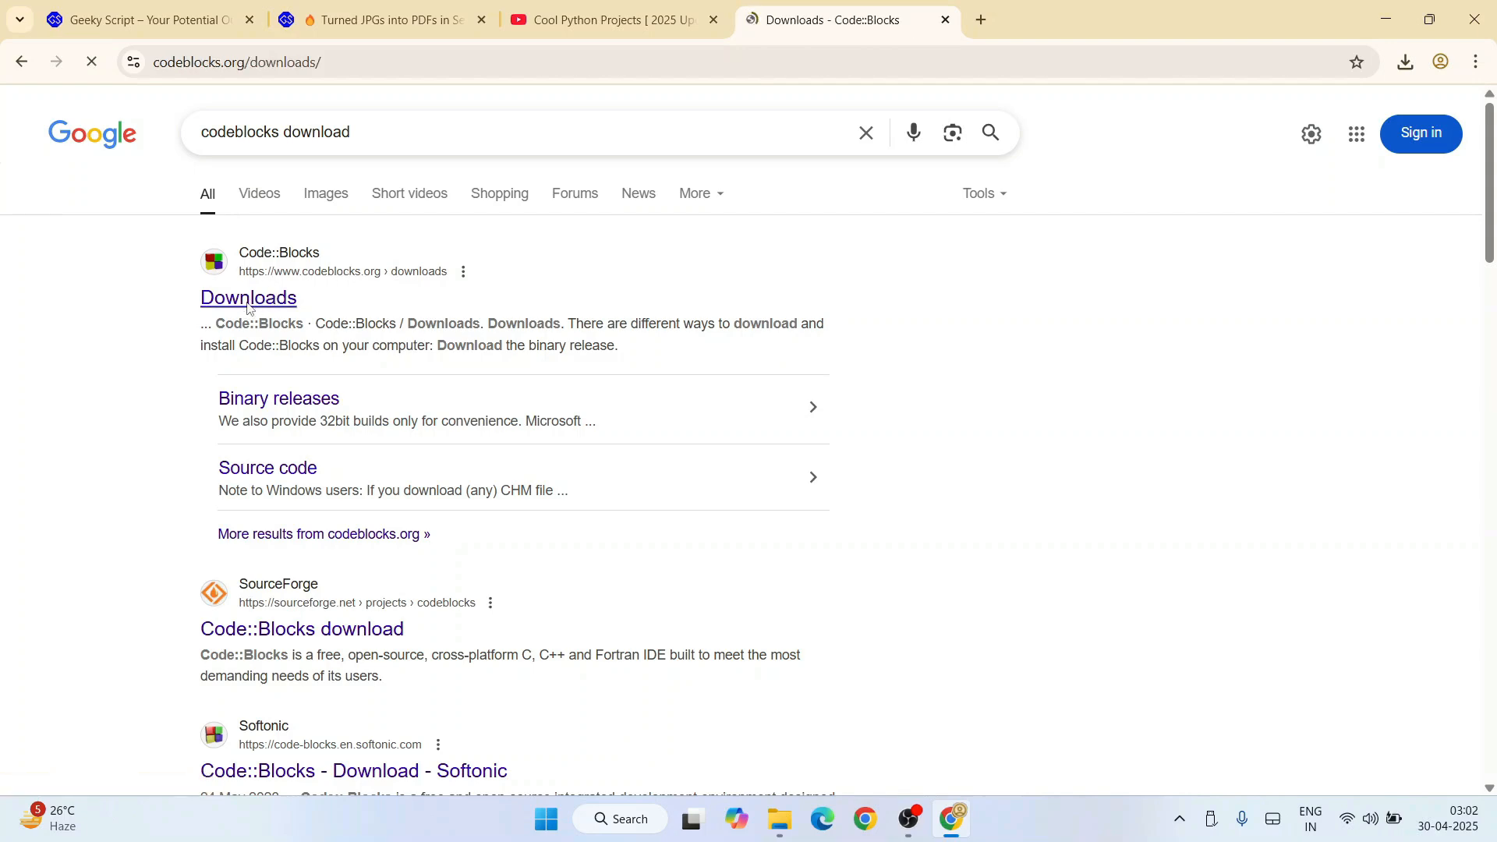
pyautogui.click(248, 298)
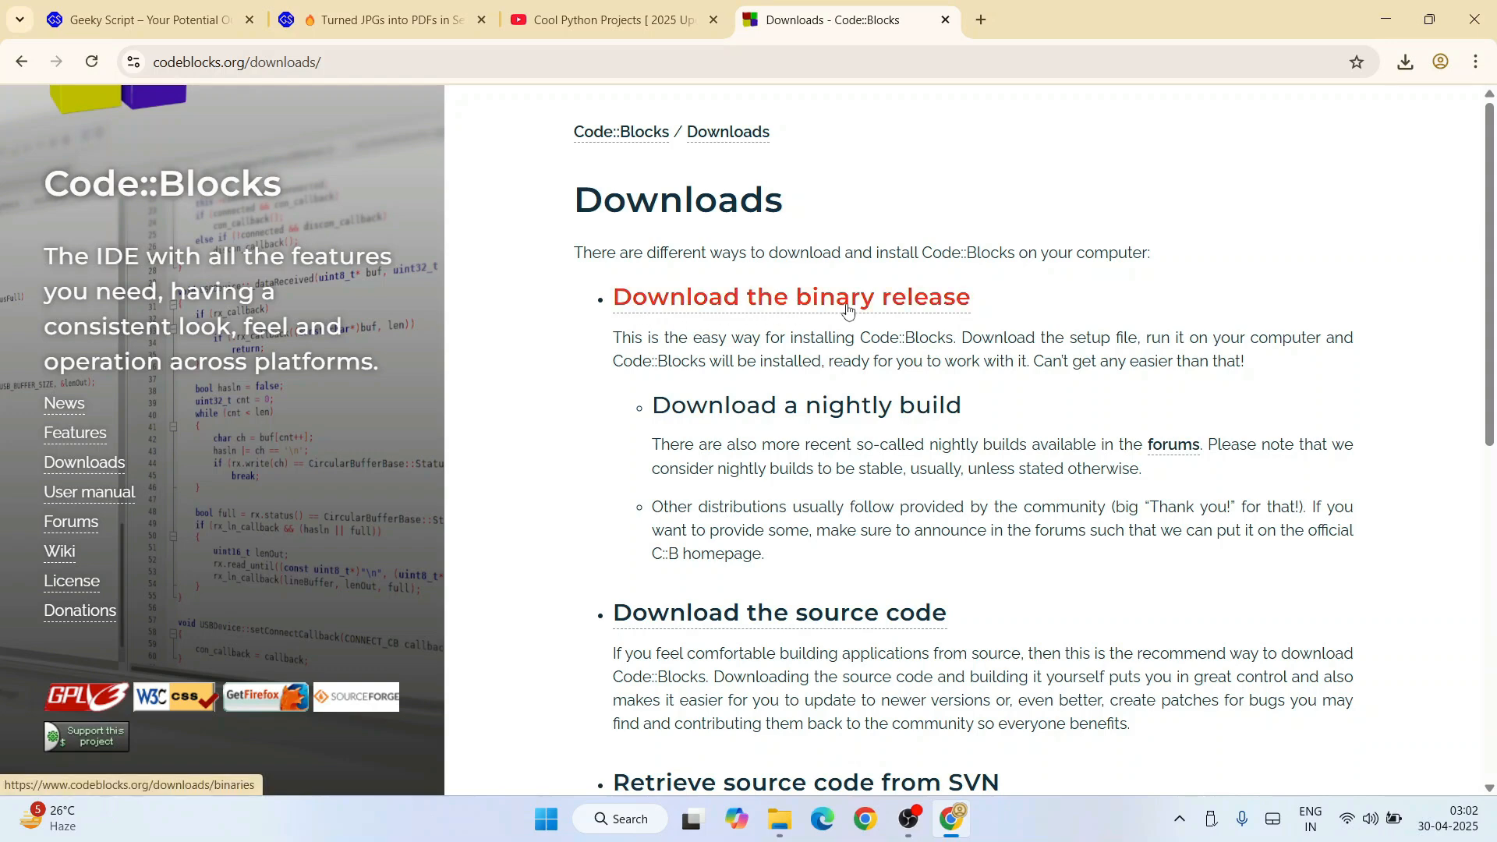
pyautogui.moveTo(826, 235)
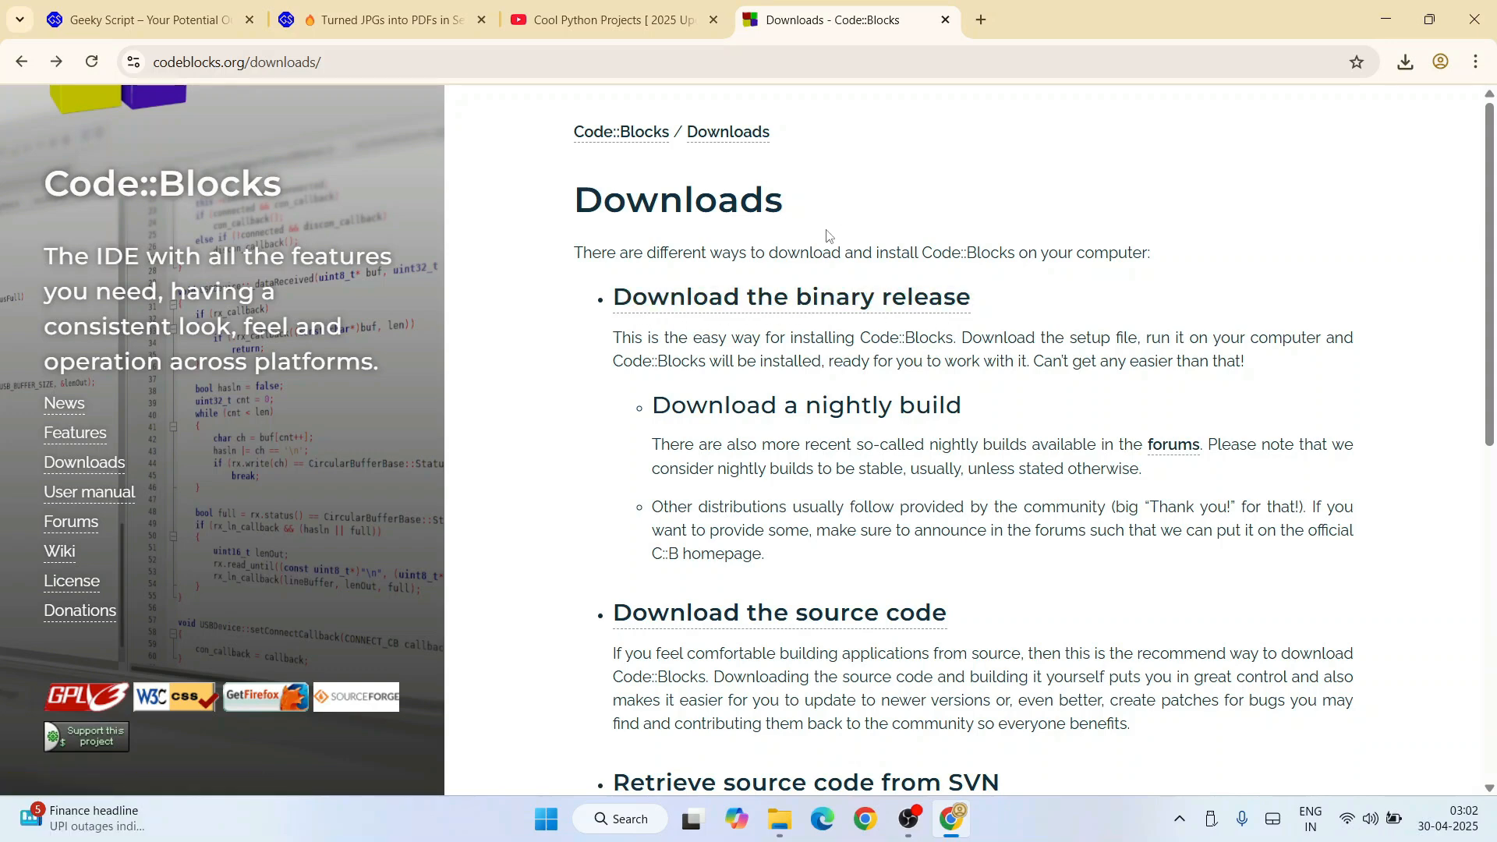
pyautogui.moveTo(790, 296)
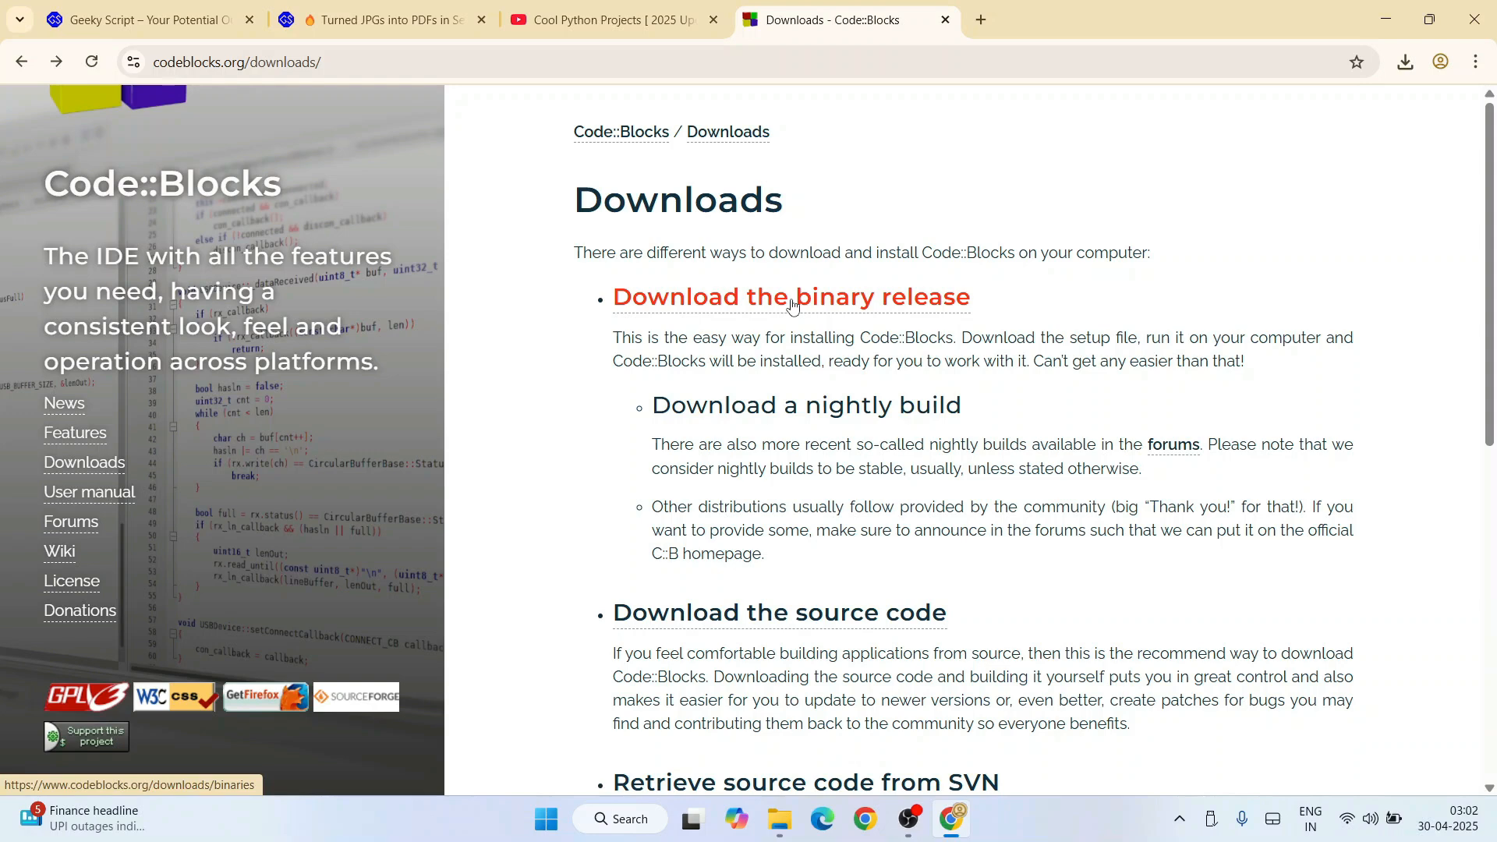
# Go to Binary releases and highlight codeblocks-25.03mingw-setup.exe in the Windows 64-bit table.
pyautogui.click(789, 296)
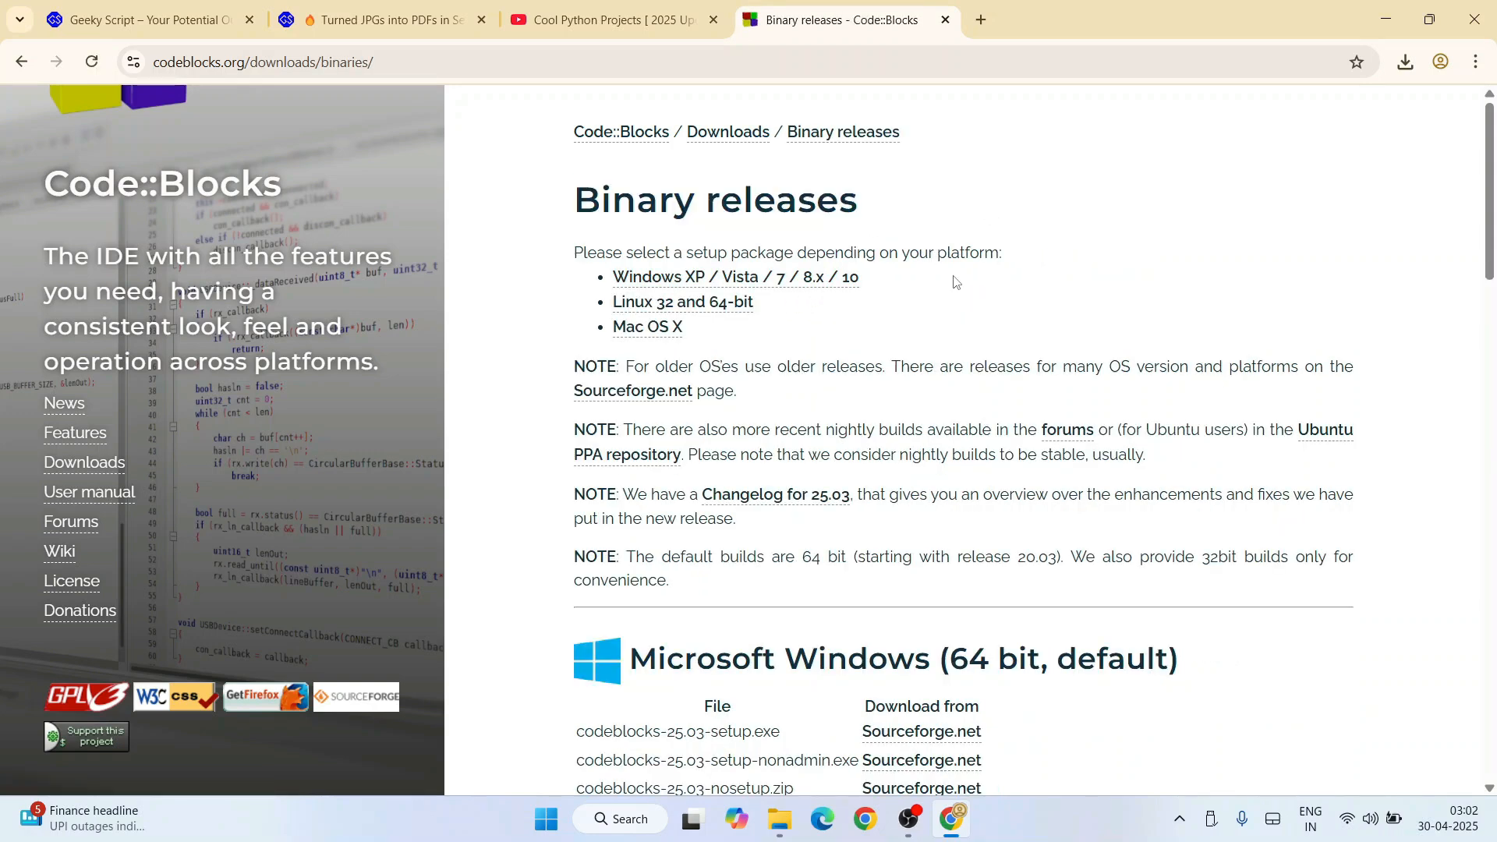
pyautogui.scroll(-3)
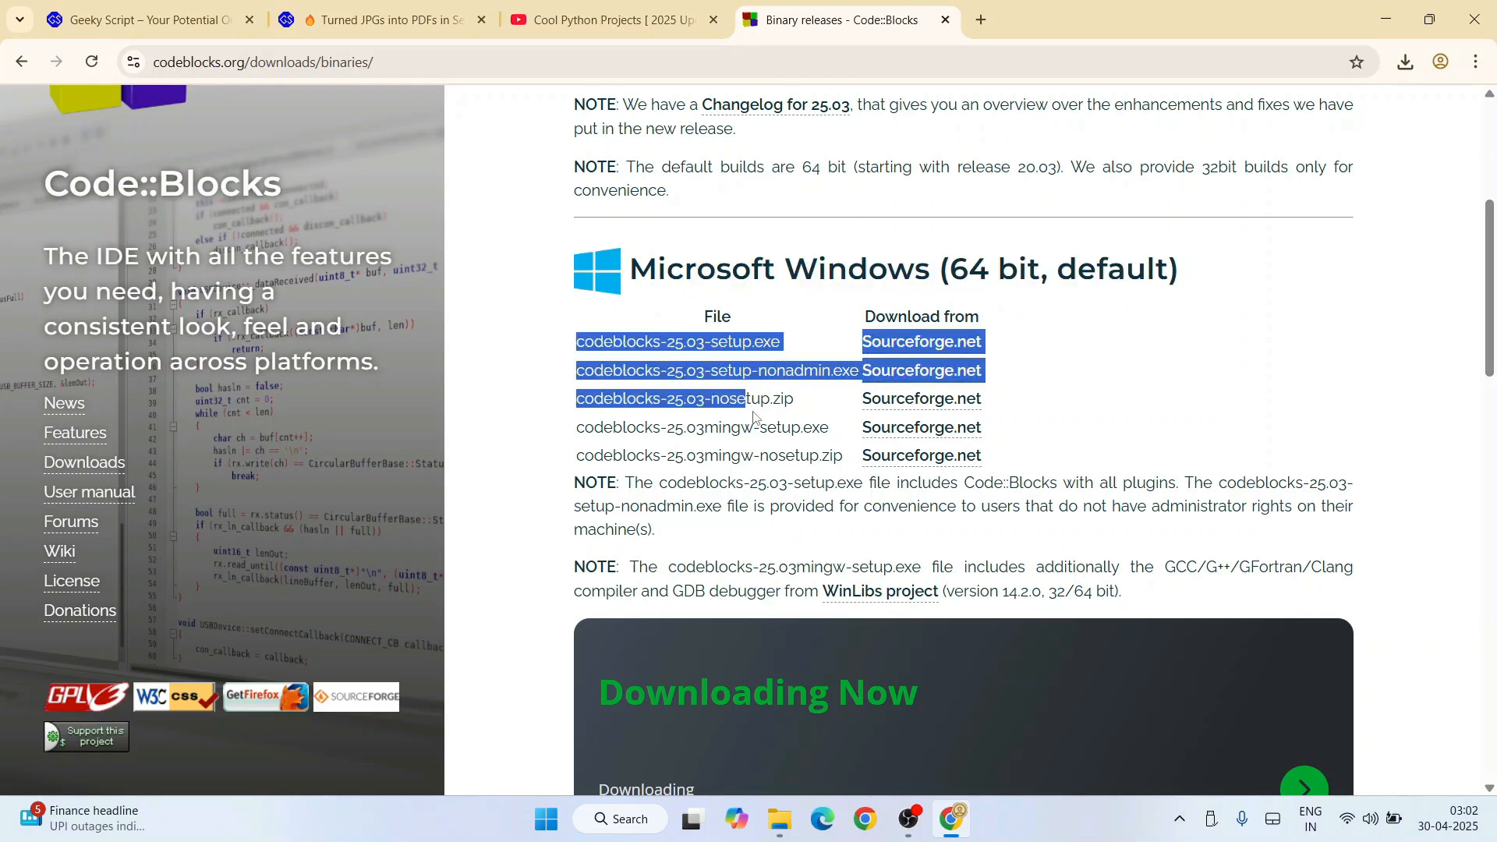
pyautogui.click(989, 482)
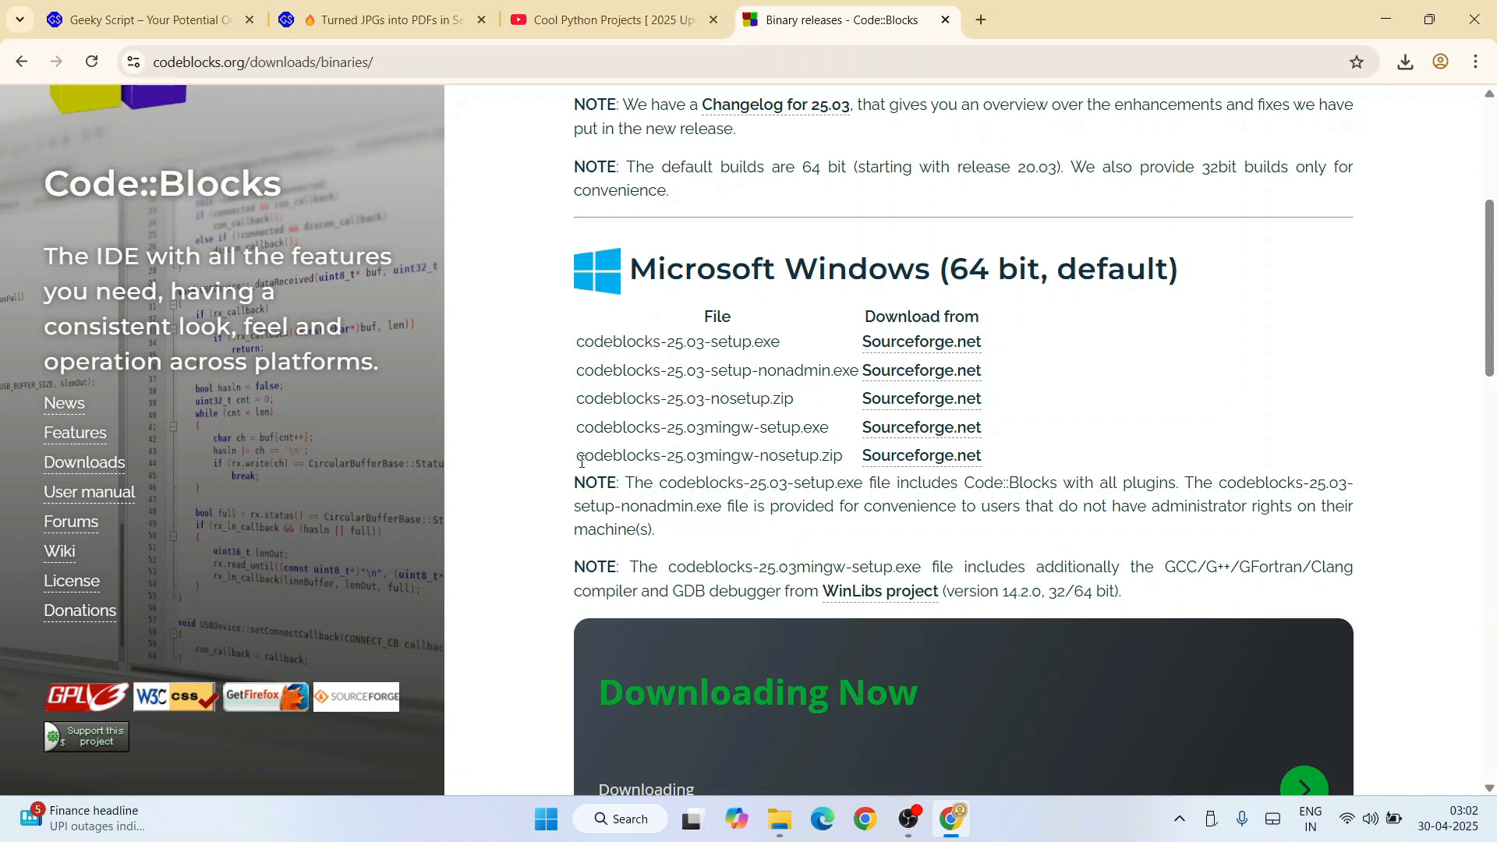
pyautogui.doubleClick(609, 428)
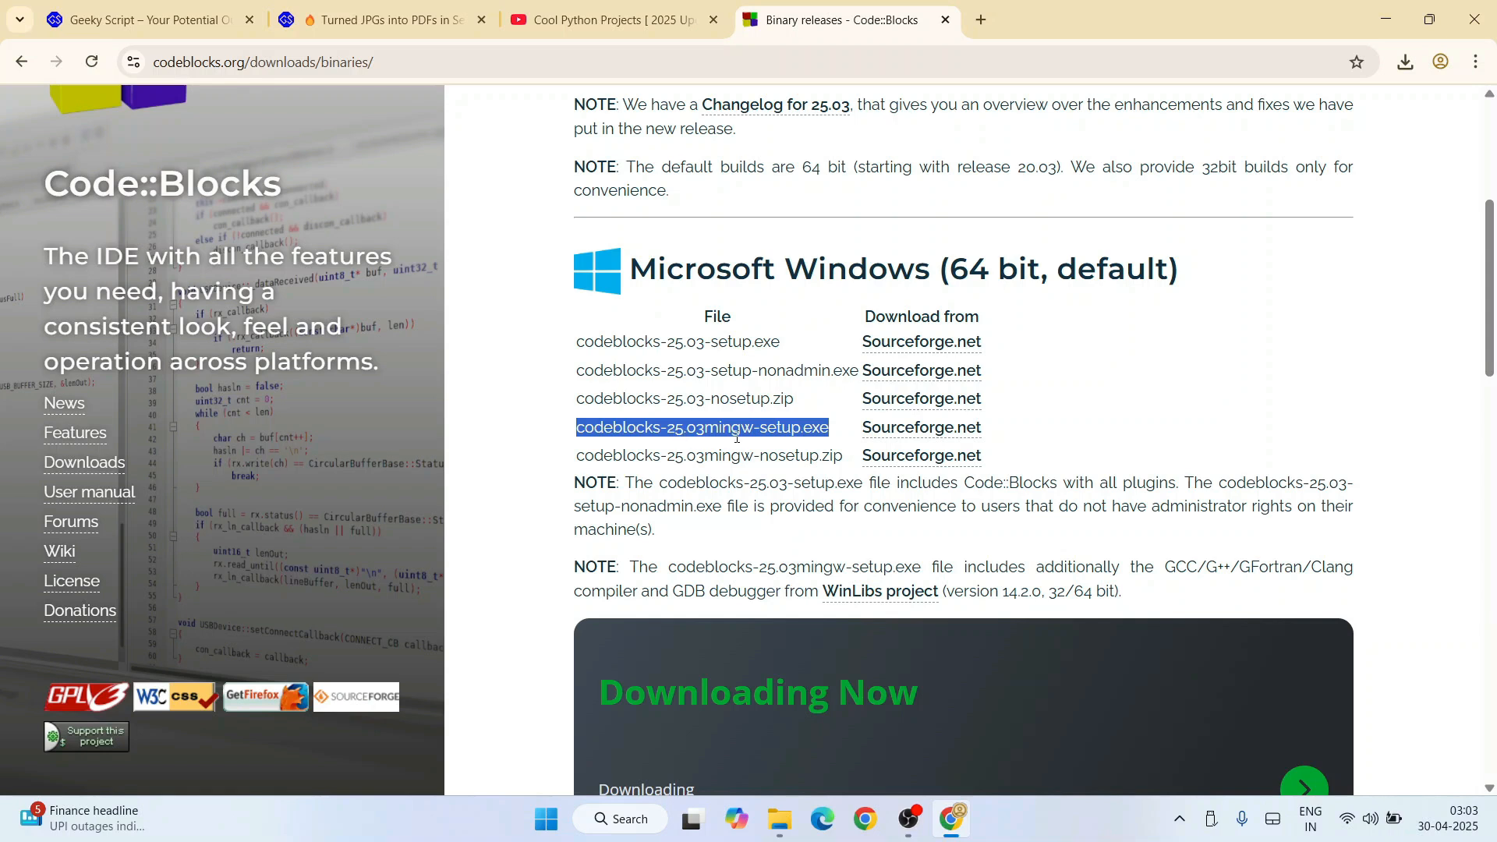
pyautogui.moveTo(769, 436)
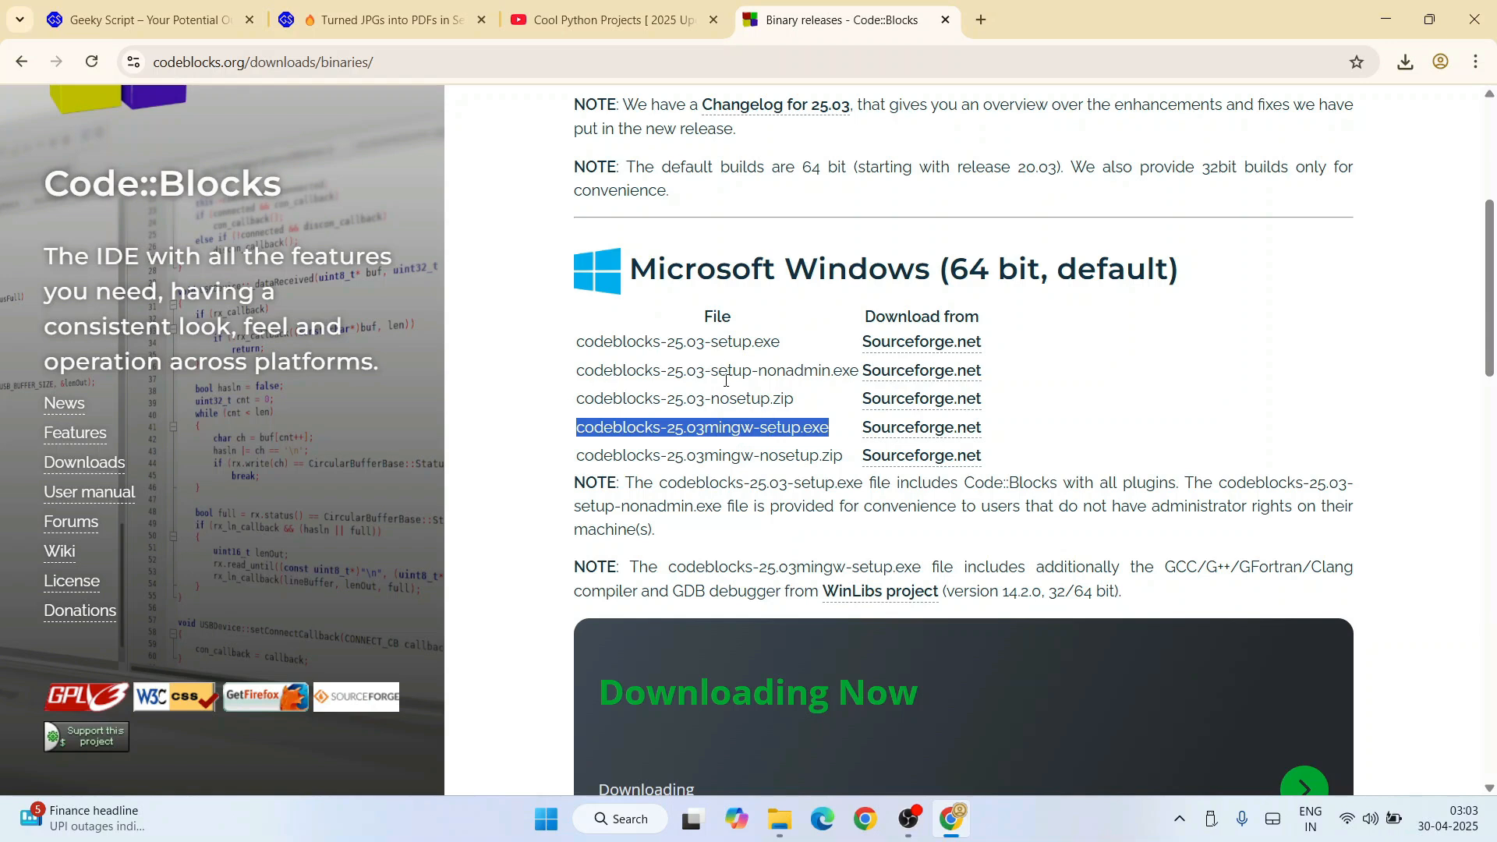
pyautogui.moveTo(655, 342)
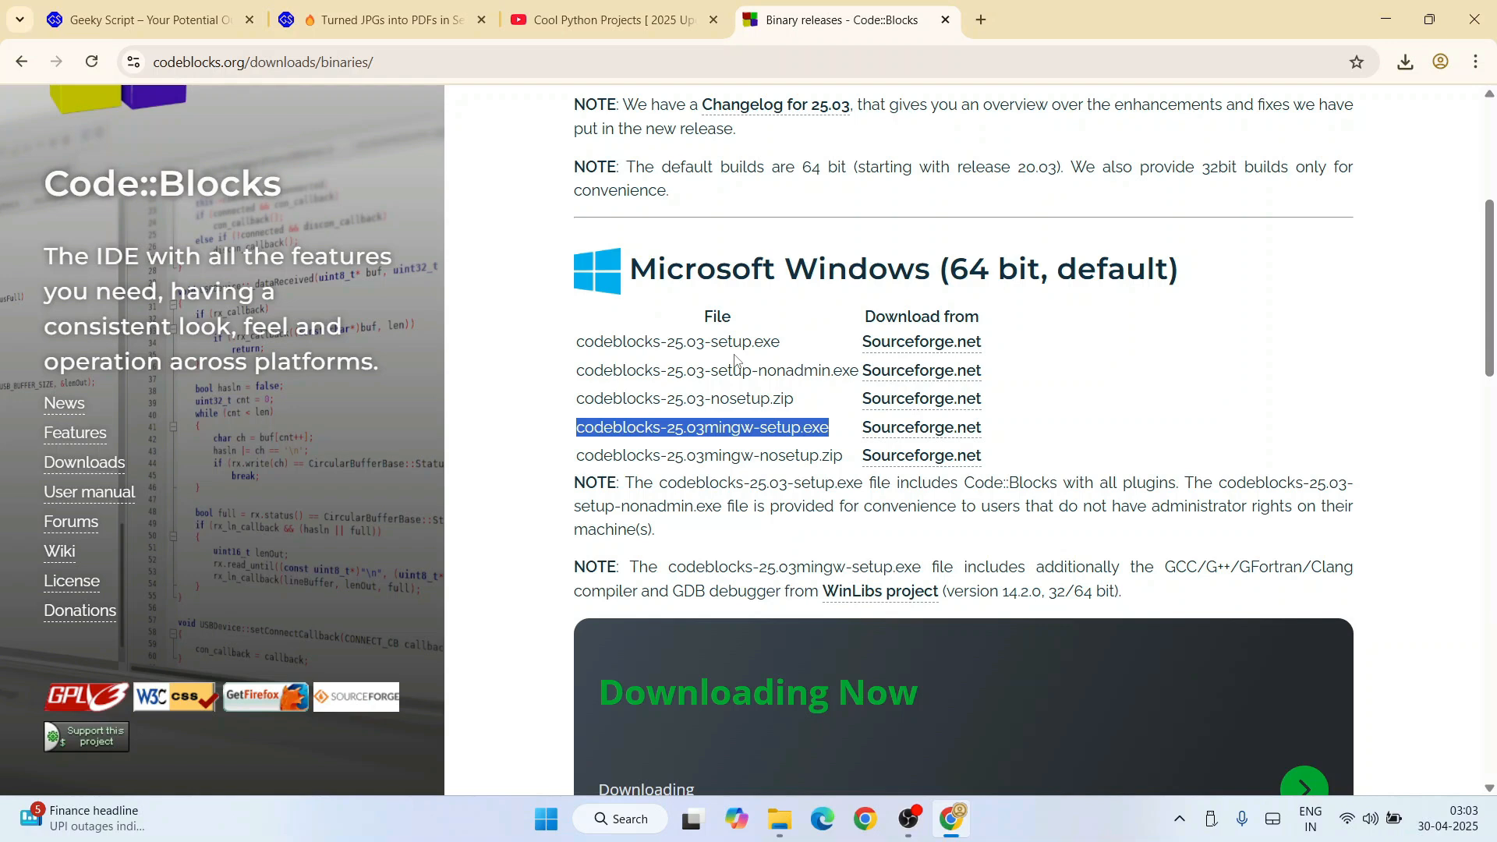
pyautogui.moveTo(747, 342)
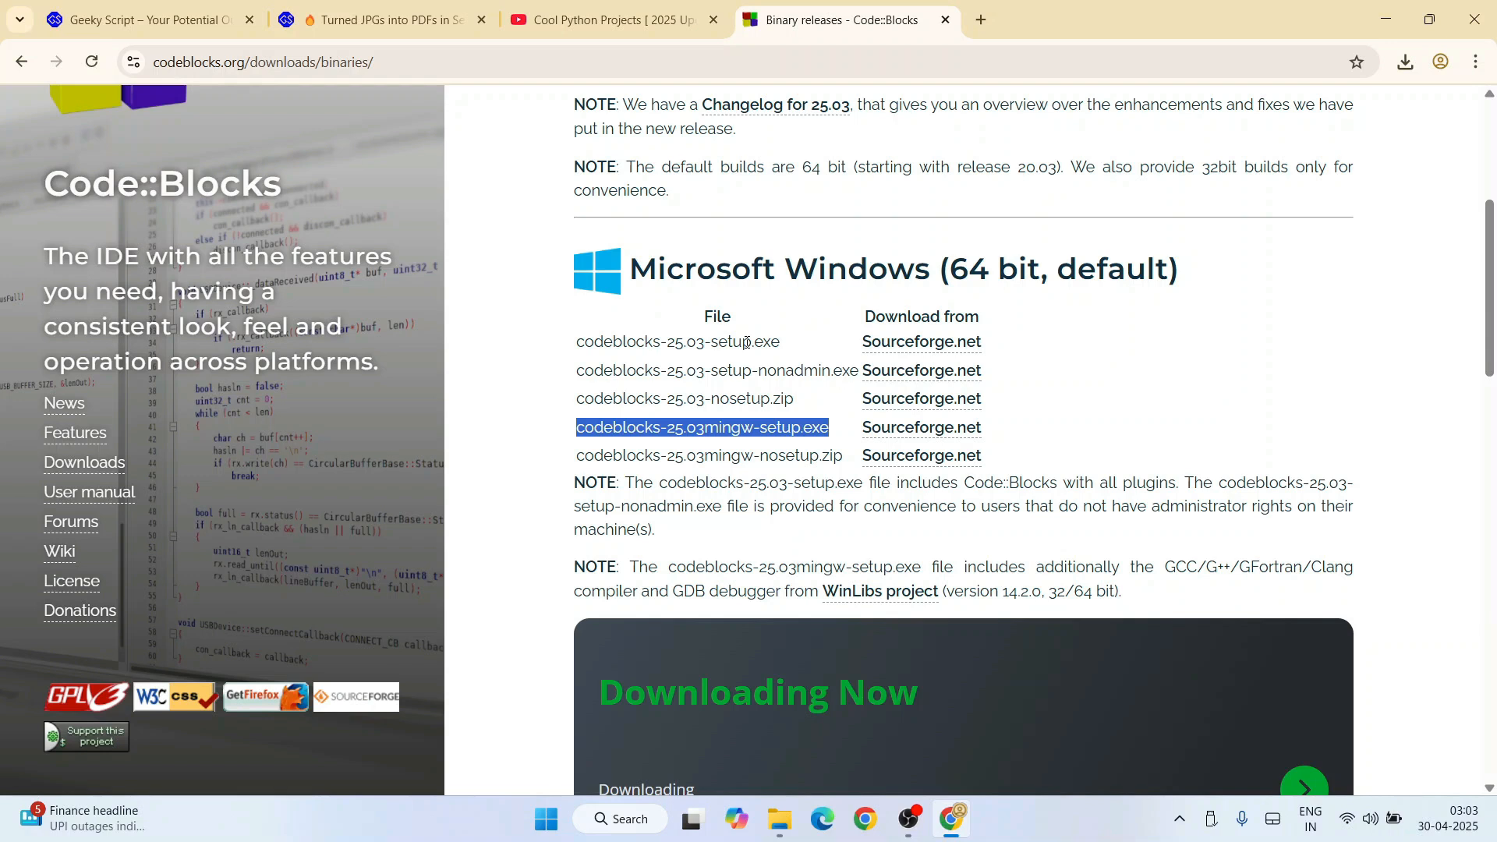
pyautogui.moveTo(722, 452)
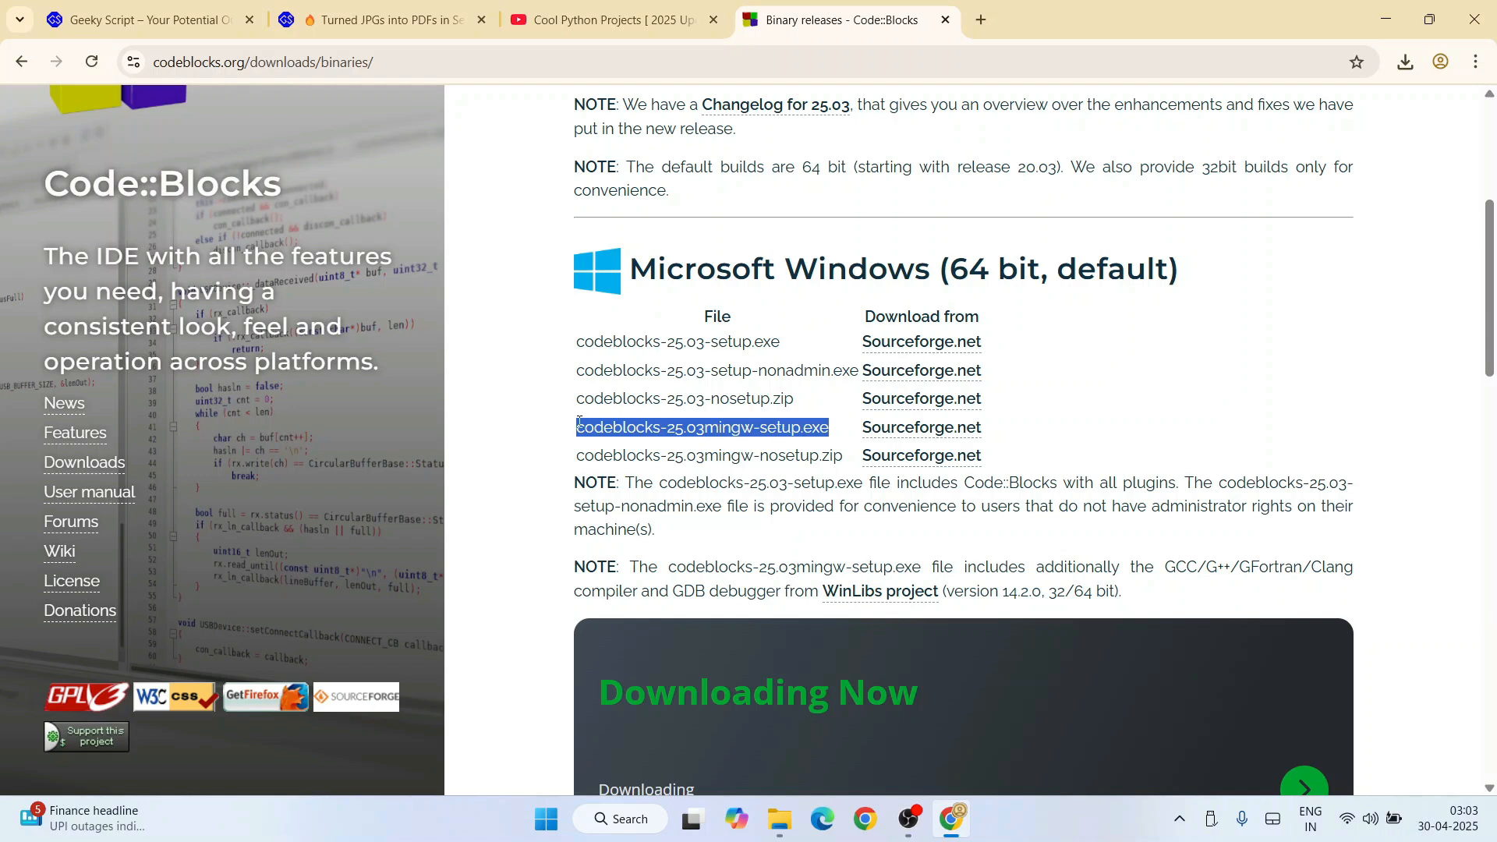
pyautogui.moveTo(725, 432)
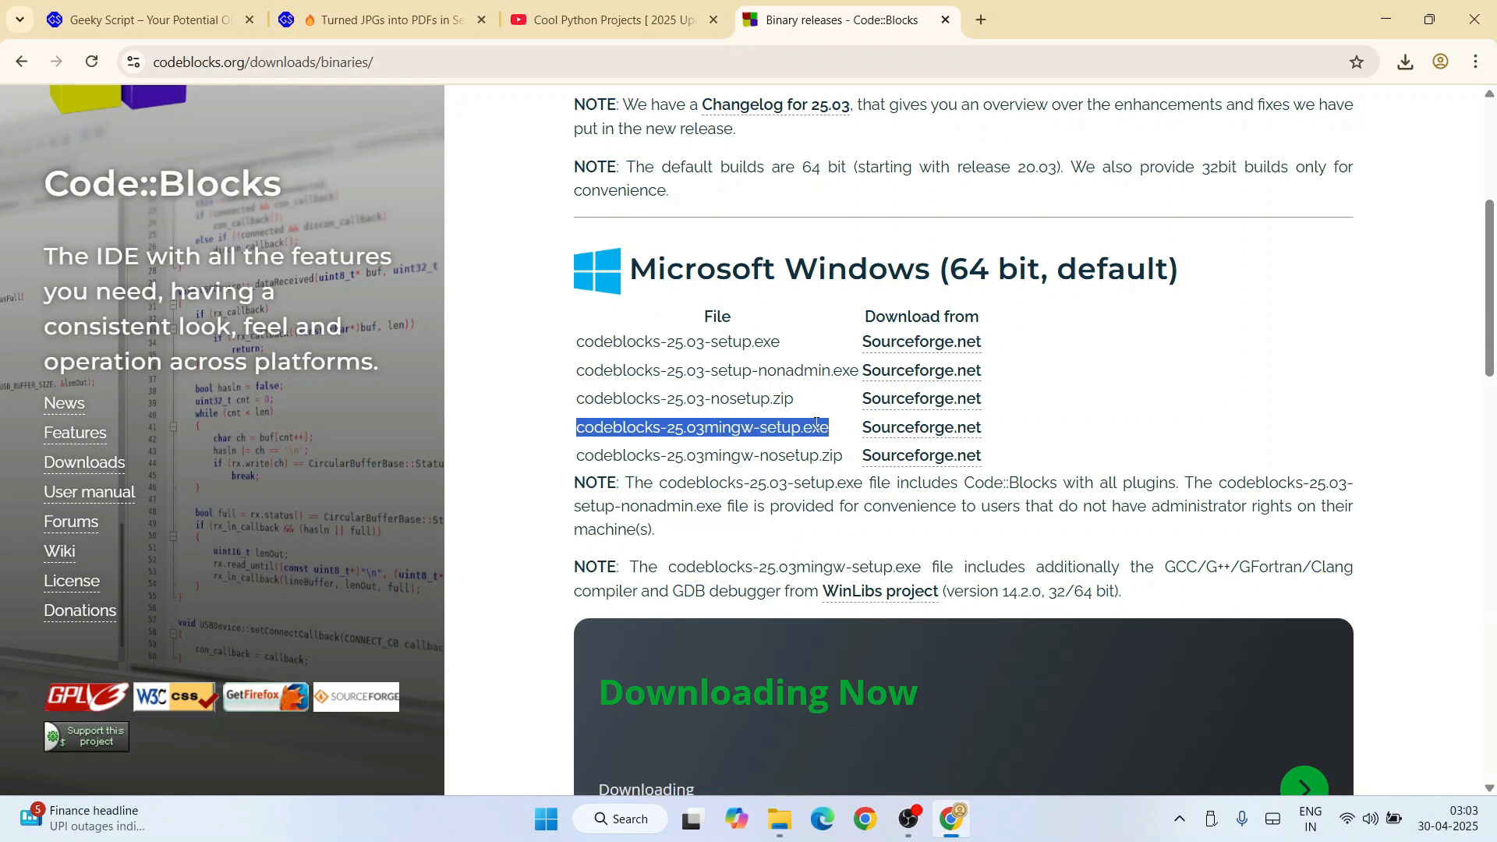
pyautogui.moveTo(920, 427)
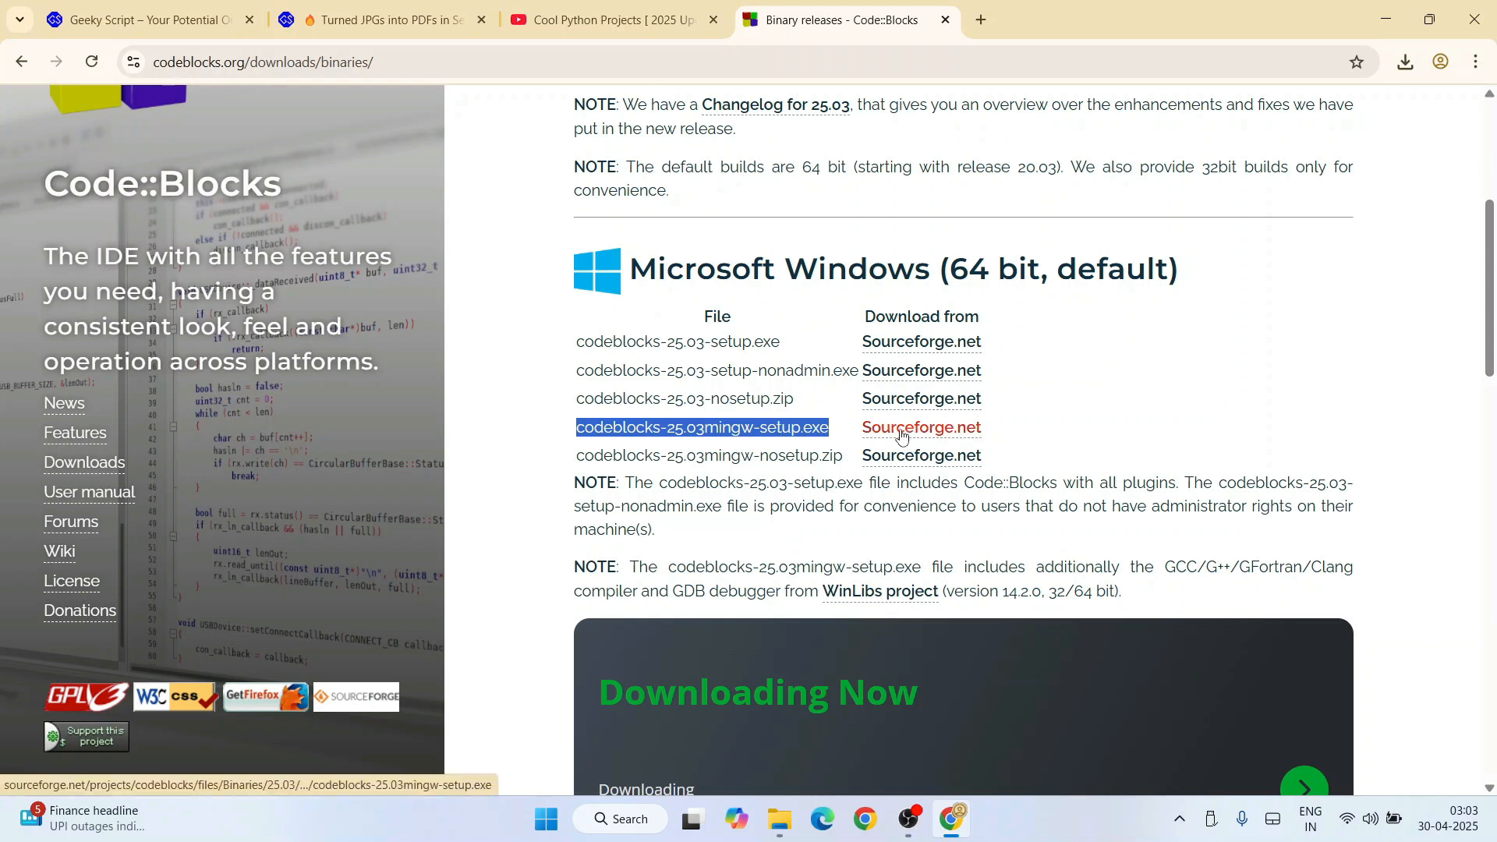
# Start the SourceForge download of codeblocks-25.03mingw-setup.exe, check its progress, and minimize Chrome.
pyautogui.click(920, 427)
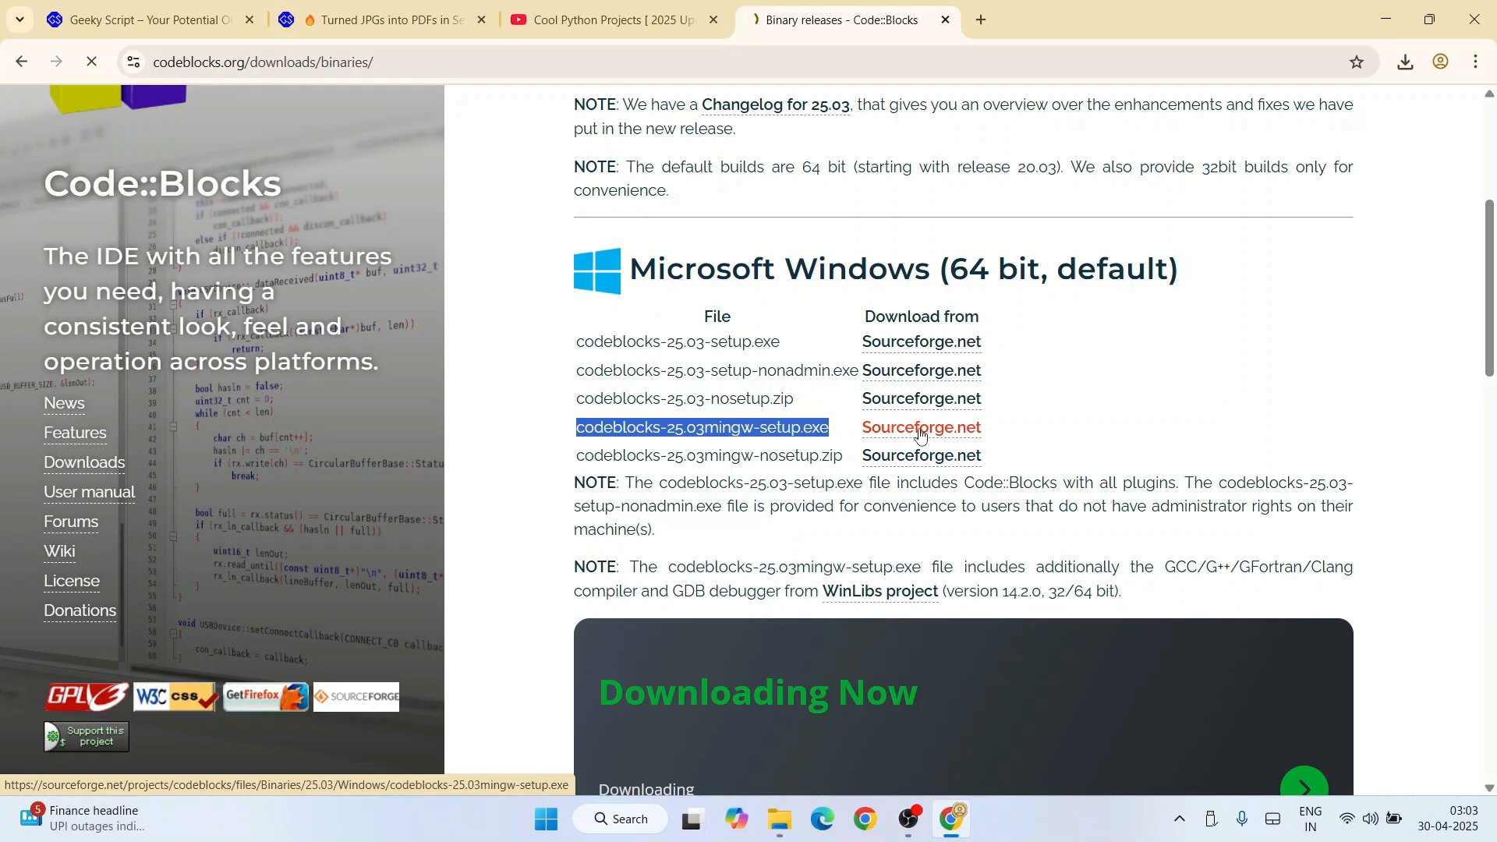
pyautogui.click(920, 428)
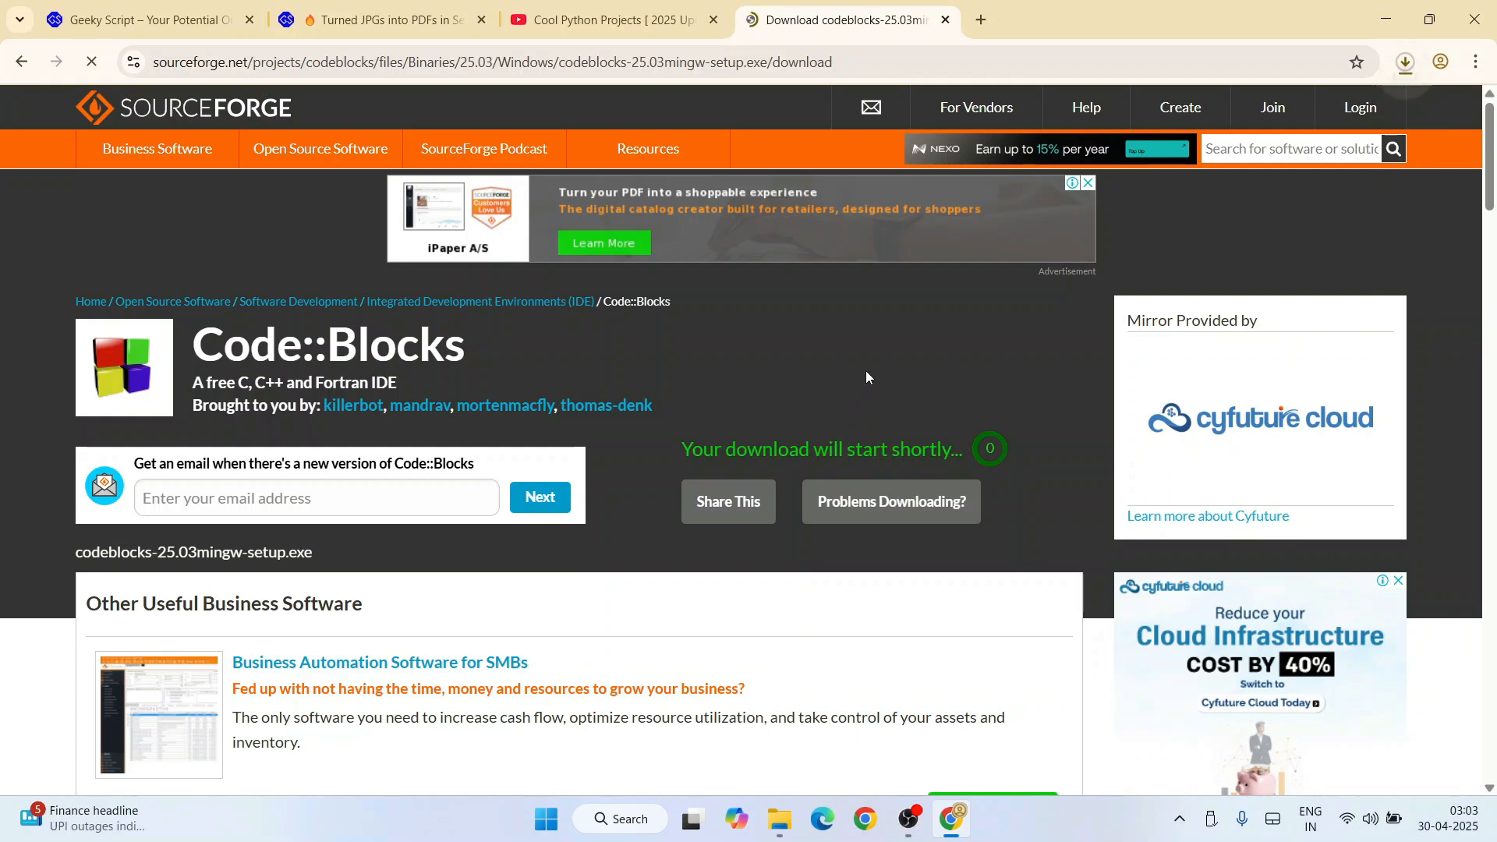
pyautogui.click(1404, 61)
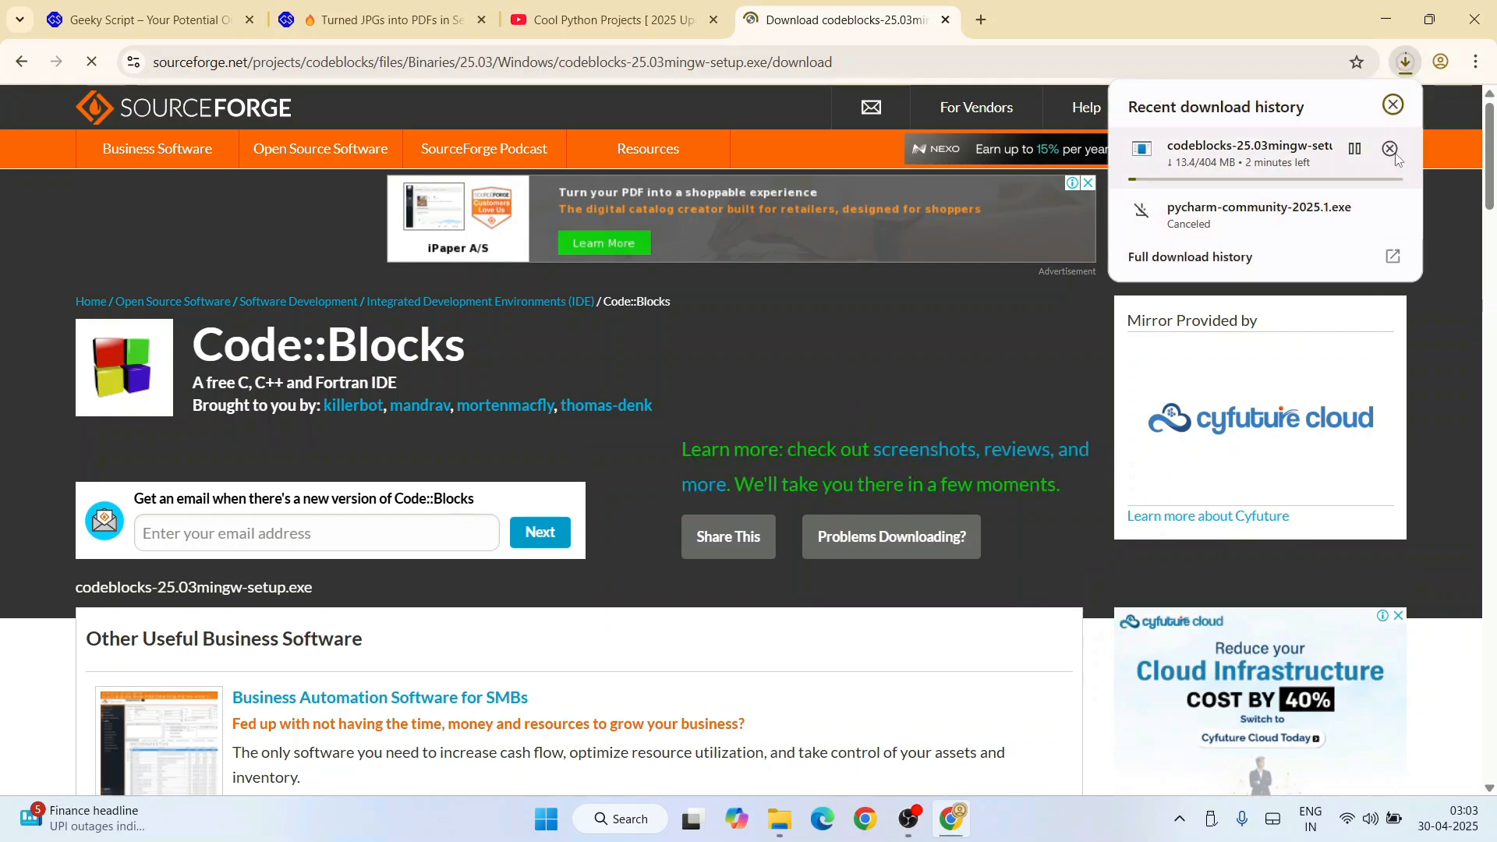
pyautogui.click(1391, 149)
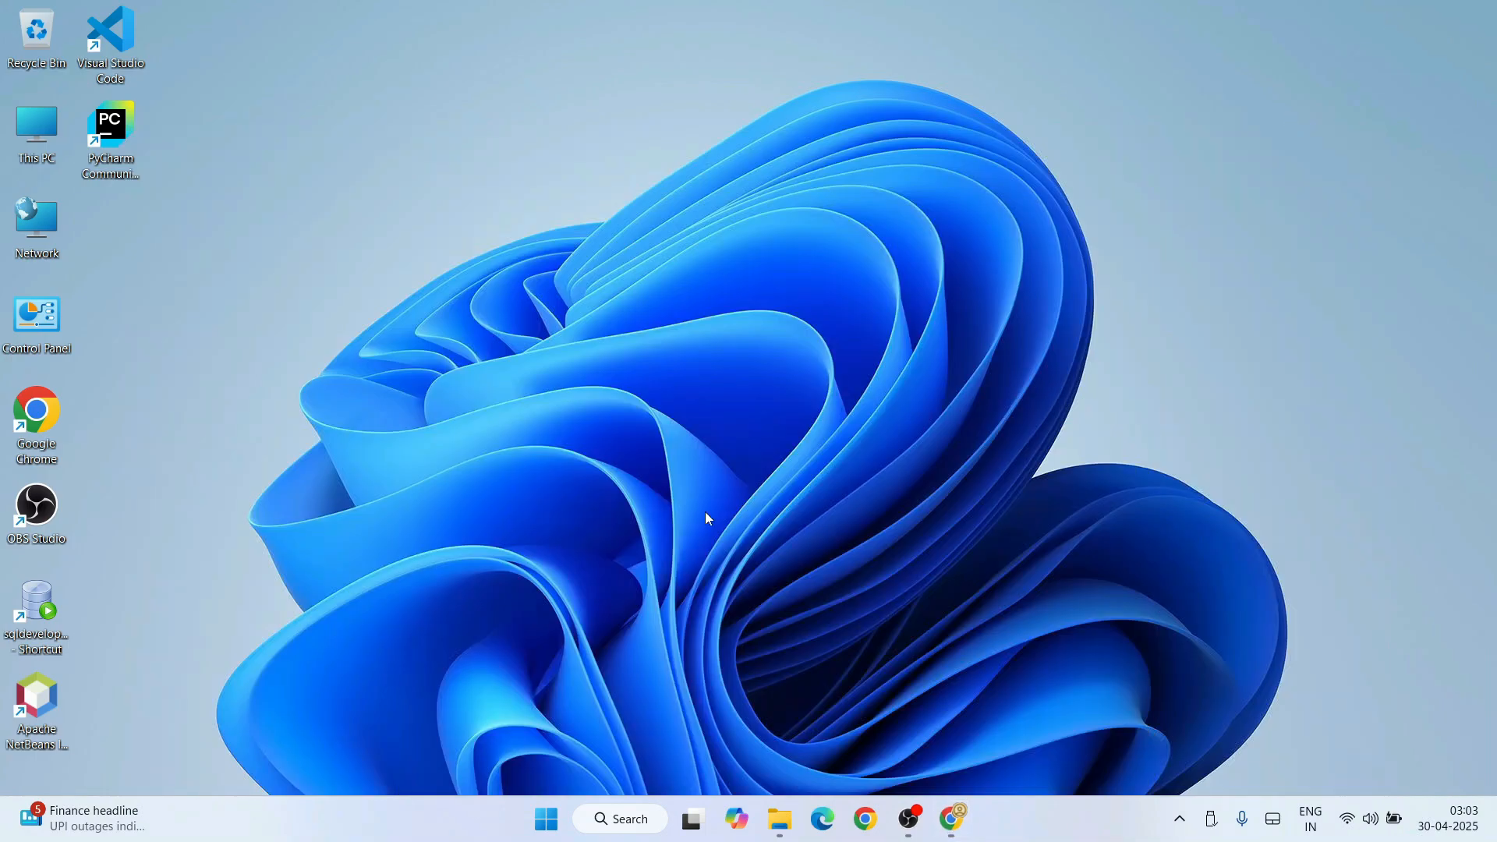
# Launch codeblocks-25.03mingw-setup.exe from the Downloads\files folder in File Explorer.
pyautogui.click(780, 819)
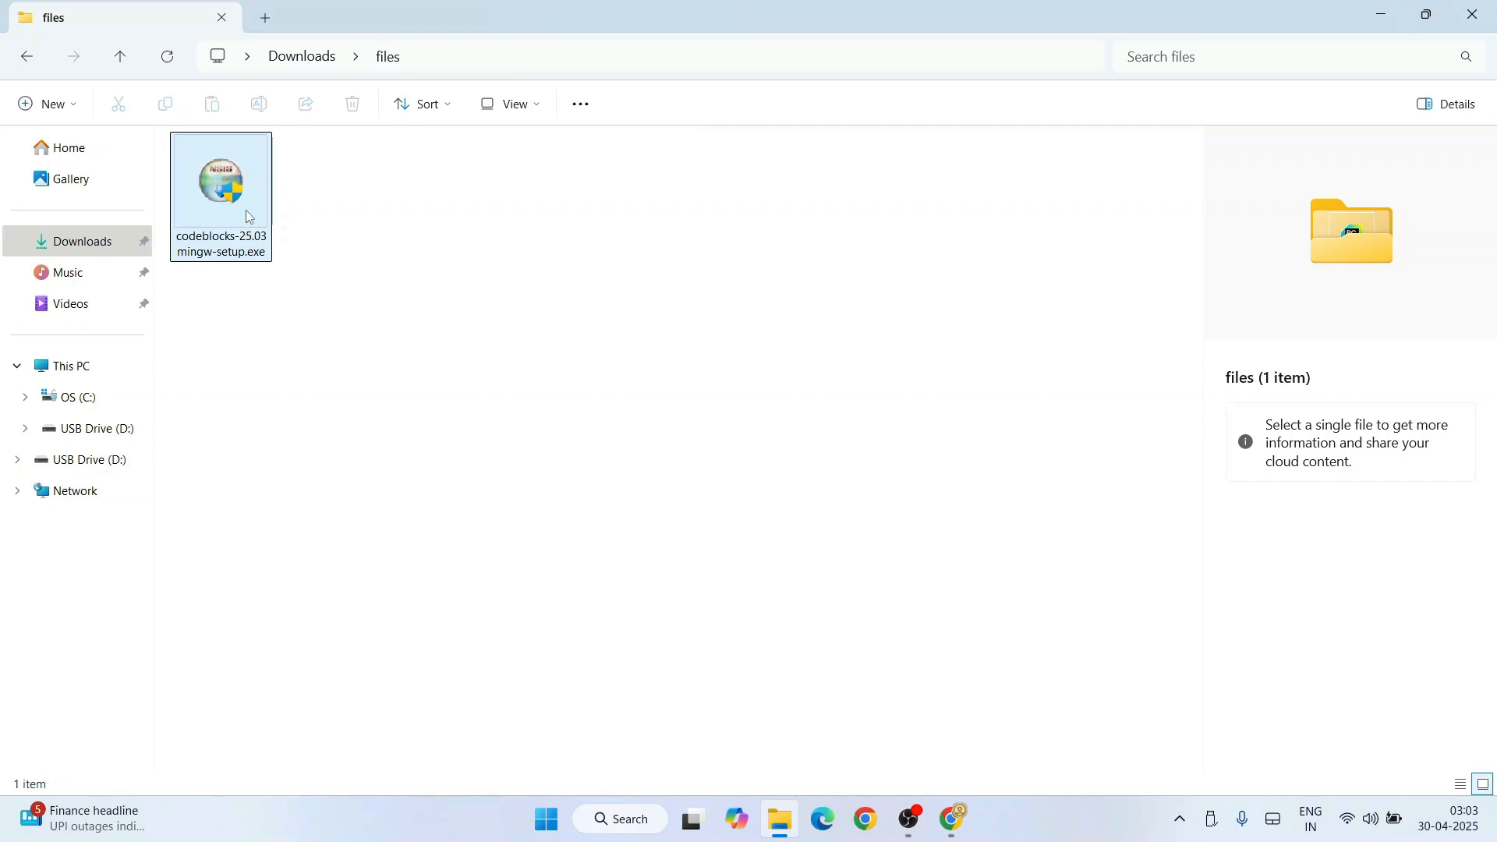
pyautogui.click(220, 181)
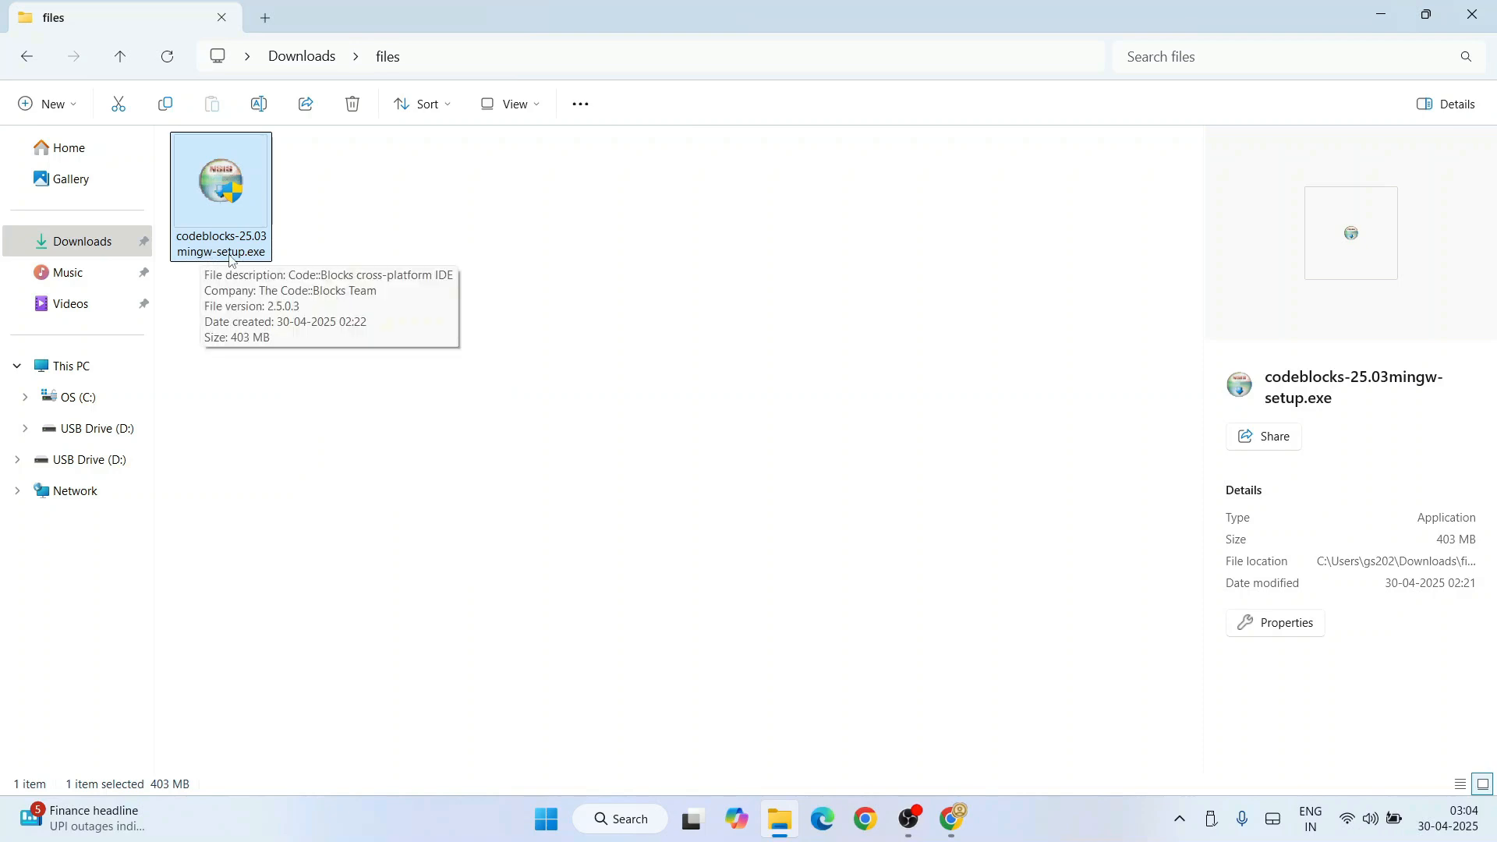
pyautogui.moveTo(240, 261)
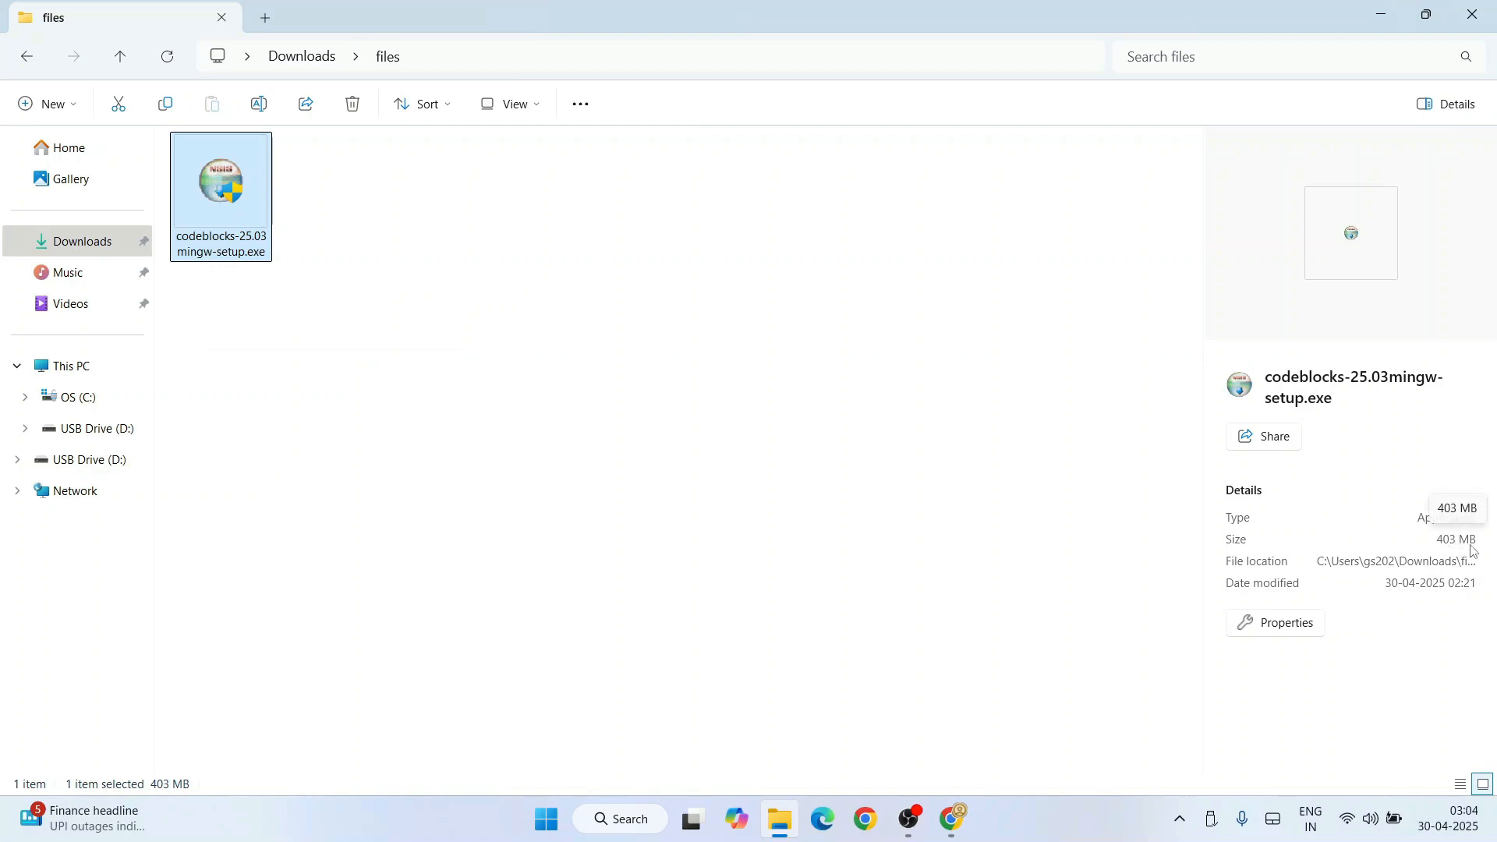
pyautogui.moveTo(228, 231)
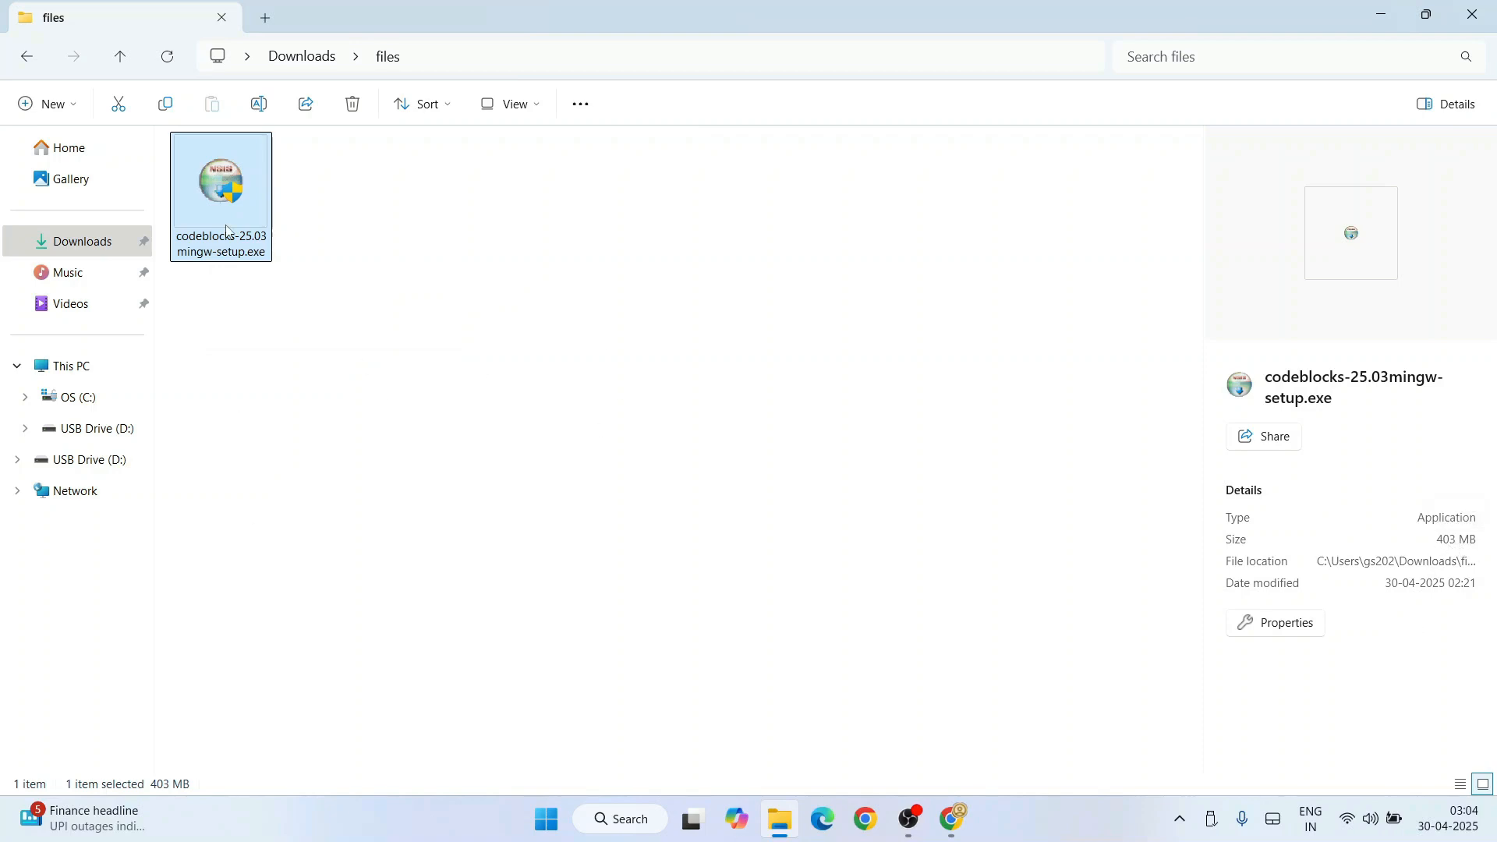
pyautogui.doubleClick(219, 179)
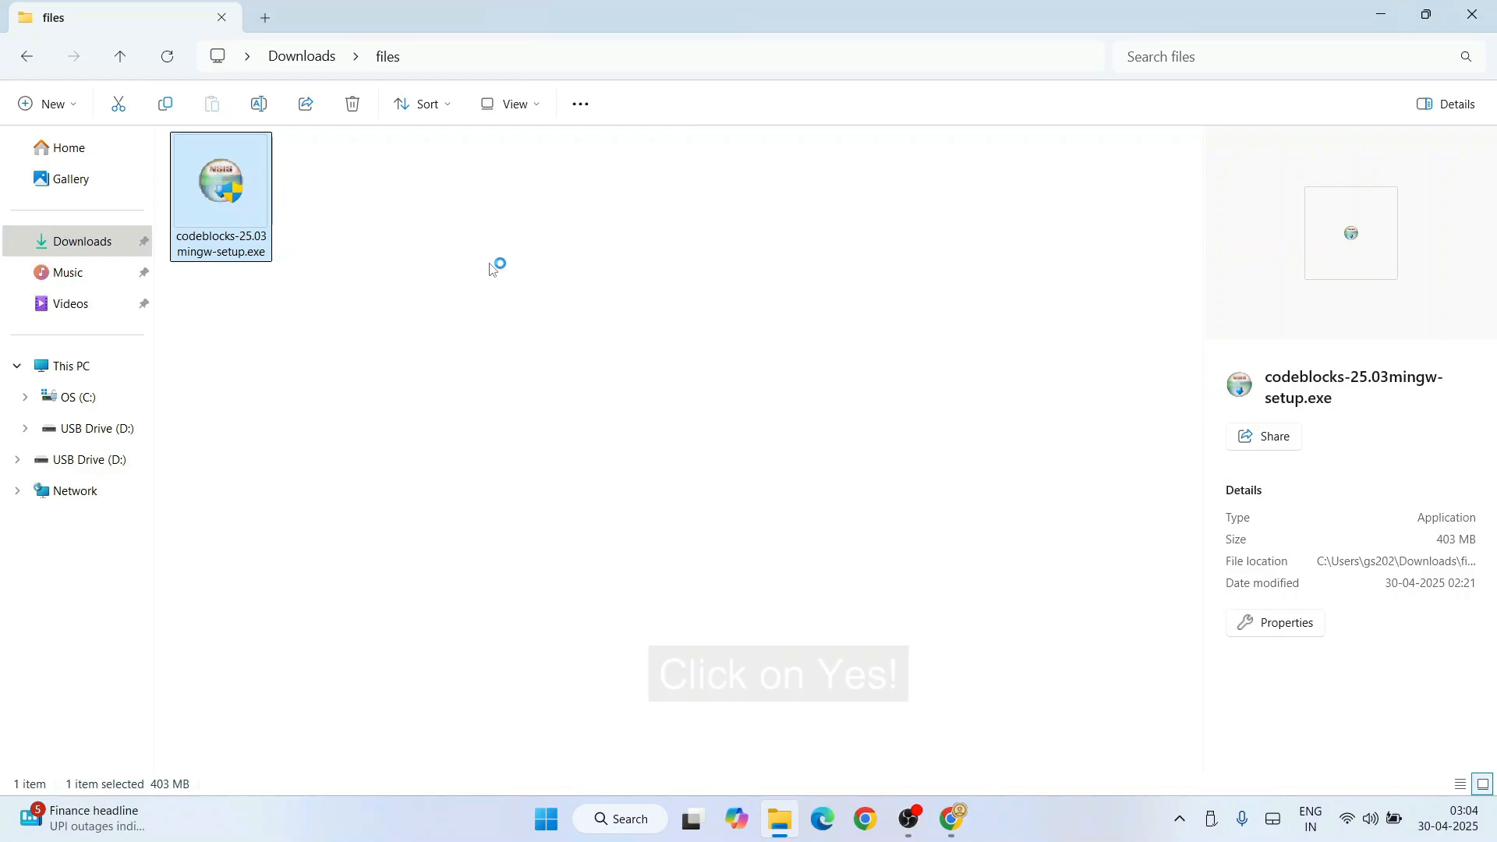
pyautogui.doubleClick(220, 181)
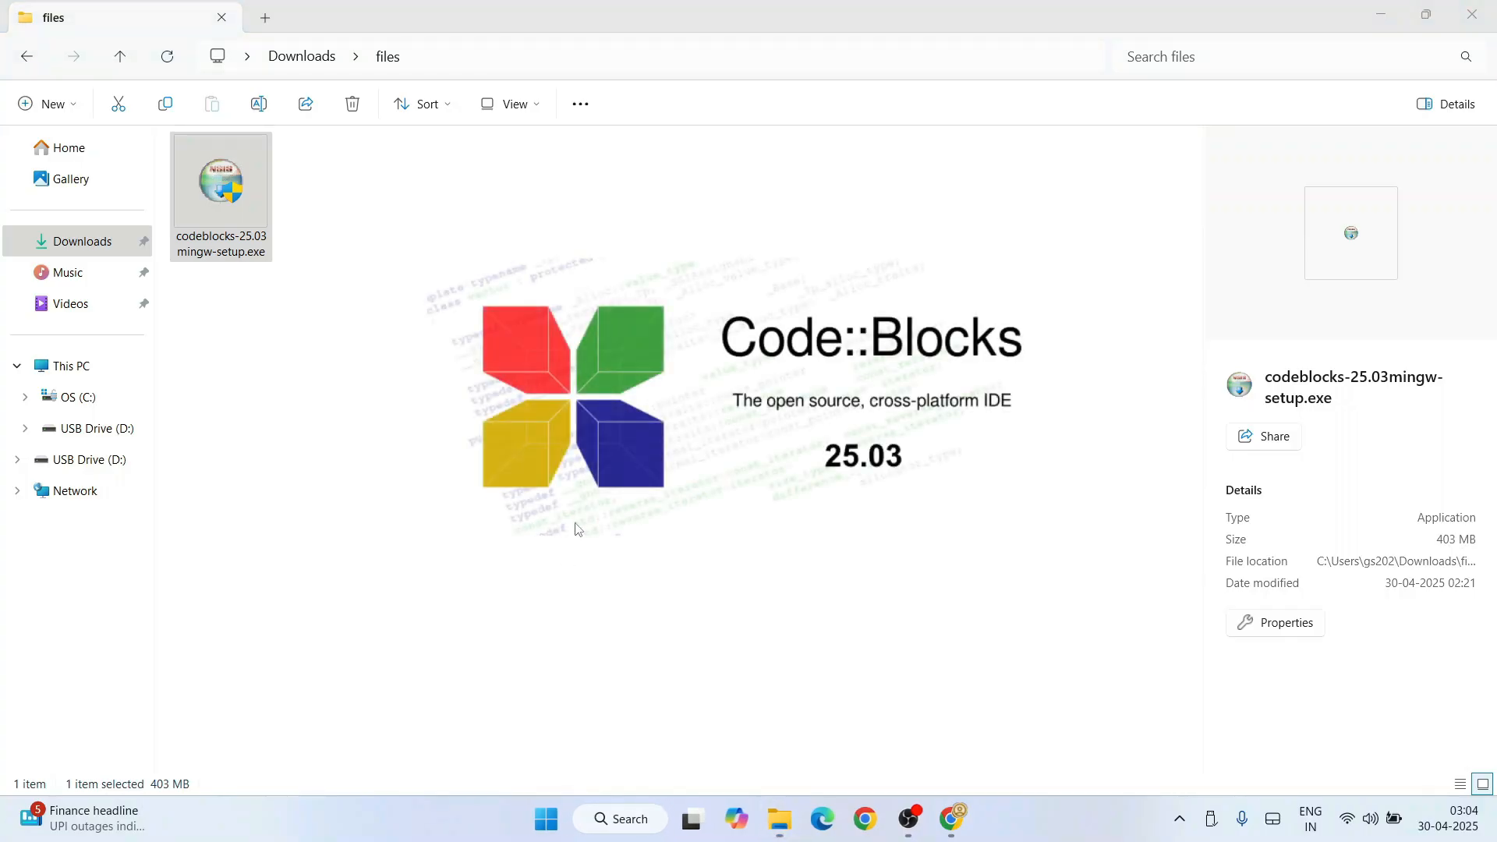
# Pass the welcome page, agree to the license, and keep the Full component set.
pyautogui.doubleClick(220, 181)
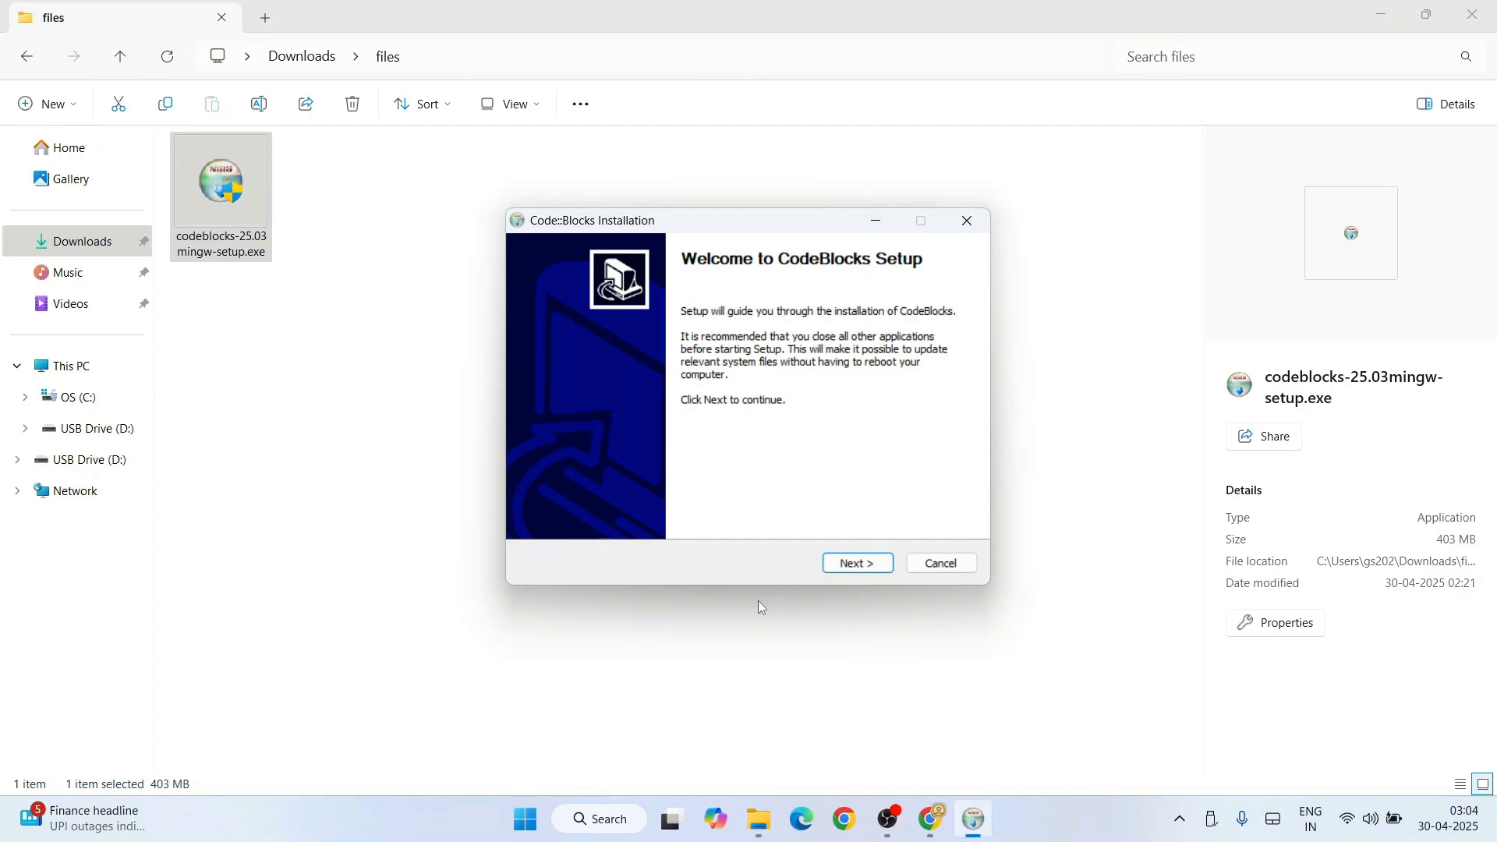
pyautogui.moveTo(1348, 13)
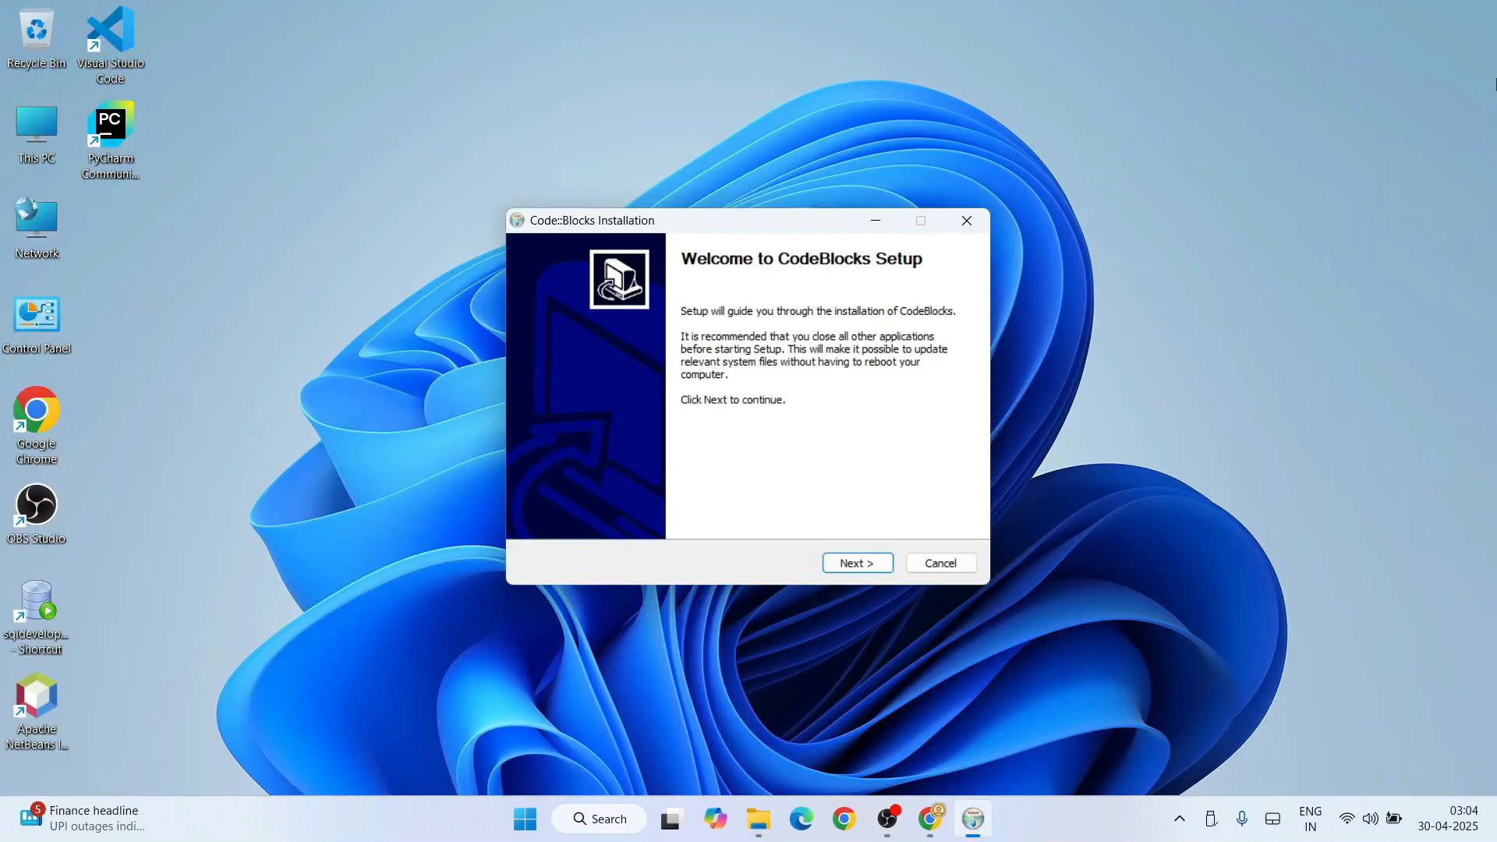
pyautogui.click(856, 563)
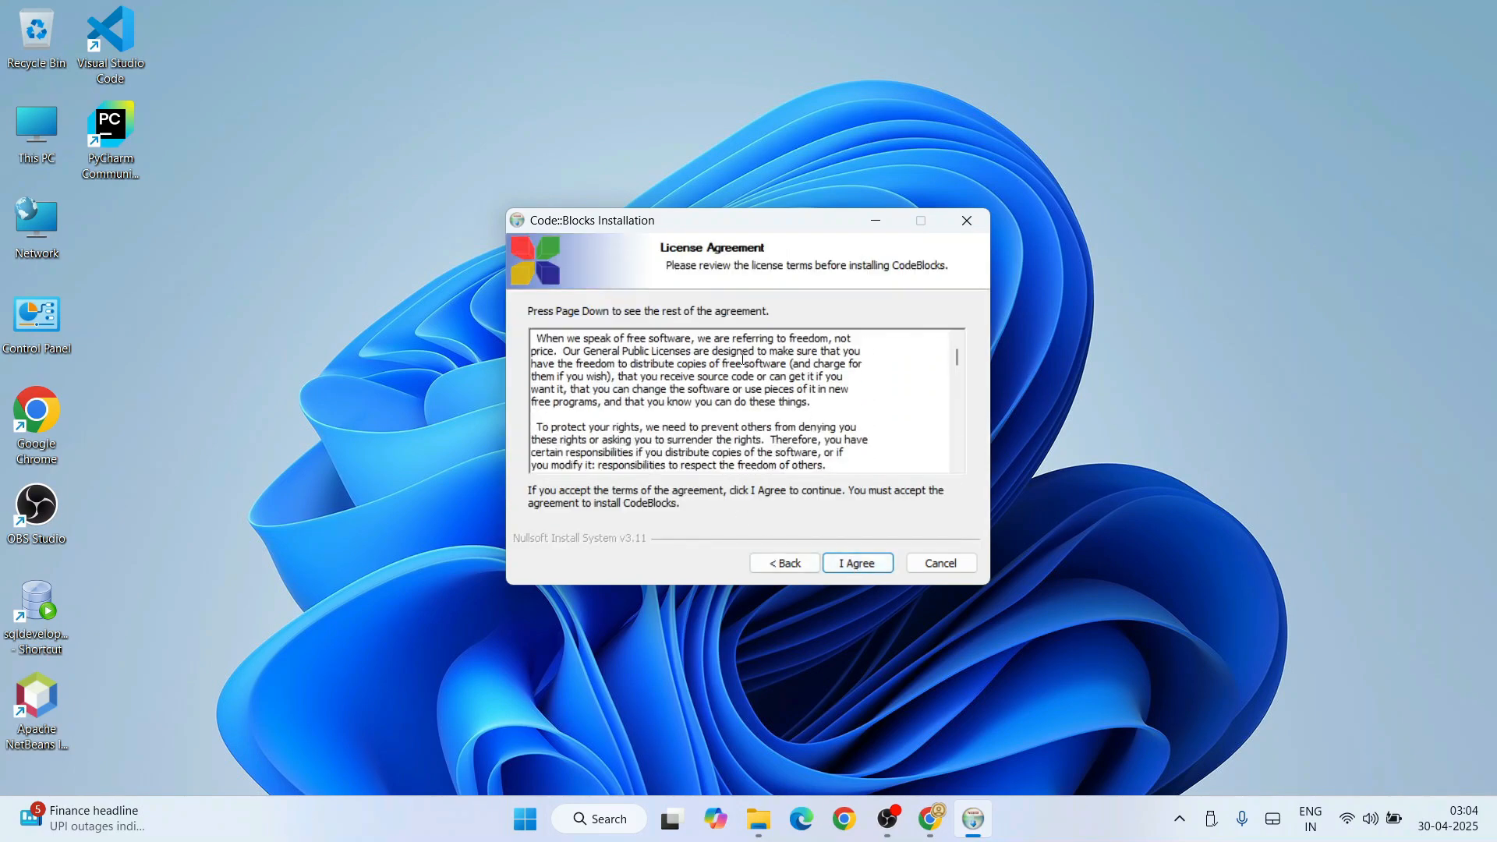
pyautogui.scroll(-3)
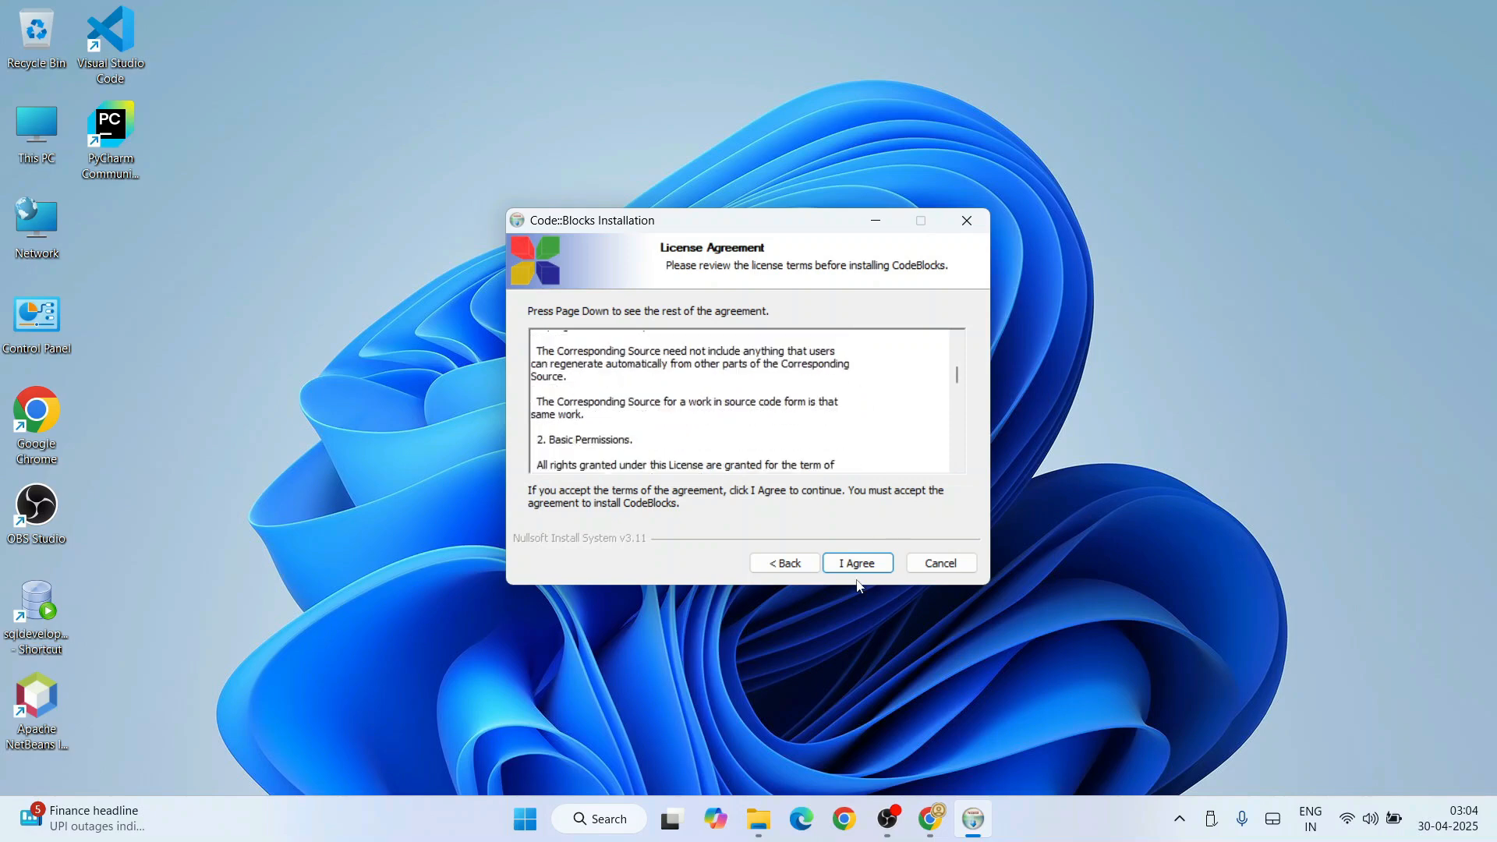
pyautogui.click(856, 563)
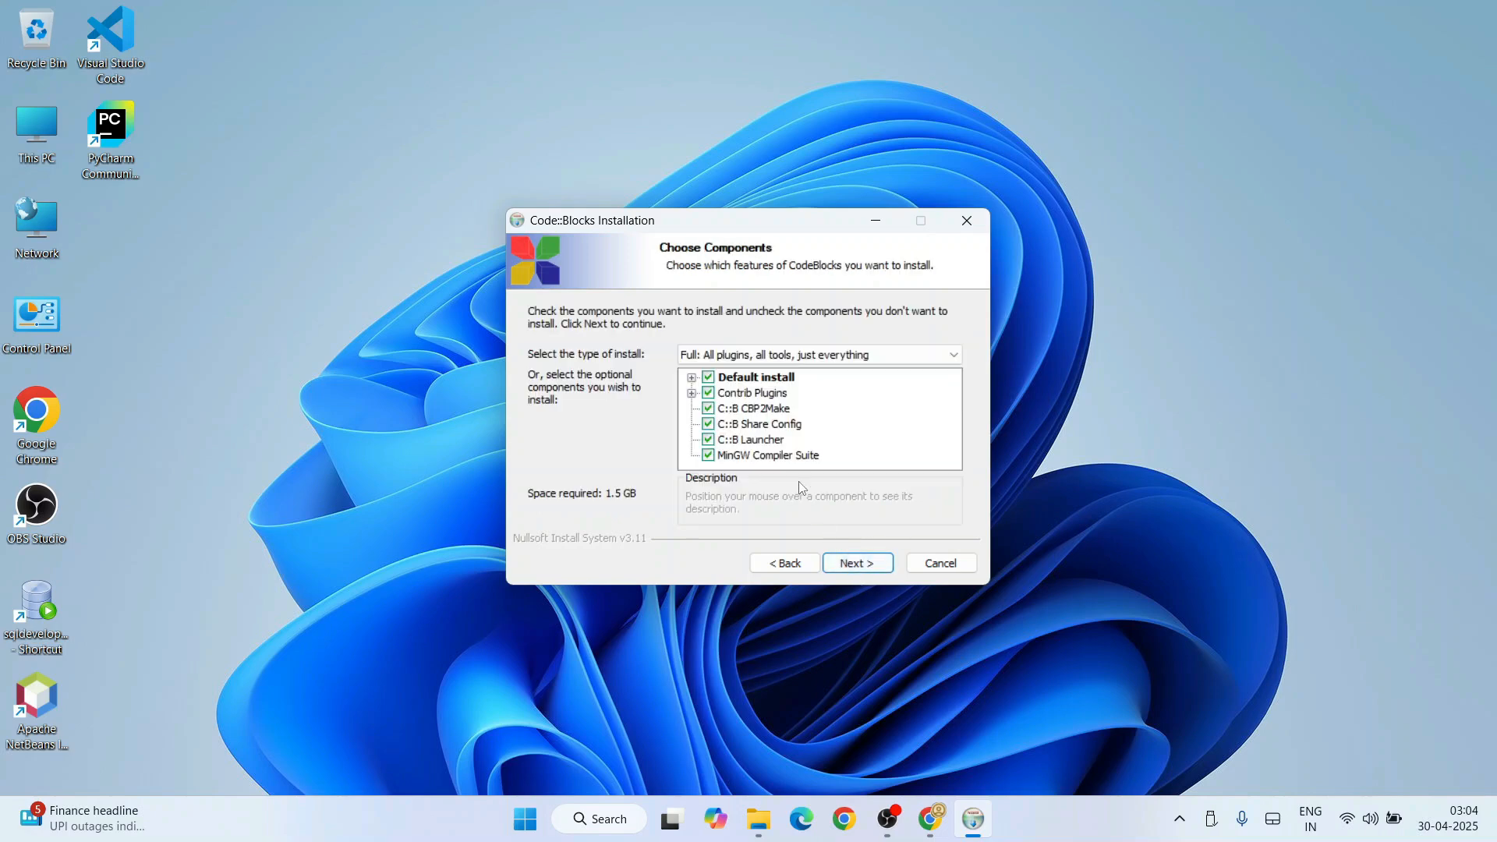
pyautogui.moveTo(830, 427)
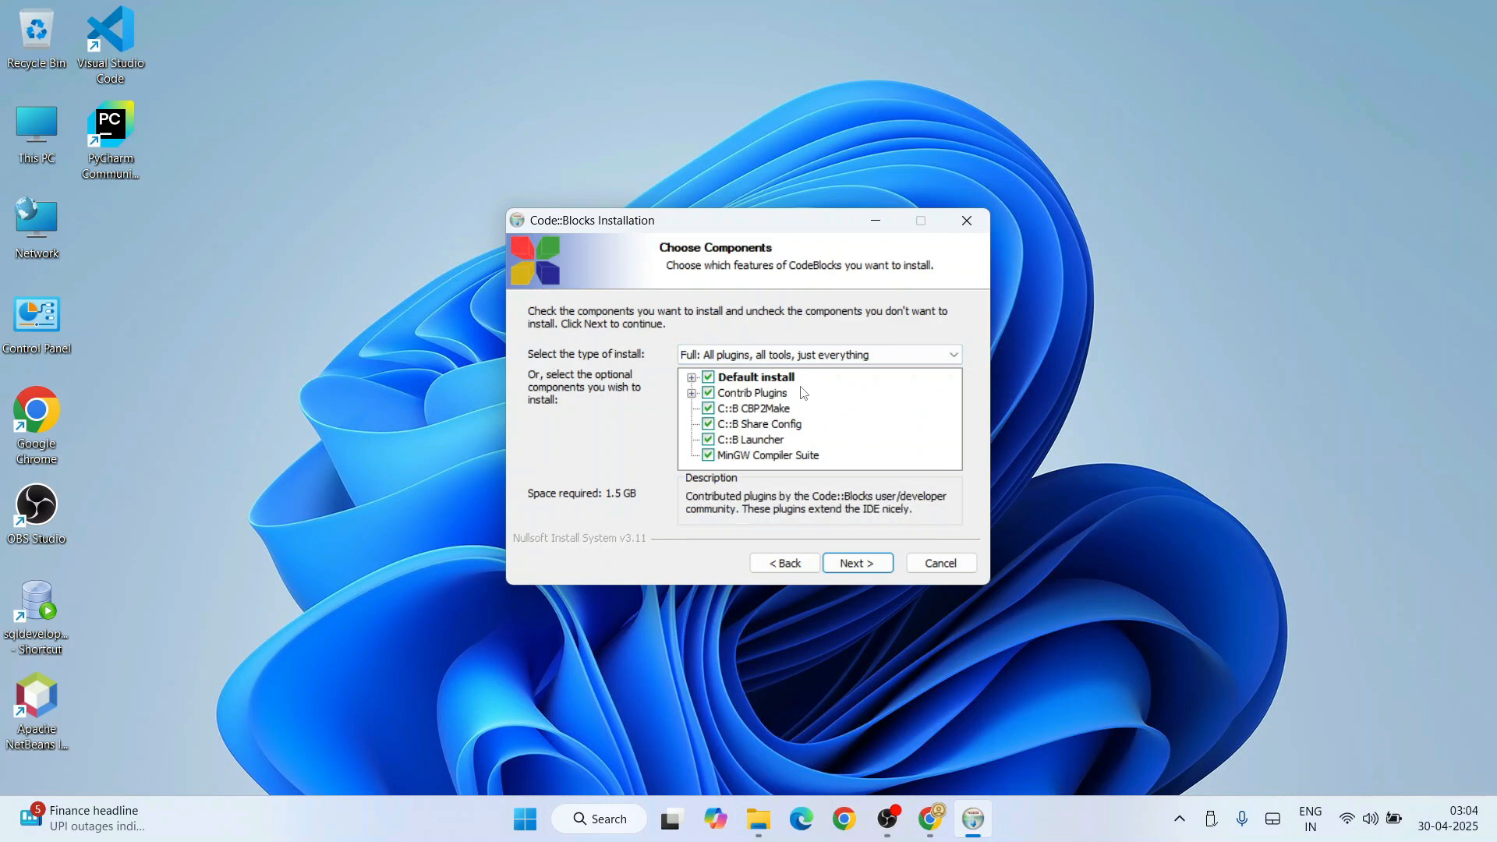
pyautogui.moveTo(754, 407)
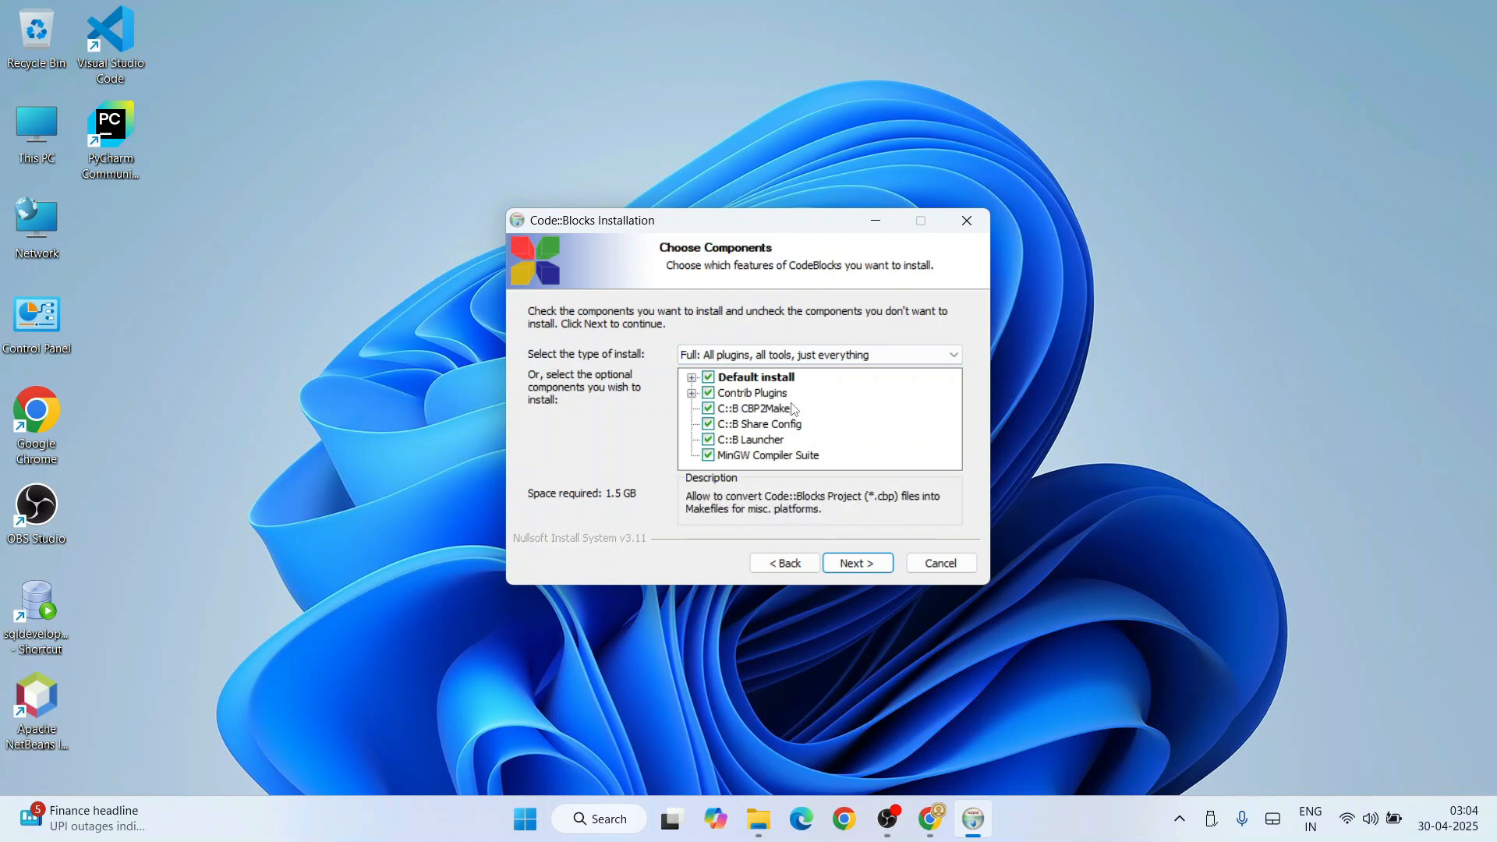
pyautogui.moveTo(730, 473)
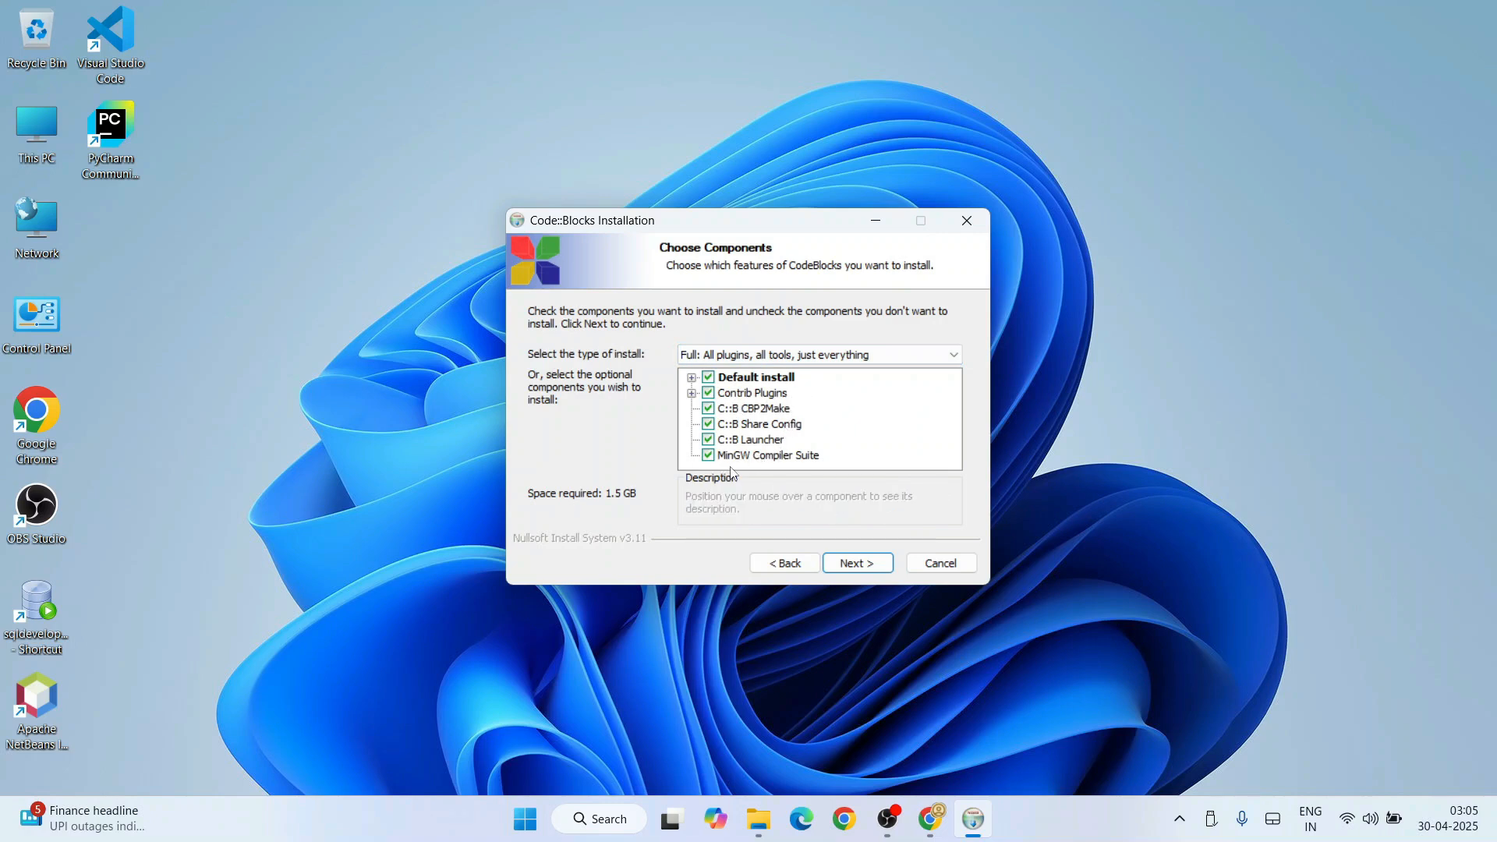
pyautogui.moveTo(767, 454)
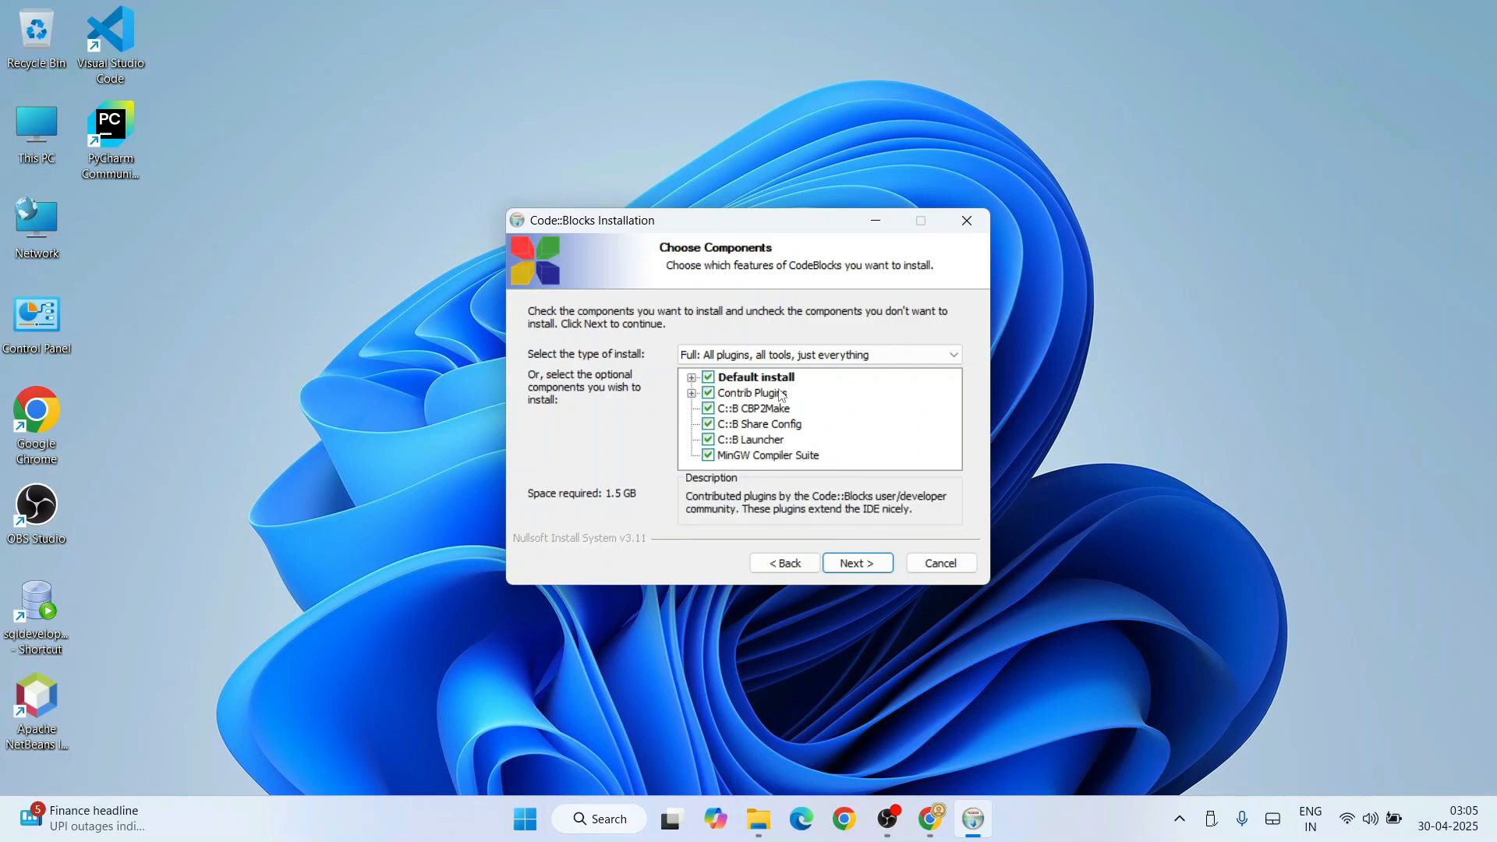
pyautogui.moveTo(767, 354)
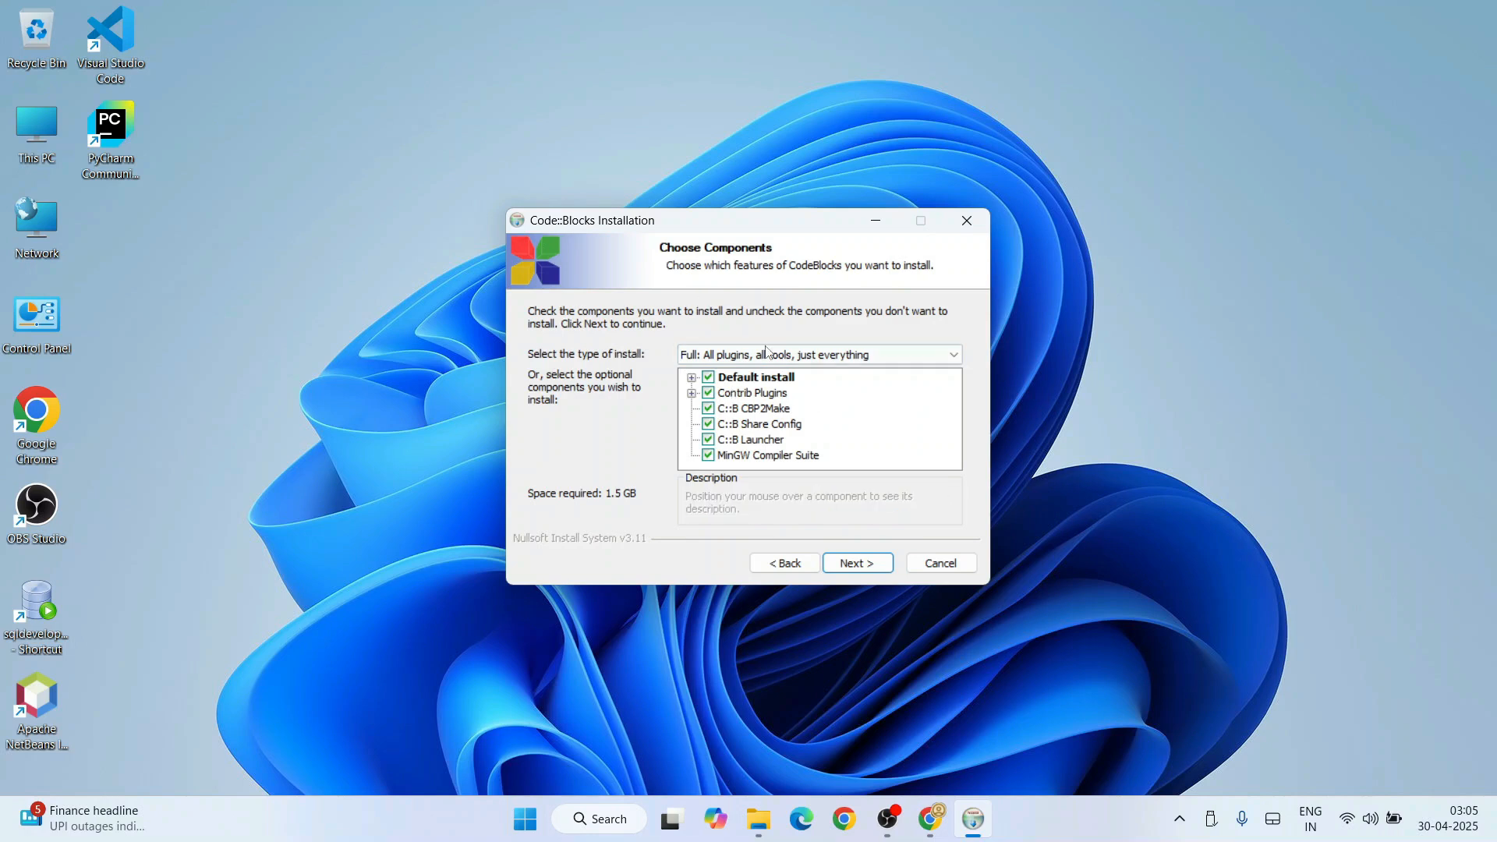
pyautogui.moveTo(766, 454)
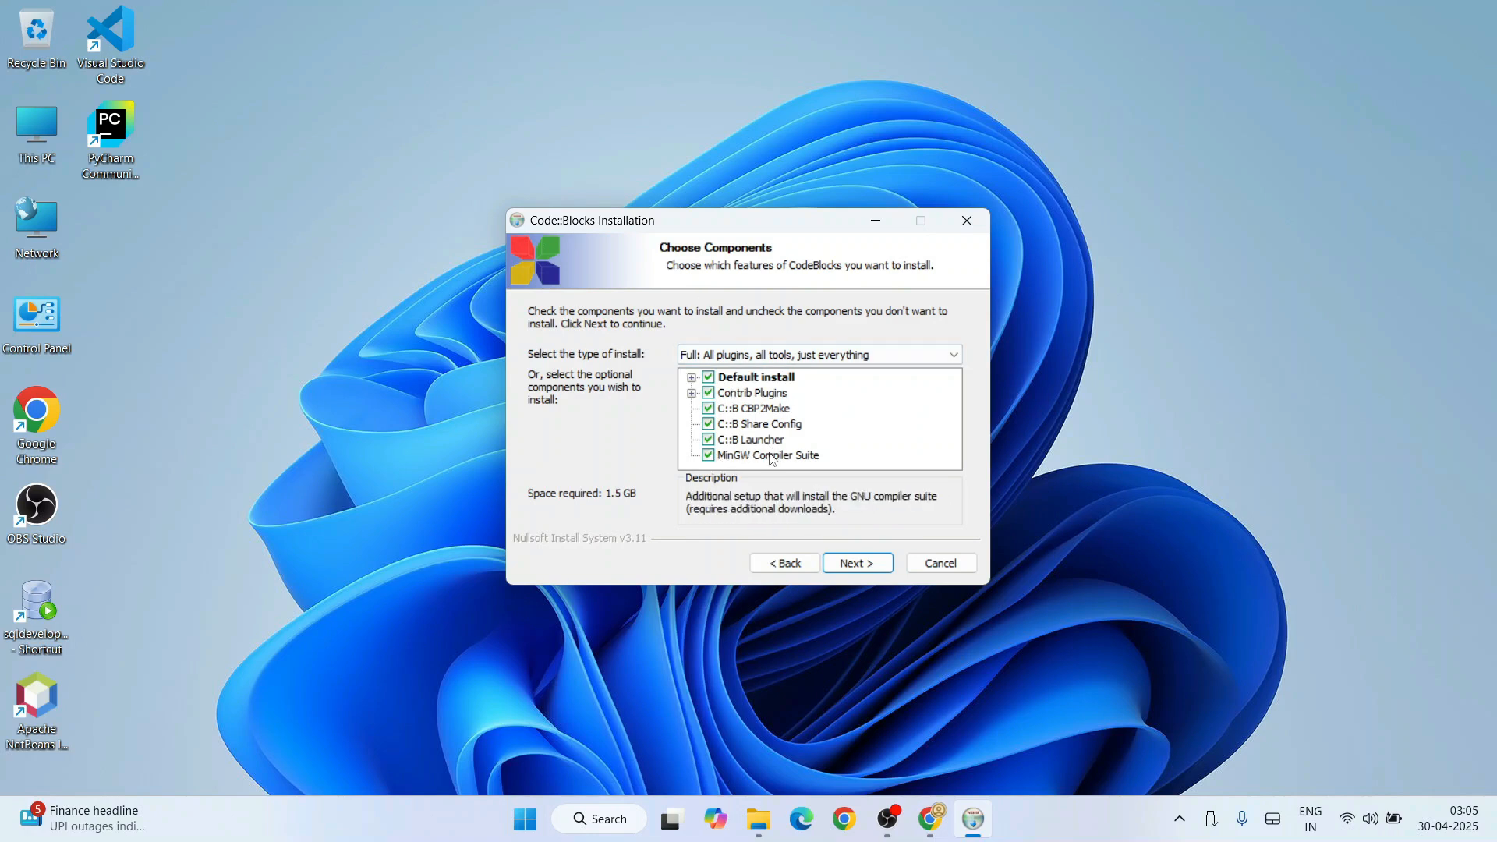
pyautogui.moveTo(769, 804)
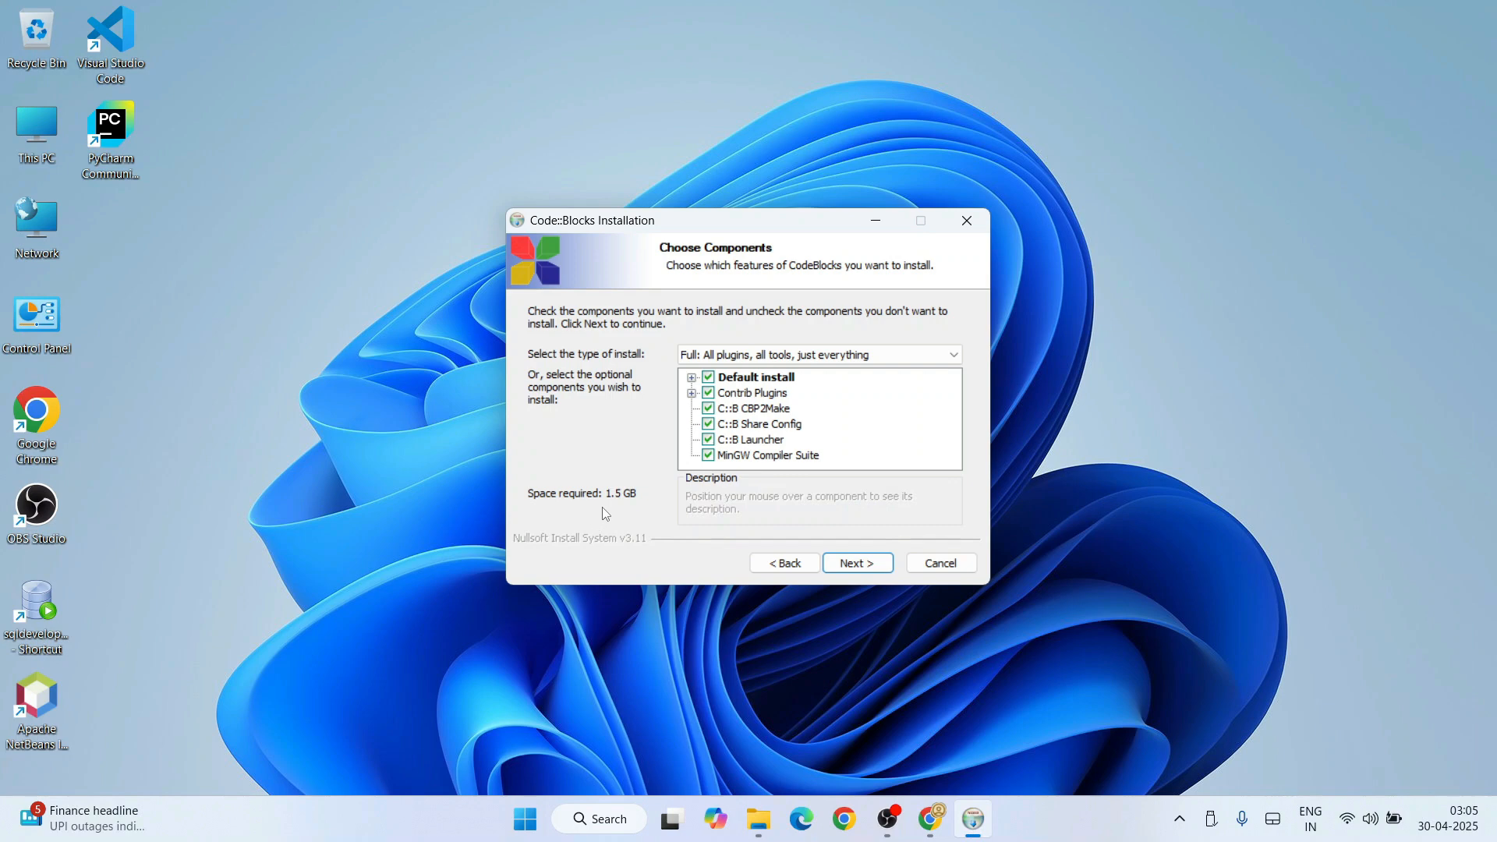
pyautogui.moveTo(622, 508)
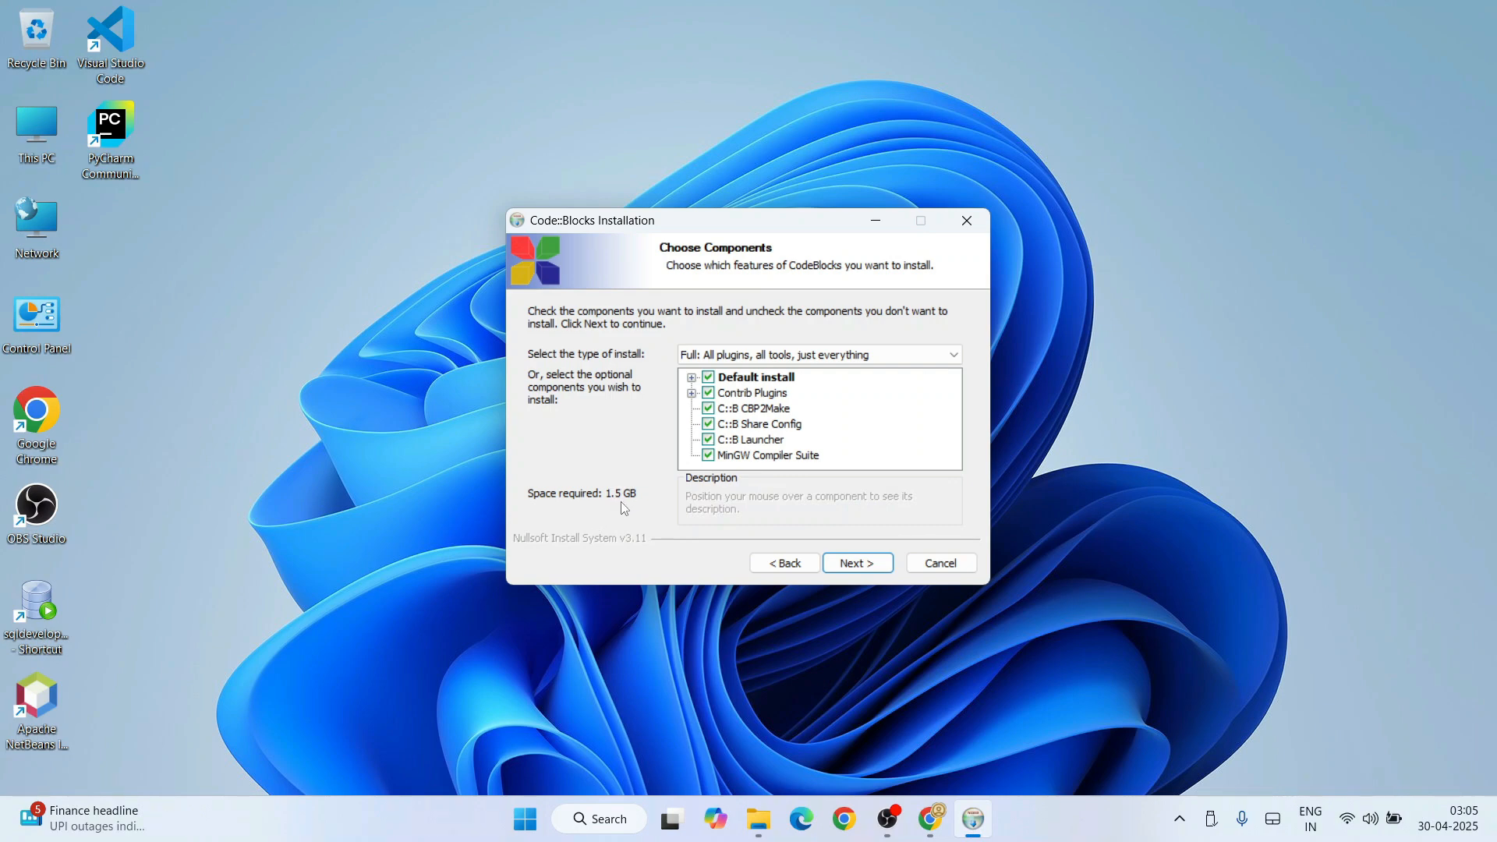
pyautogui.moveTo(920, 547)
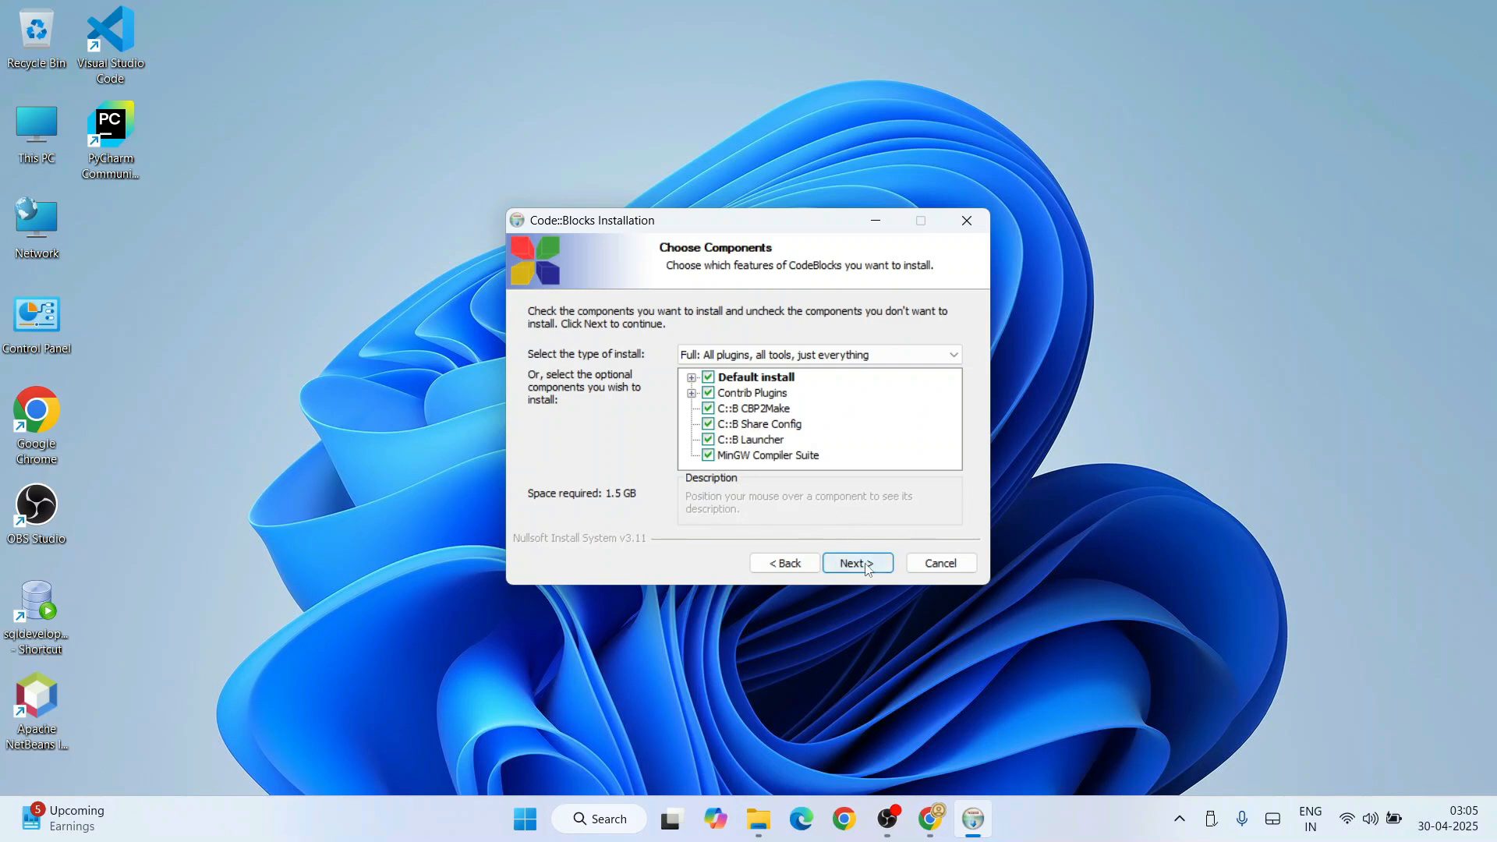
pyautogui.click(854, 563)
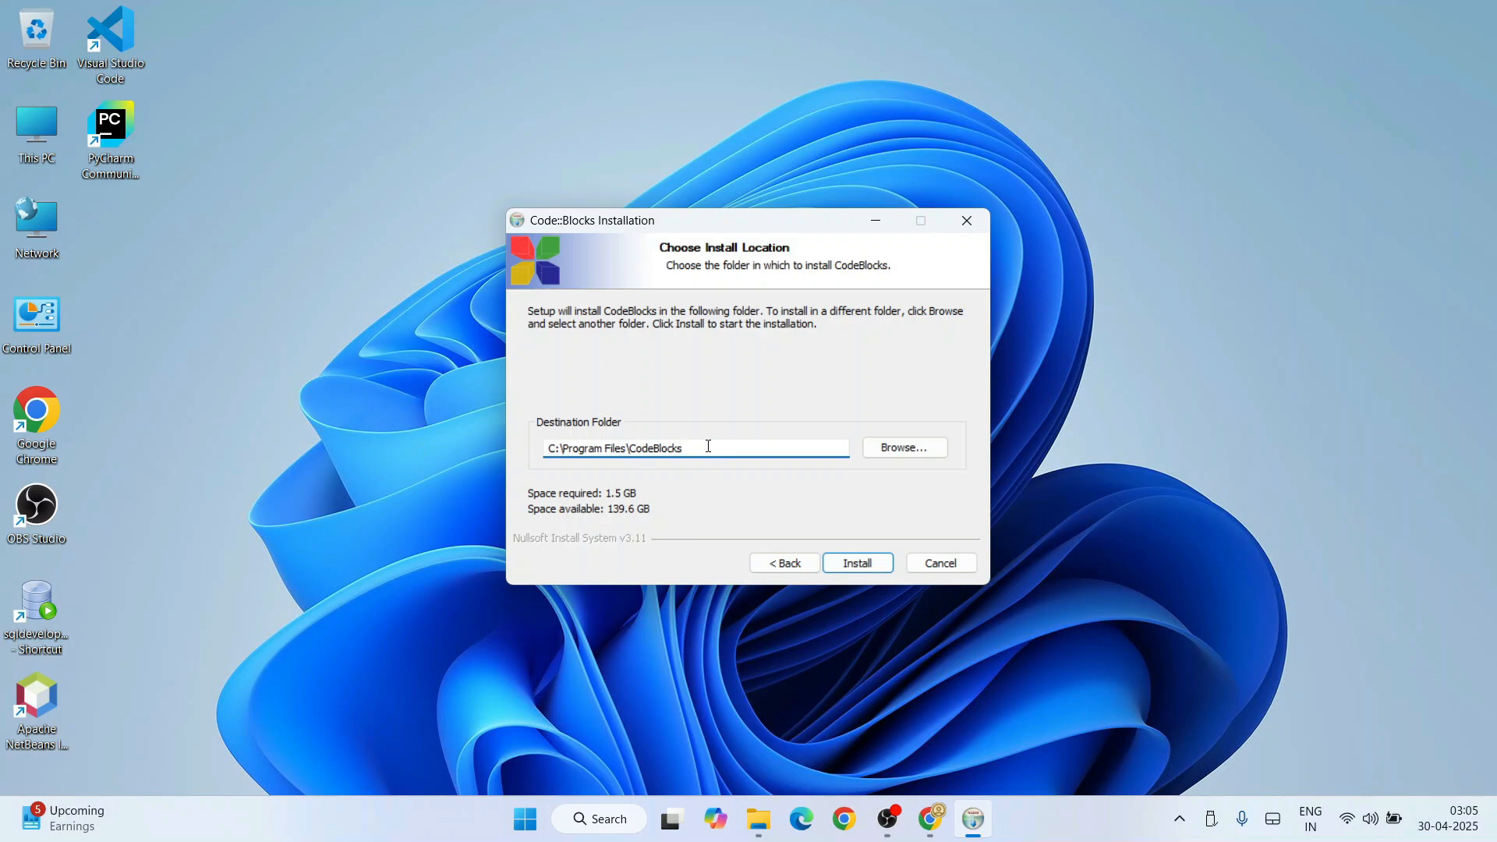
# Begin installing to the default C:\Program Files\CodeBlocks folder.
pyautogui.click(856, 563)
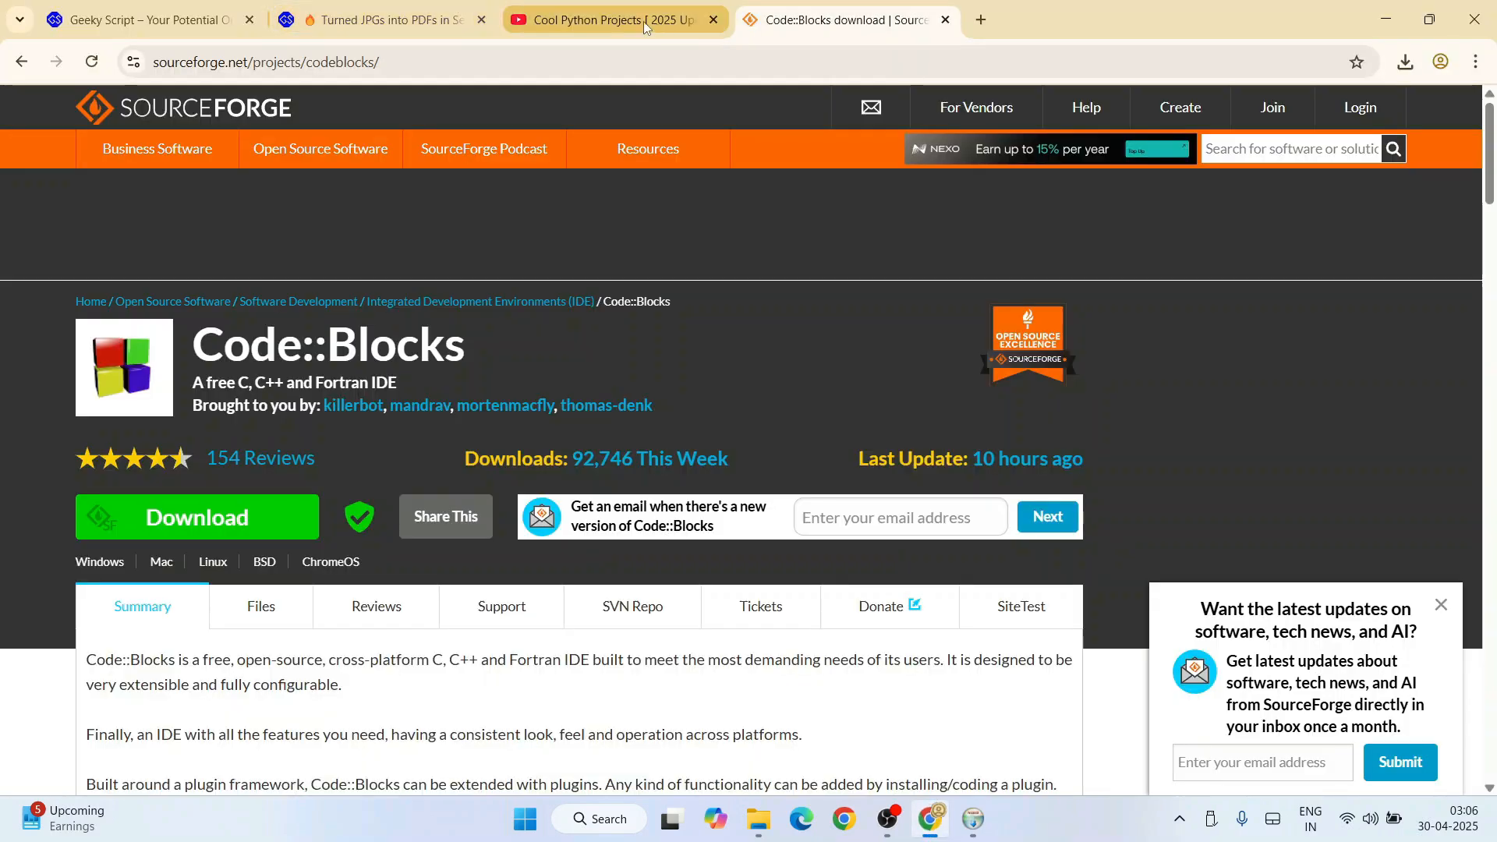
# Browse the Cool Python Projects playlist on YouTube, then minimize the browser to reveal the installer.
pyautogui.click(615, 19)
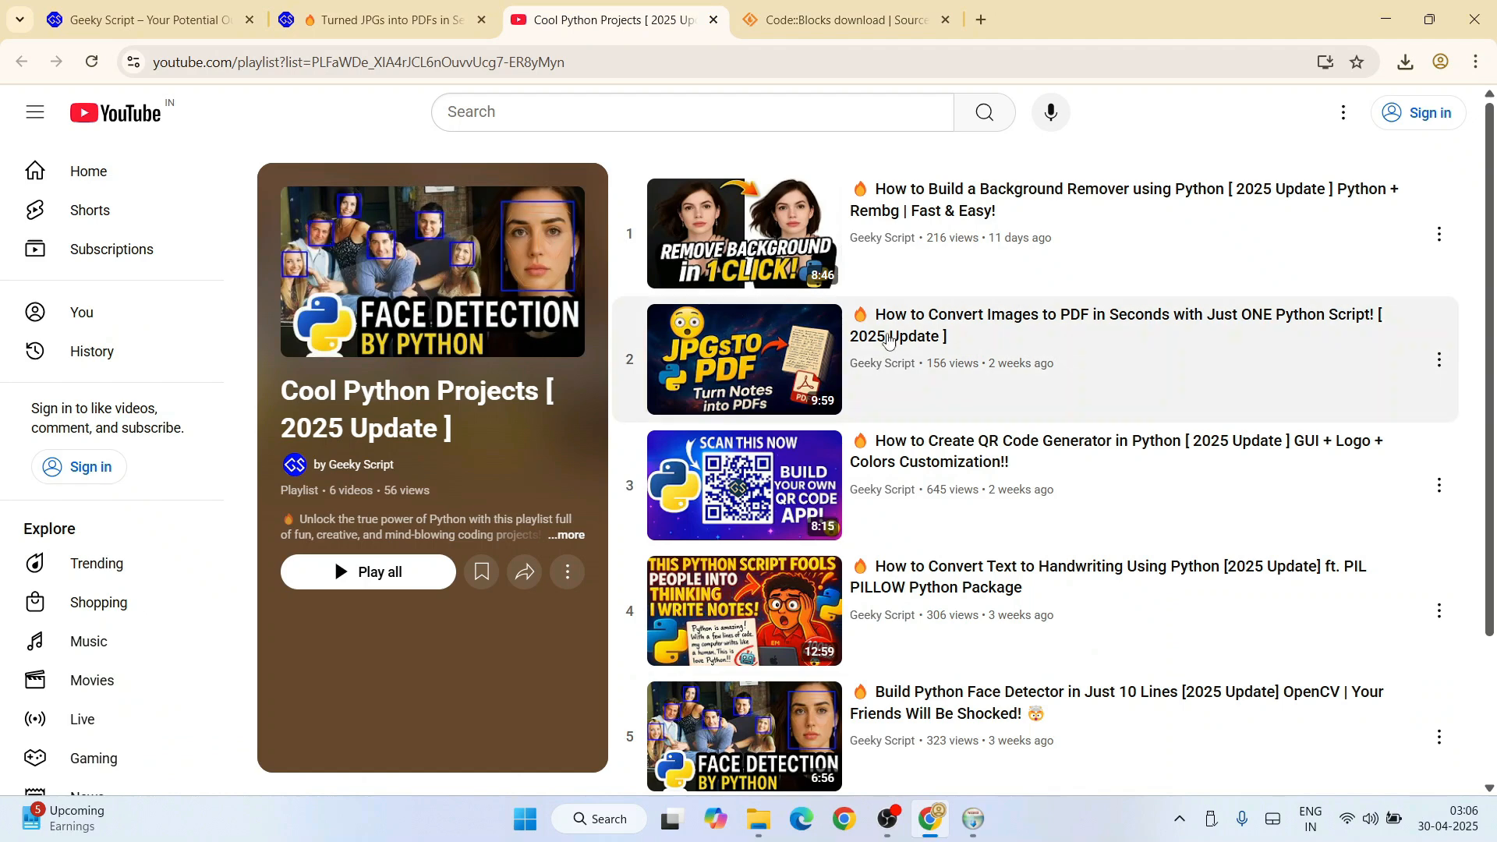
pyautogui.scroll(-3)
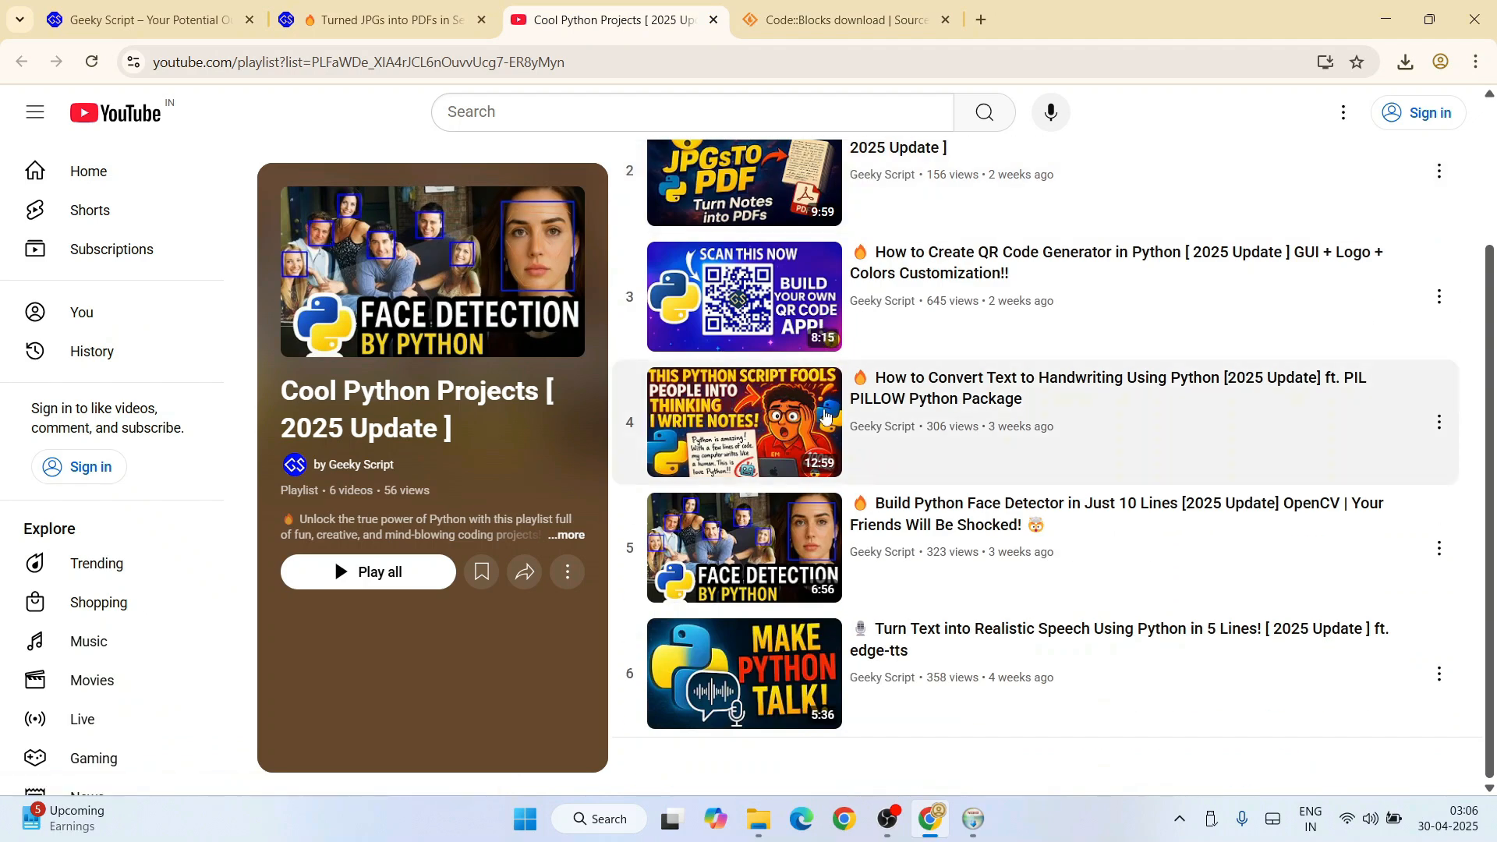
pyautogui.scroll(3)
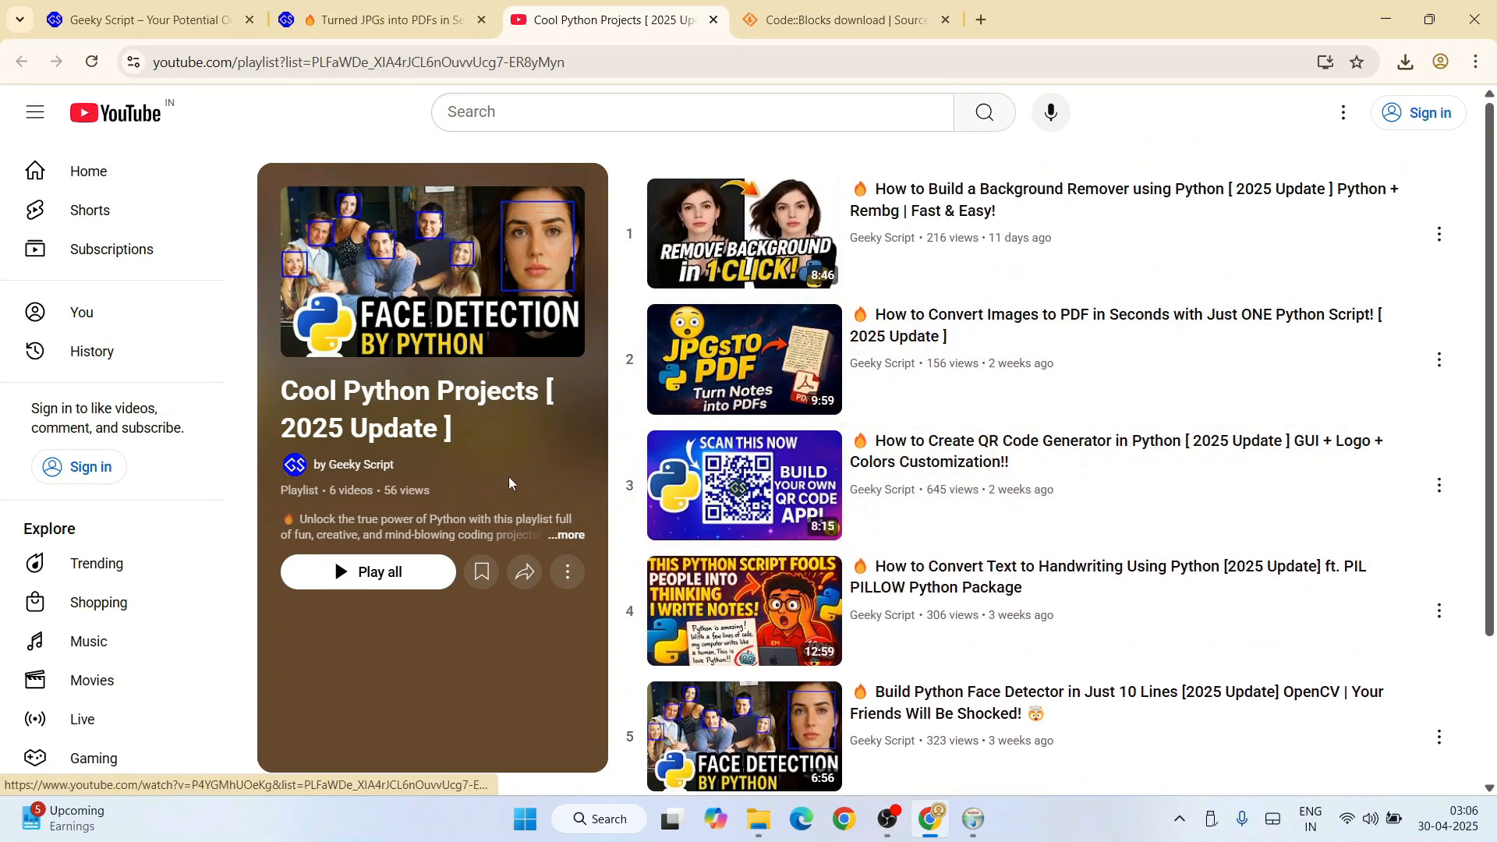
pyautogui.moveTo(669, 403)
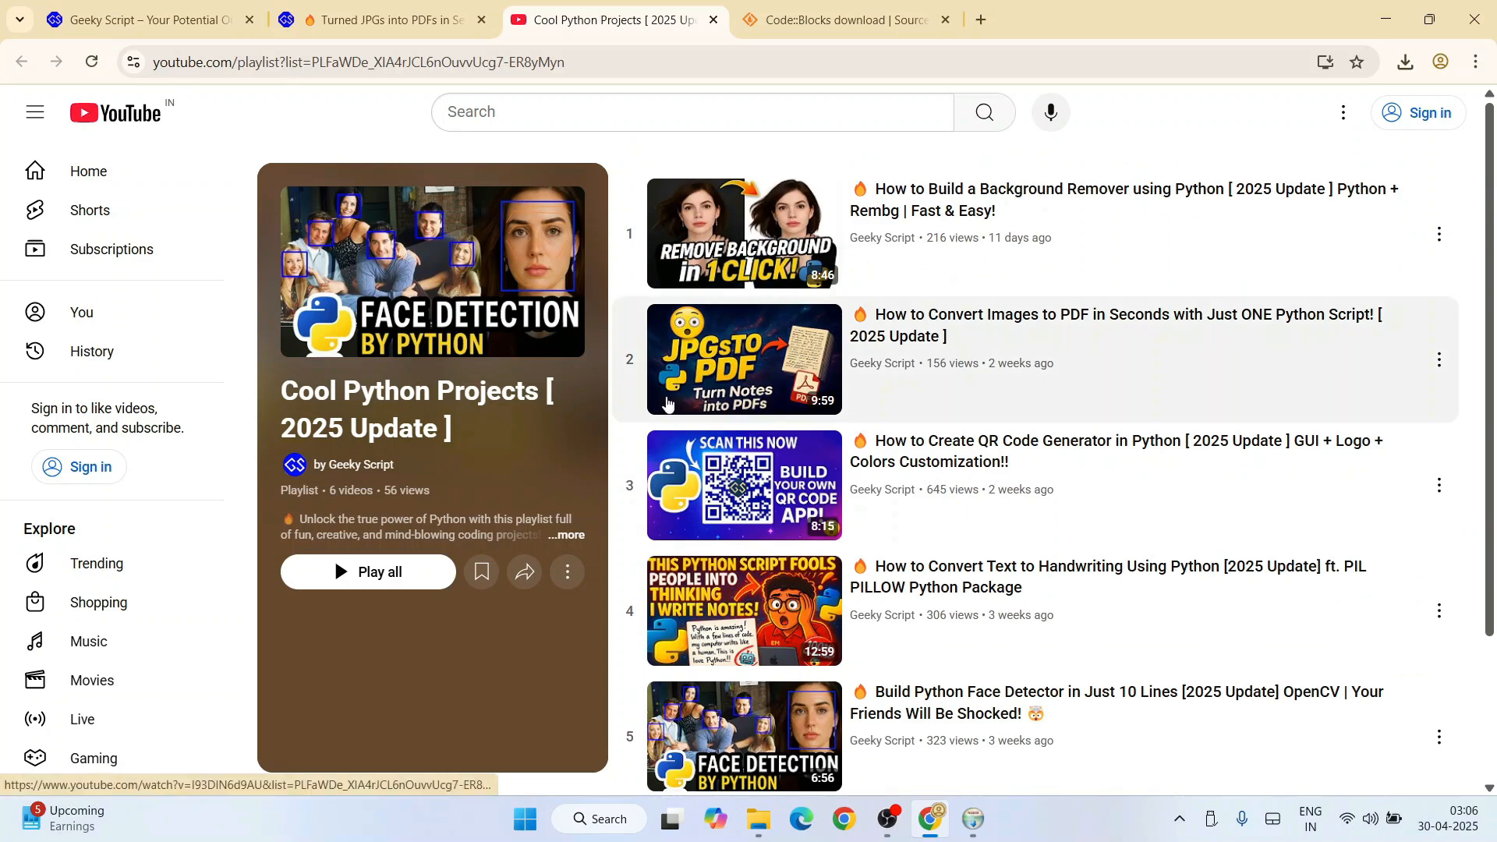
pyautogui.scroll(-3)
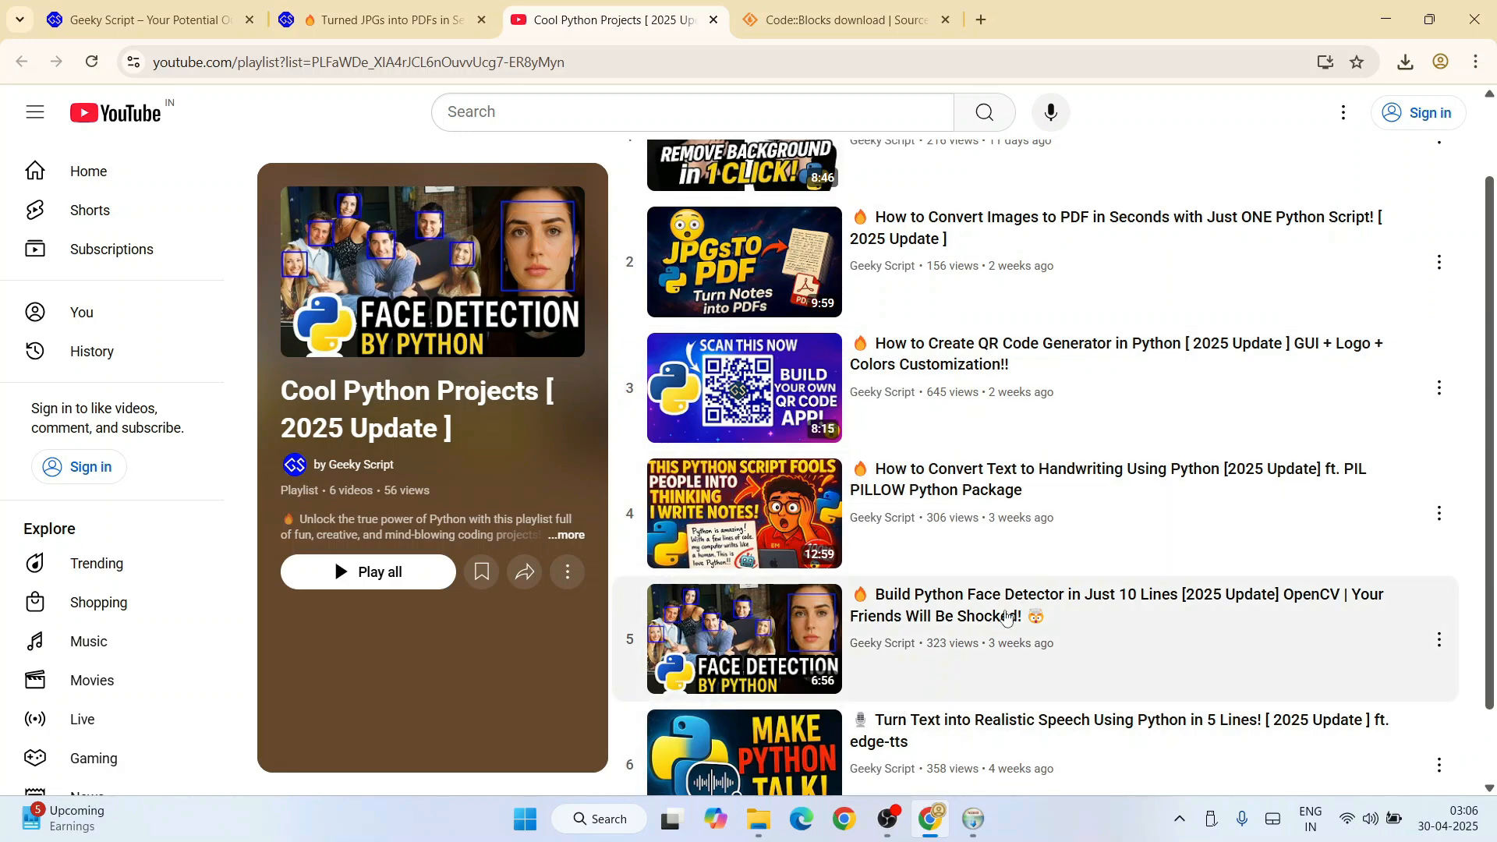
pyautogui.moveTo(972, 577)
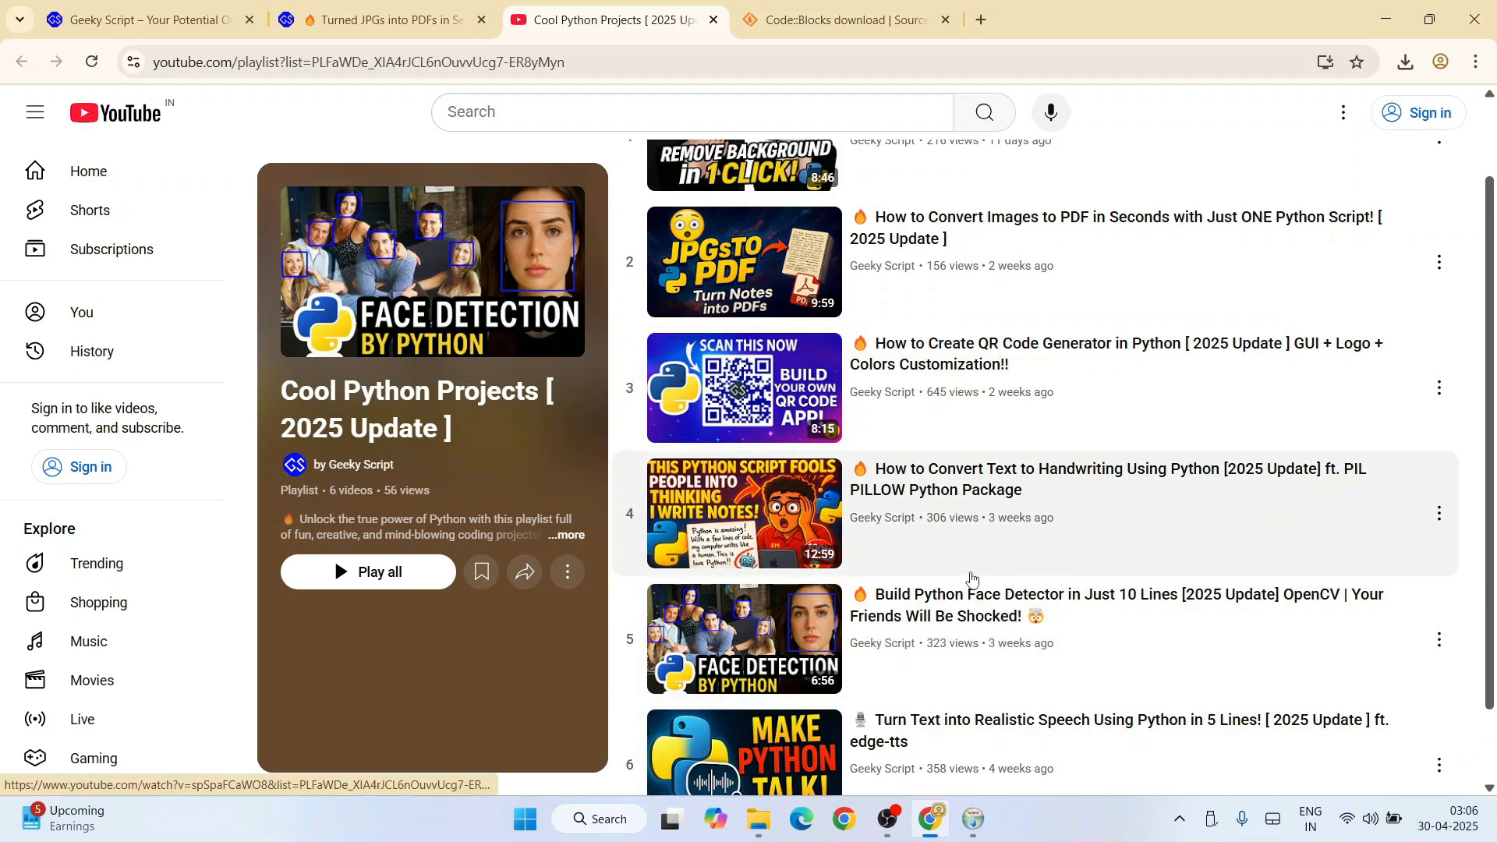
pyautogui.scroll(3)
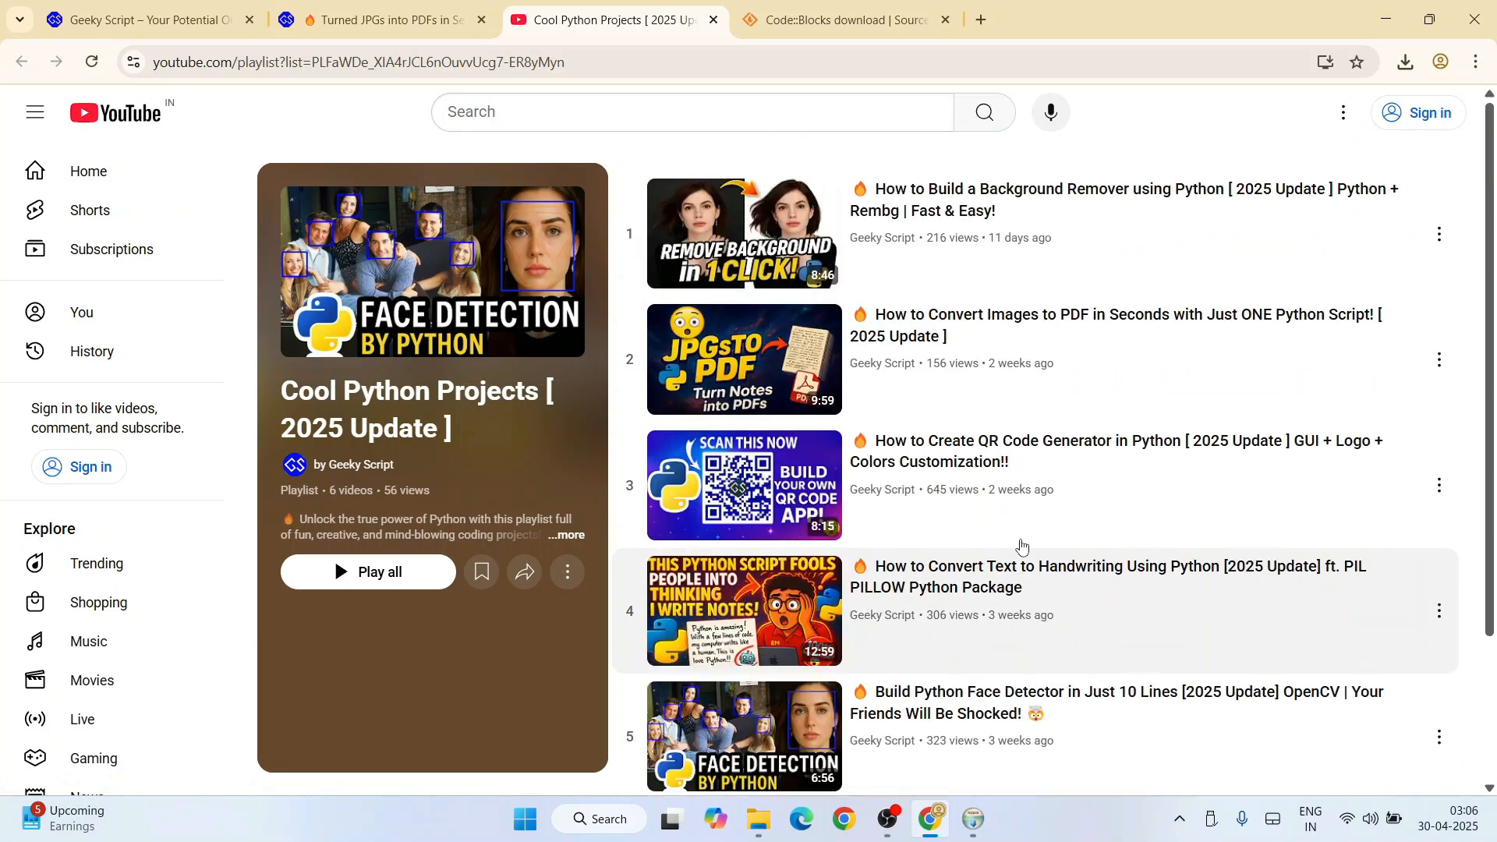
pyautogui.scroll(-3)
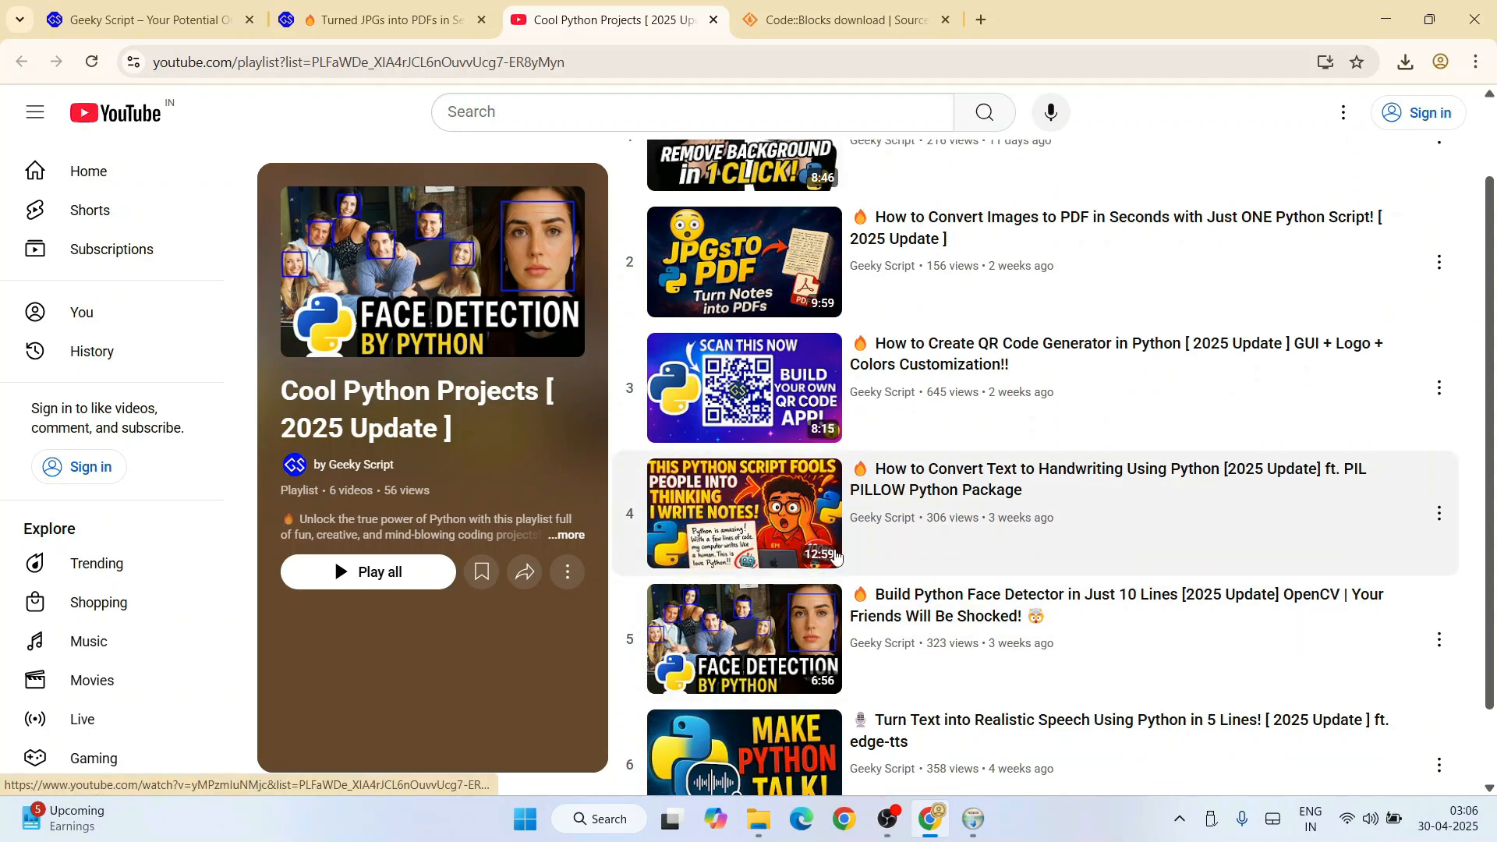
pyautogui.scroll(-3)
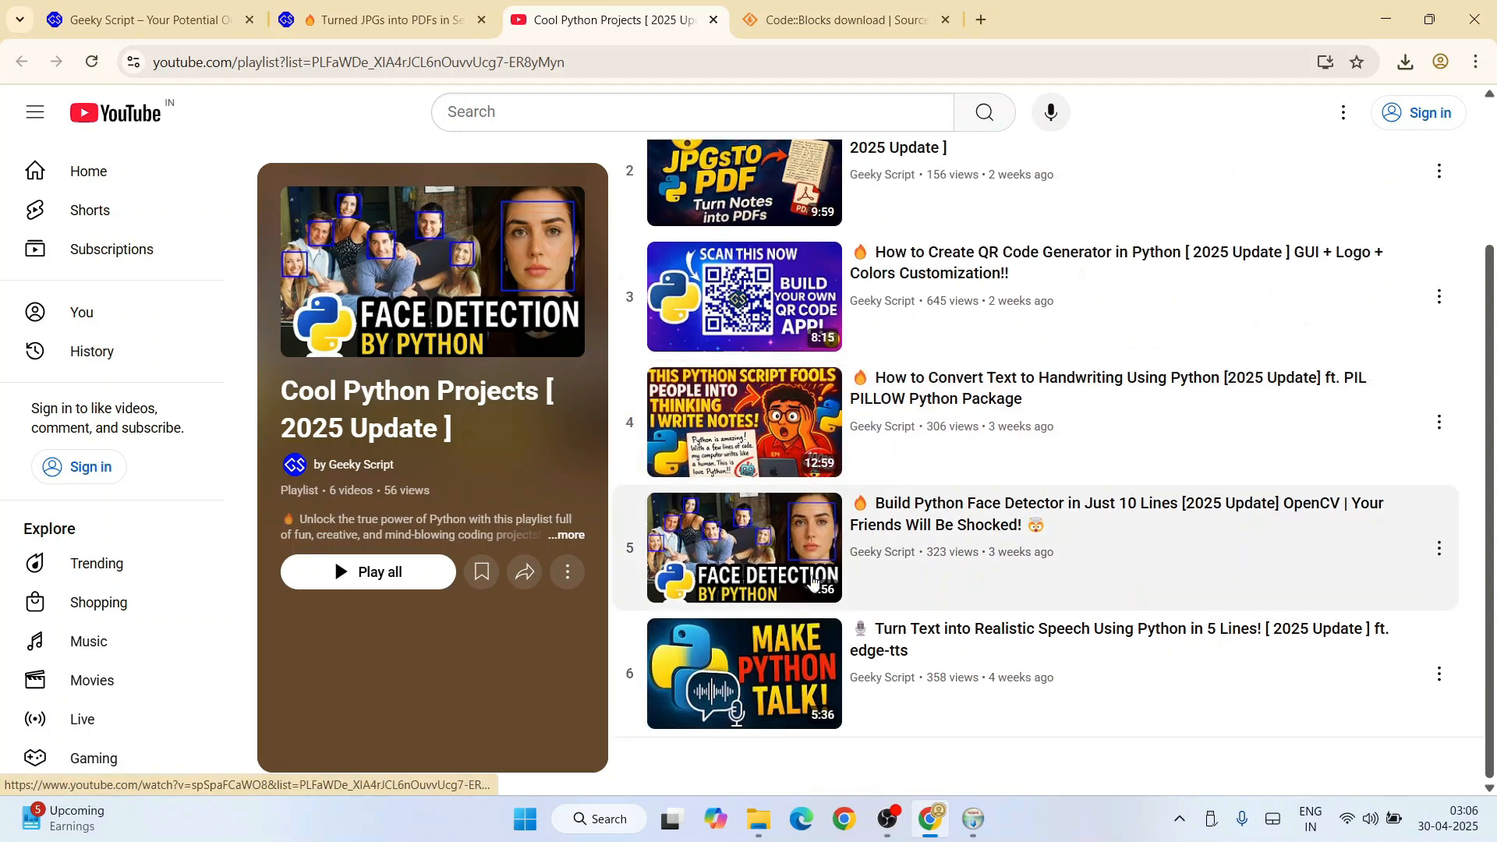
pyautogui.moveTo(919, 633)
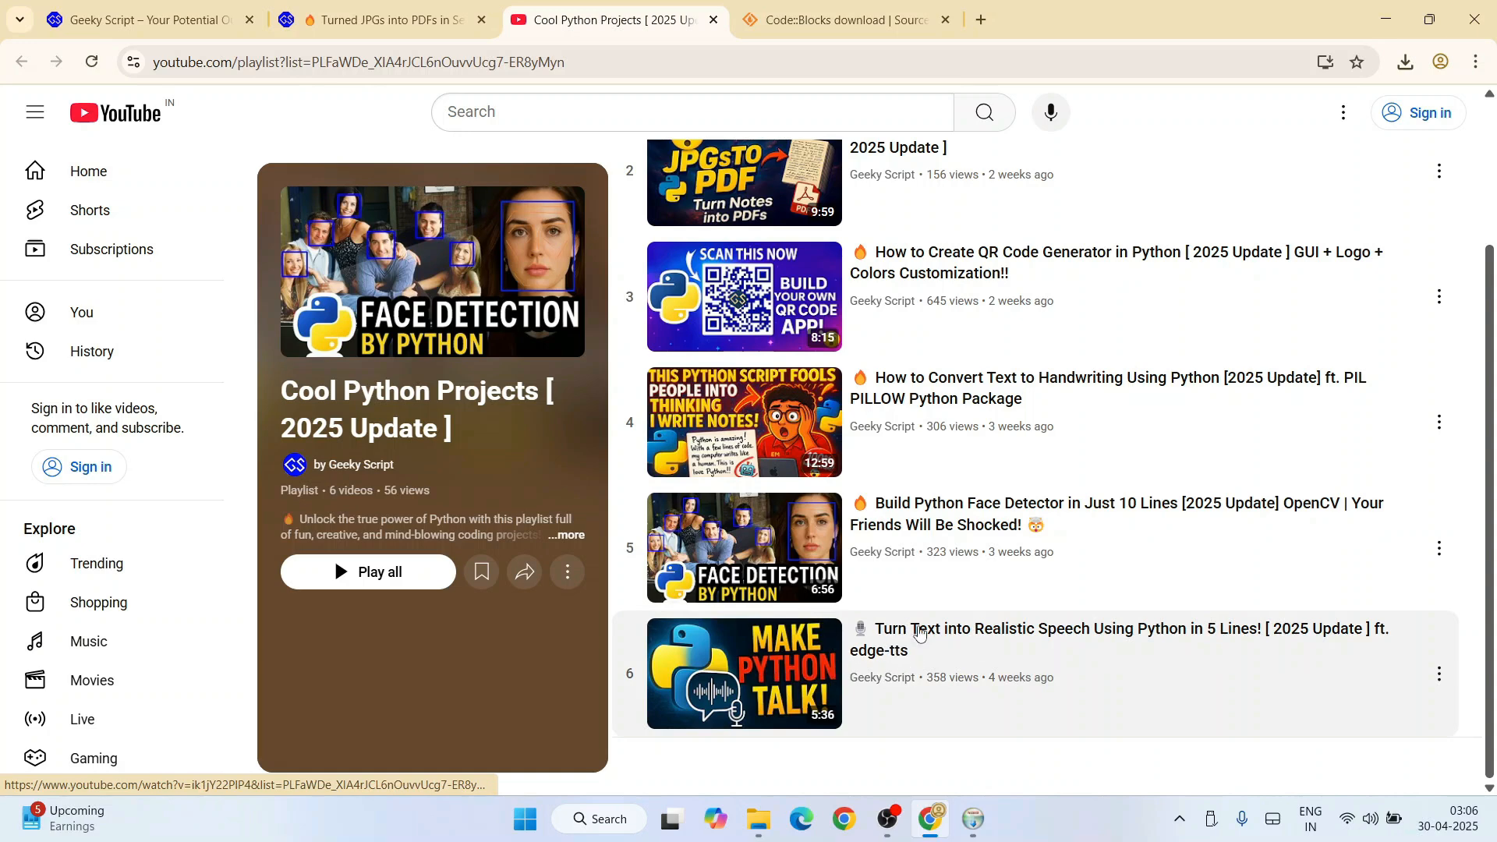
pyautogui.moveTo(1113, 655)
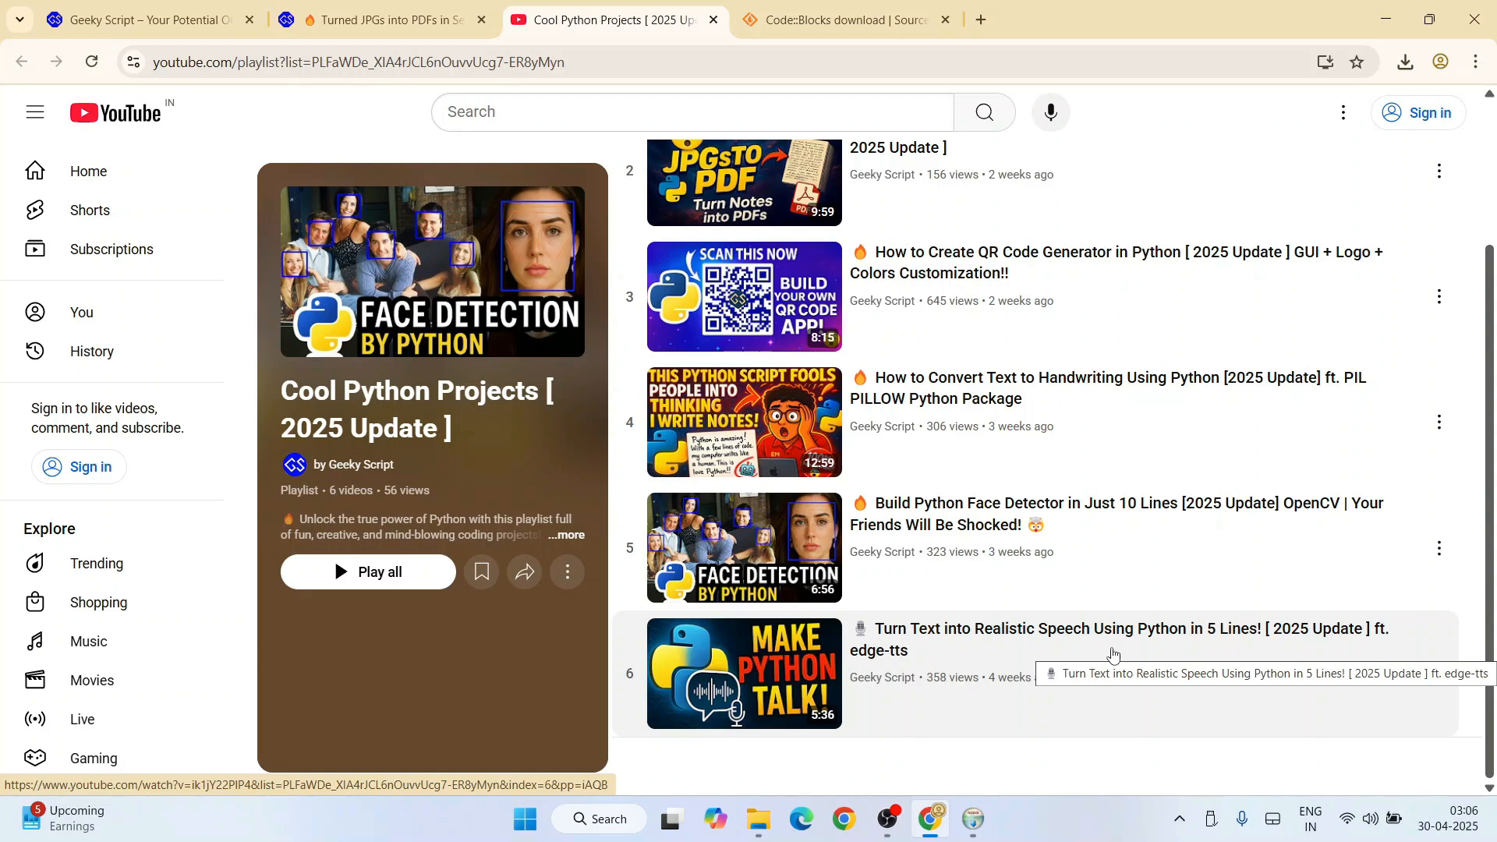
pyautogui.scroll(3)
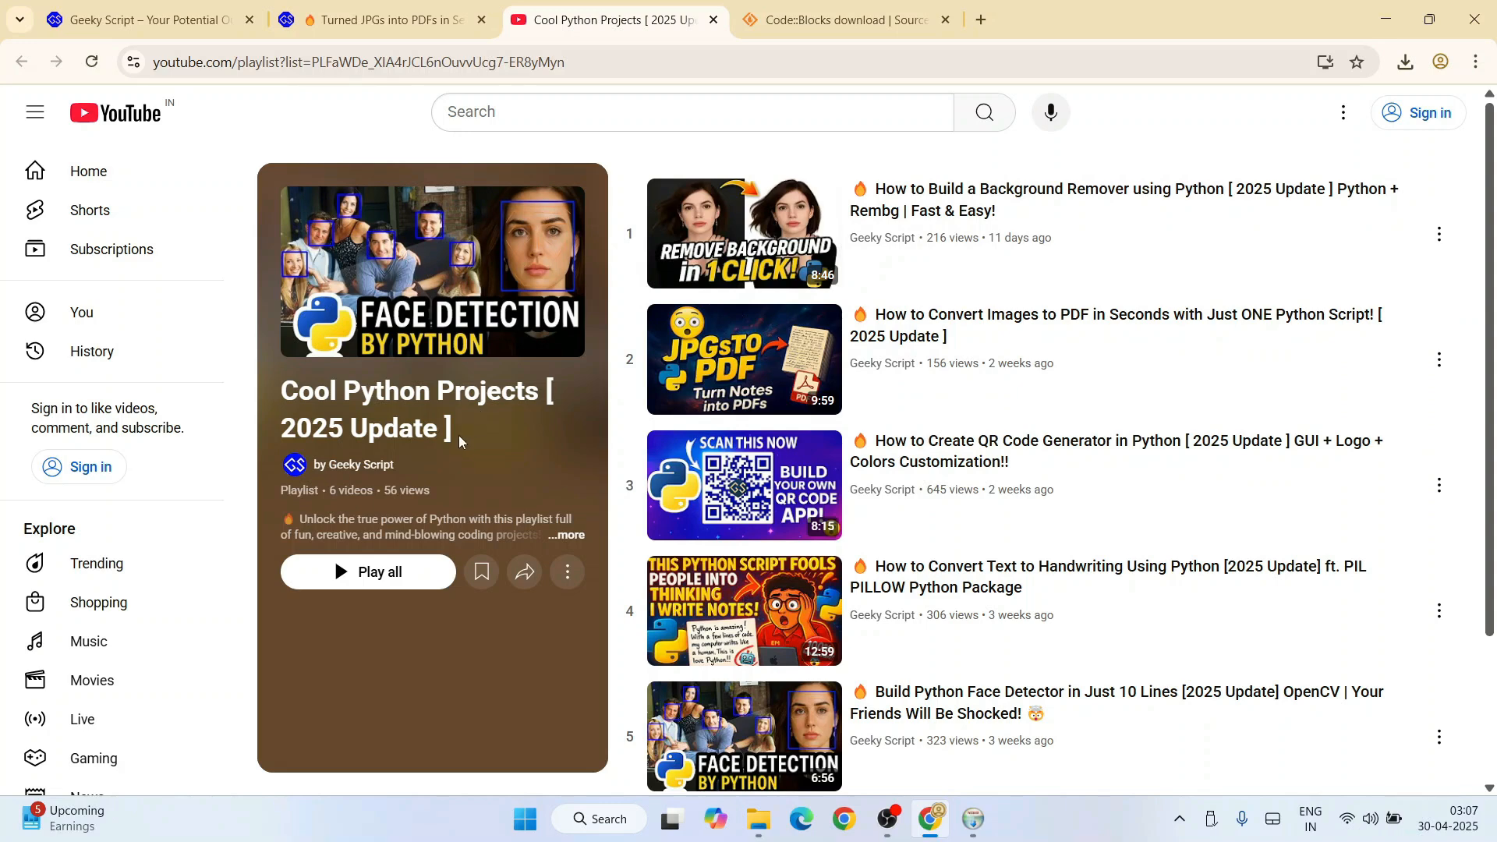
pyautogui.moveTo(1385, 19)
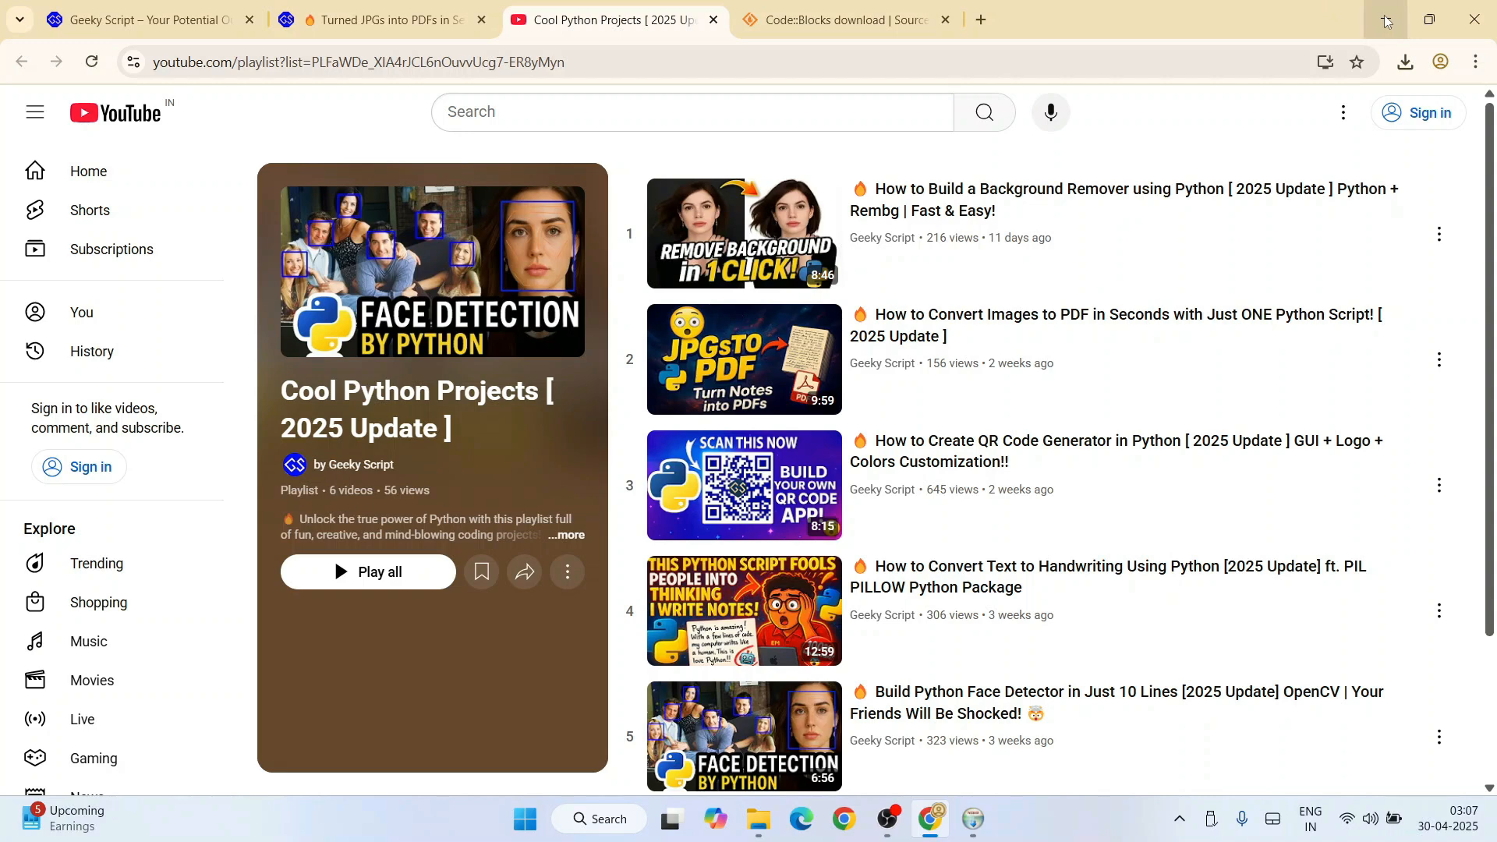
pyautogui.click(1383, 18)
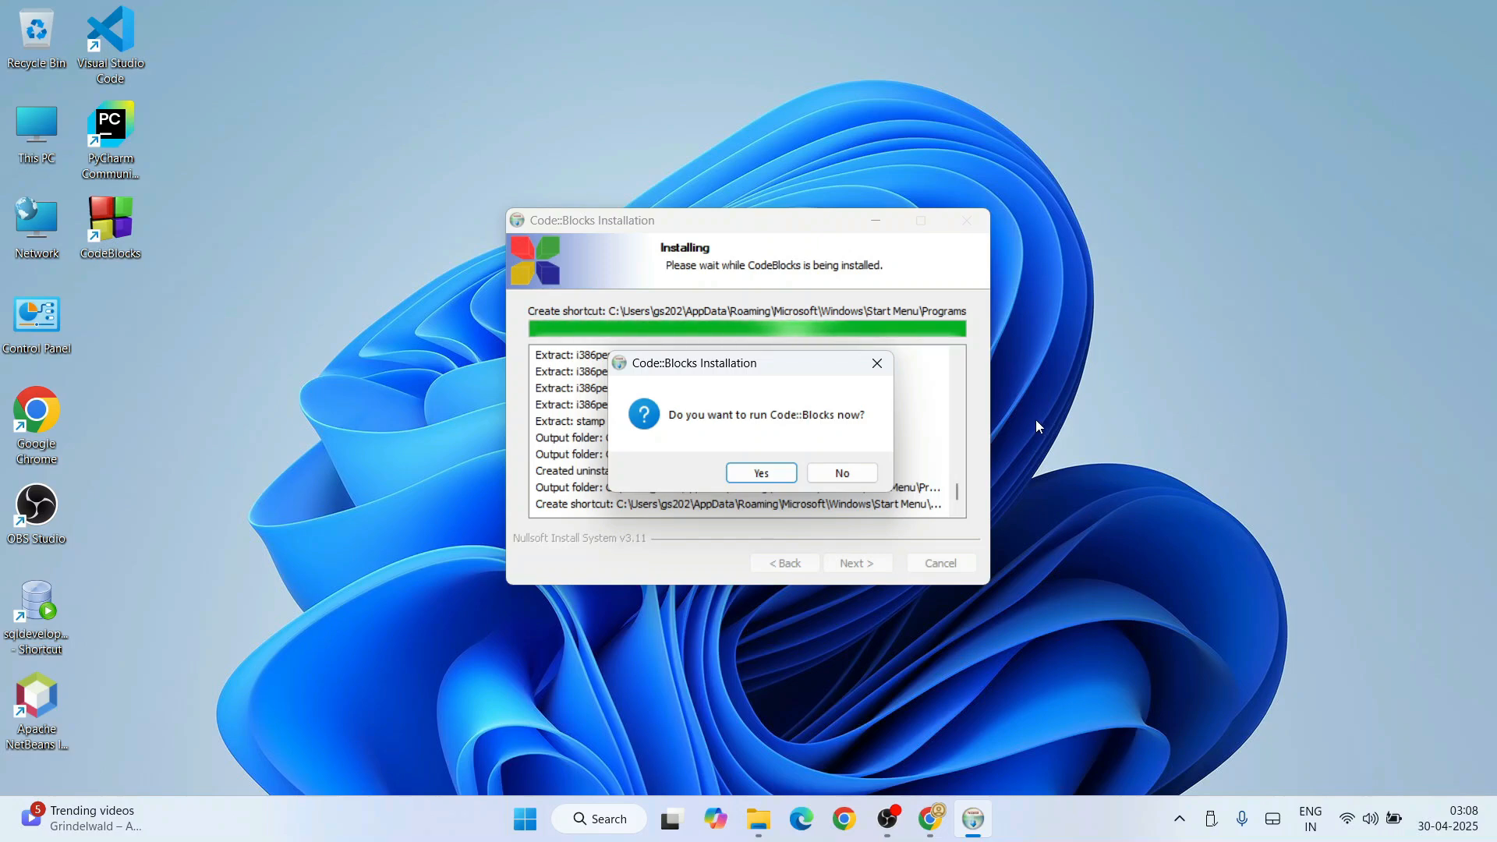
pyautogui.moveTo(919, 365)
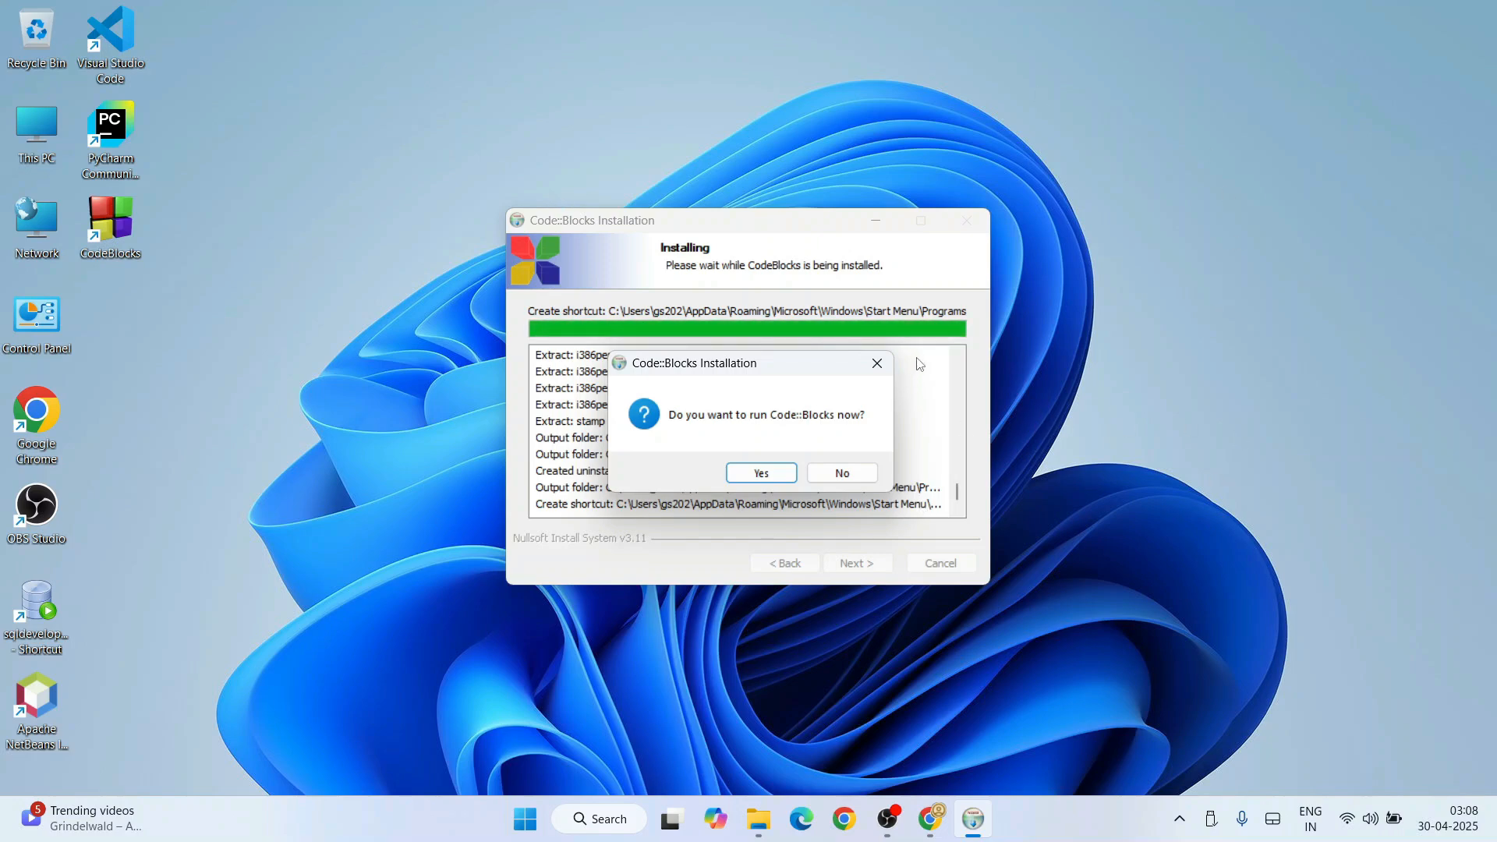
pyautogui.moveTo(806, 427)
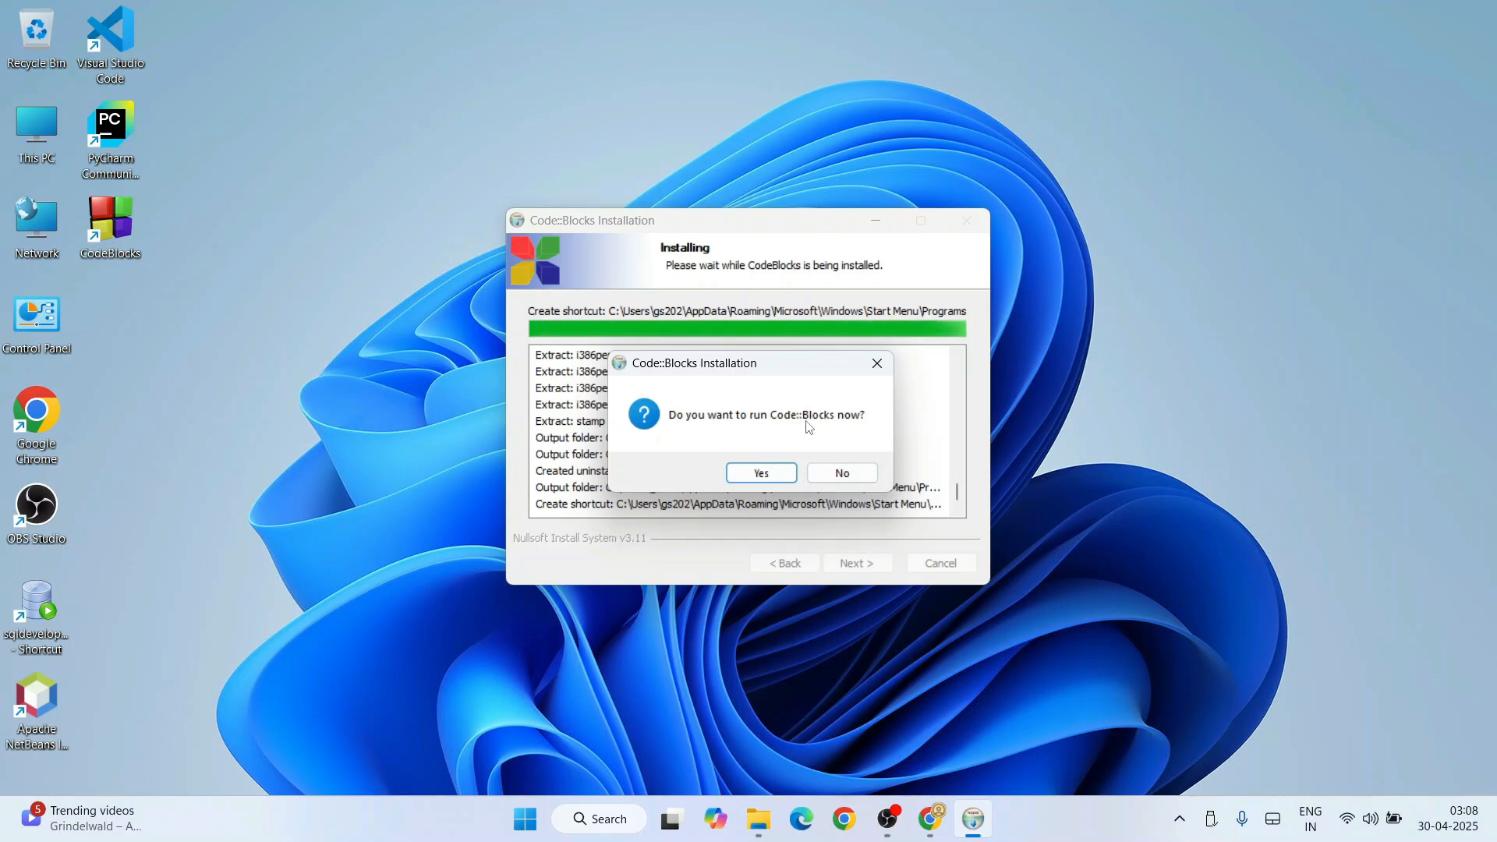
# Answer Yes to running Code::Blocks now from the installer.
pyautogui.click(760, 473)
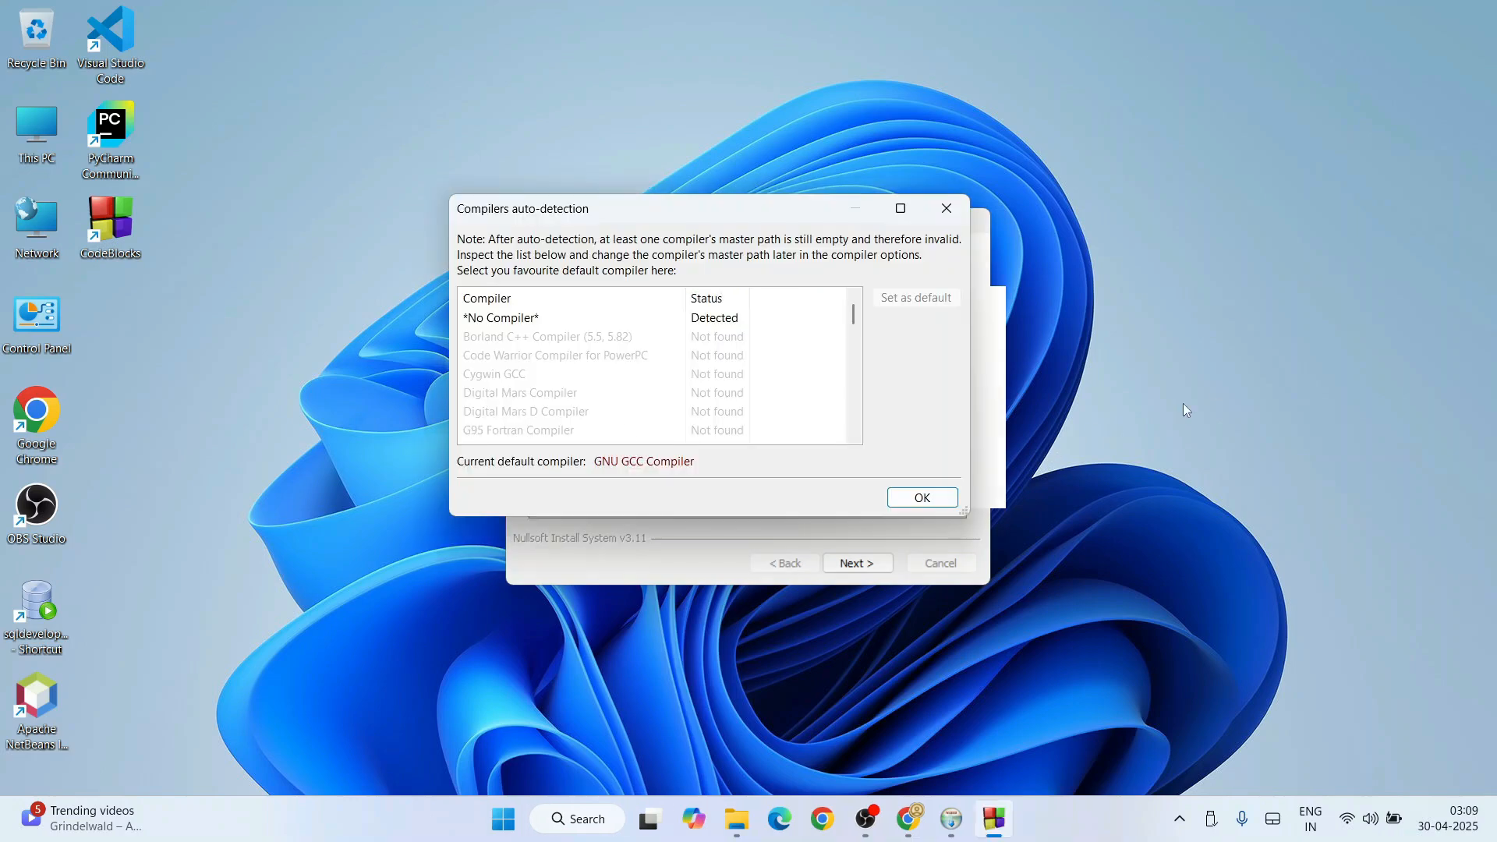
pyautogui.moveTo(811, 376)
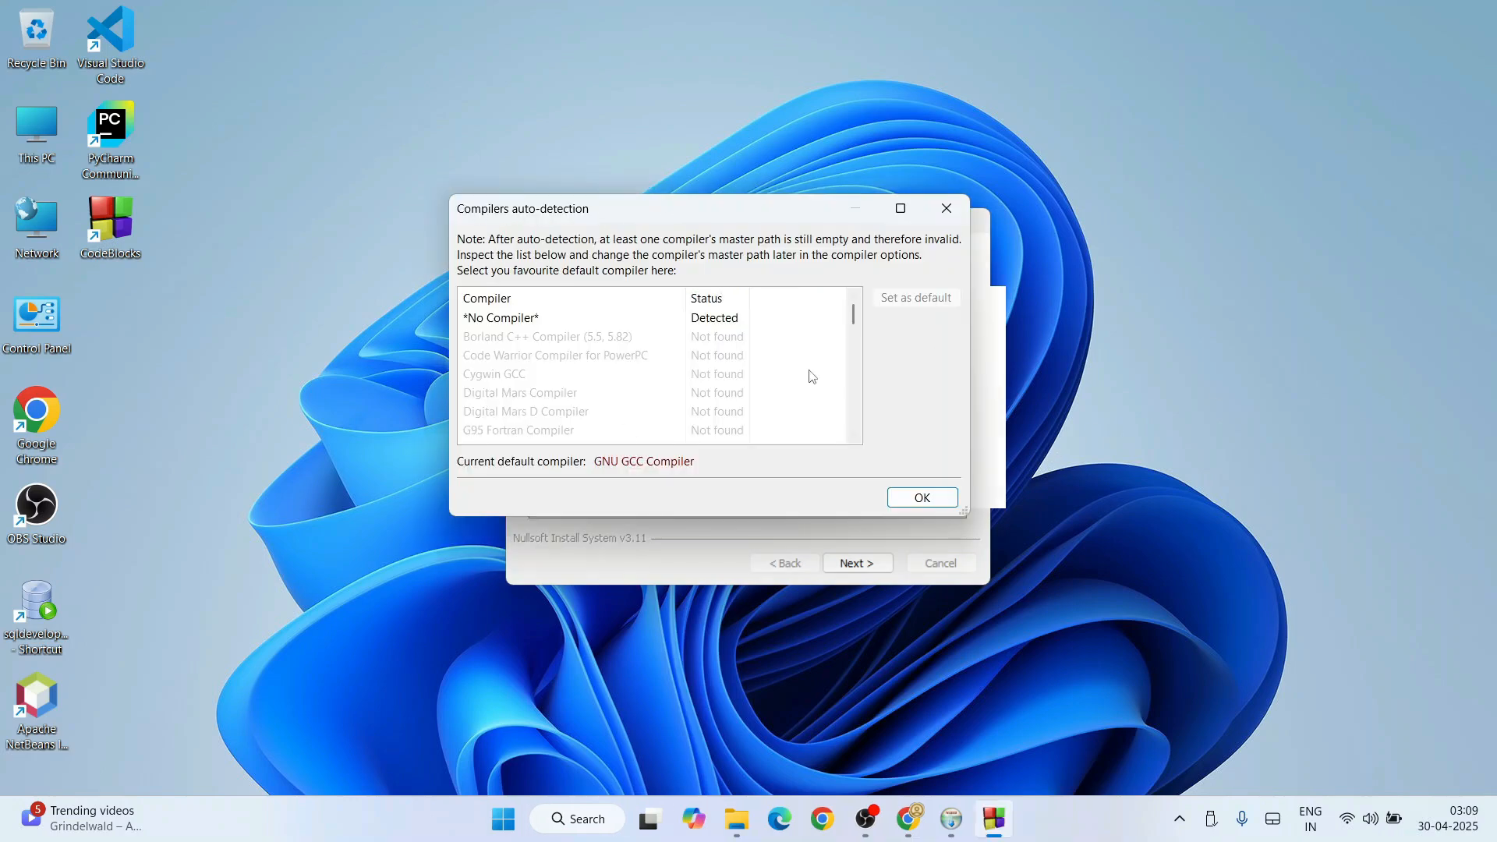
# Choose GNU GCC MinGW64 Compiler in the auto-detection list and confirm with OK.
pyautogui.scroll(-3)
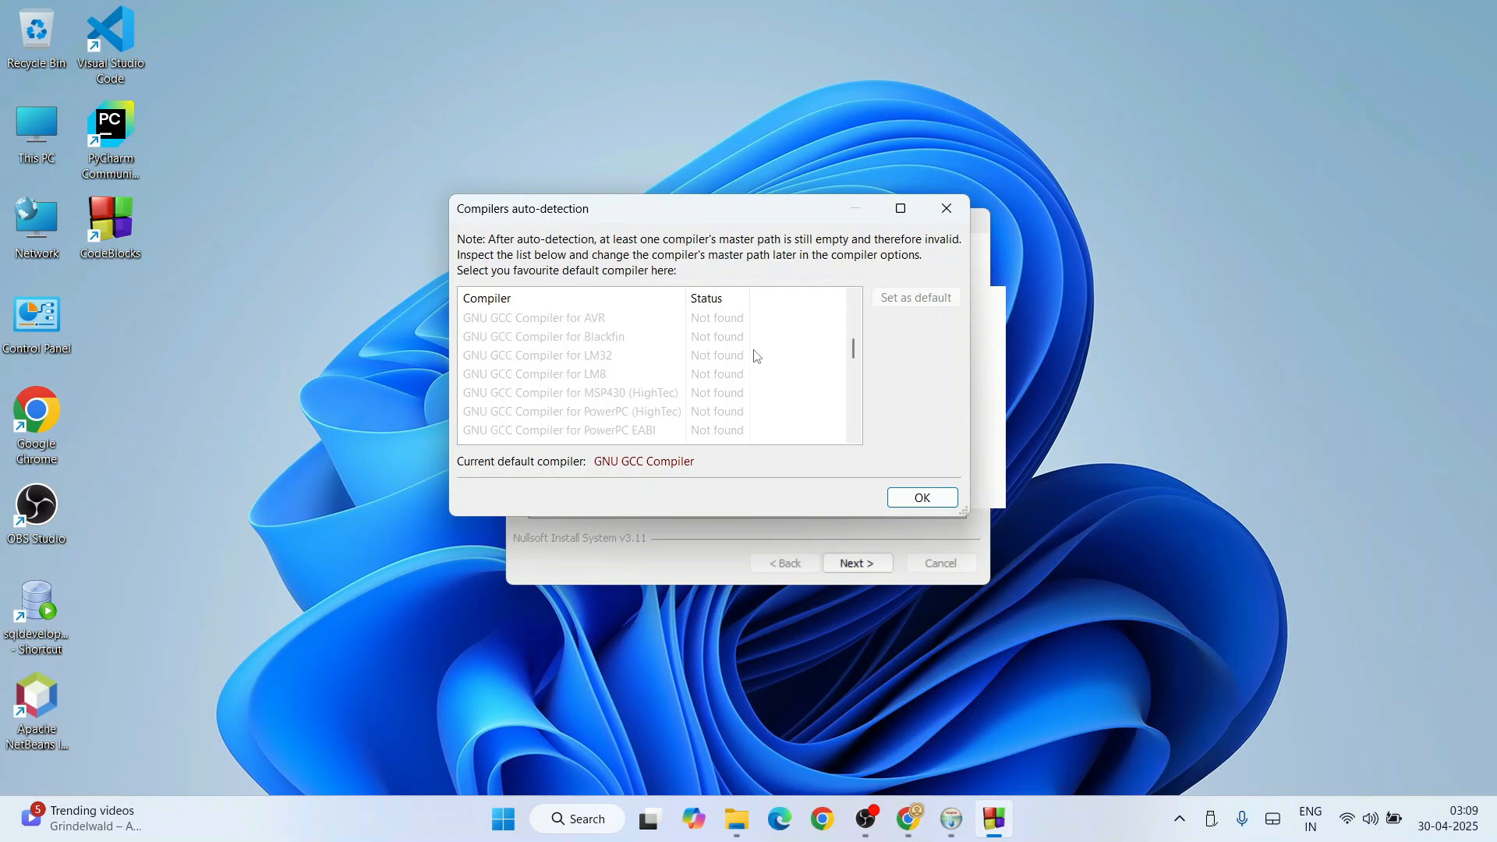
pyautogui.scroll(-3)
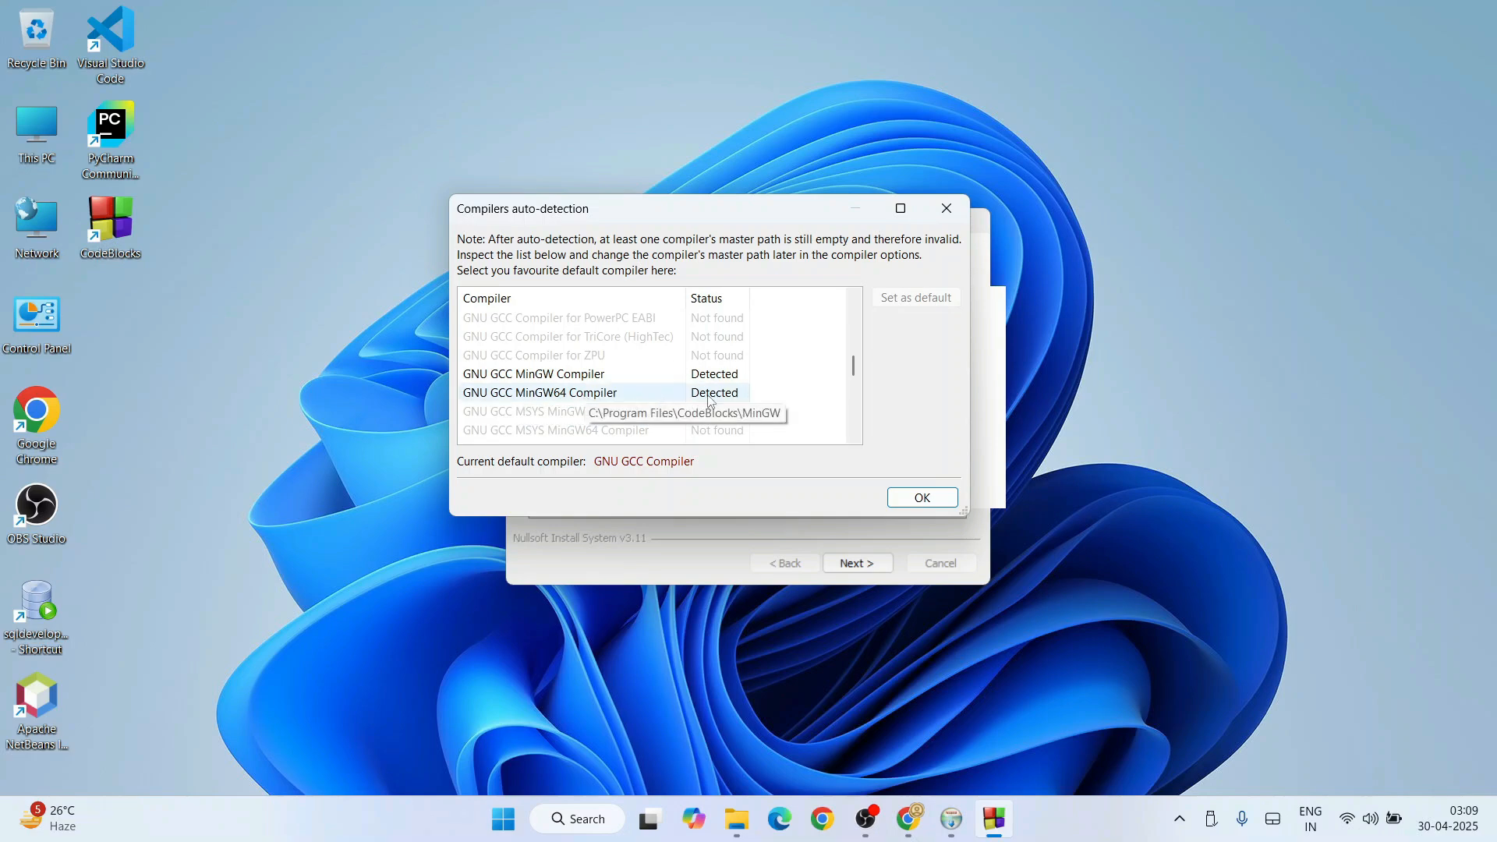
pyautogui.moveTo(594, 402)
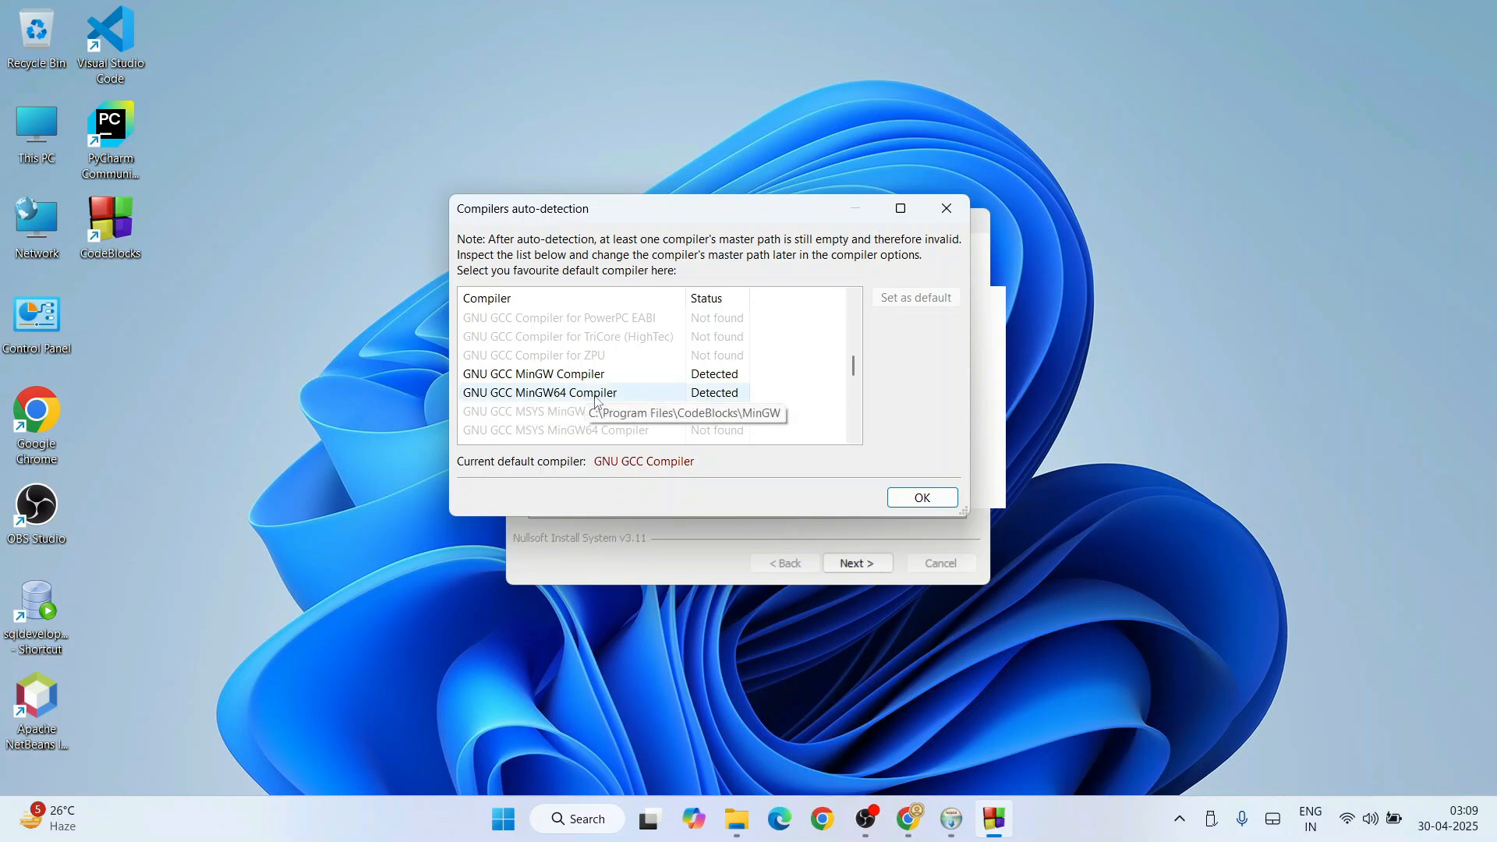
pyautogui.click(539, 393)
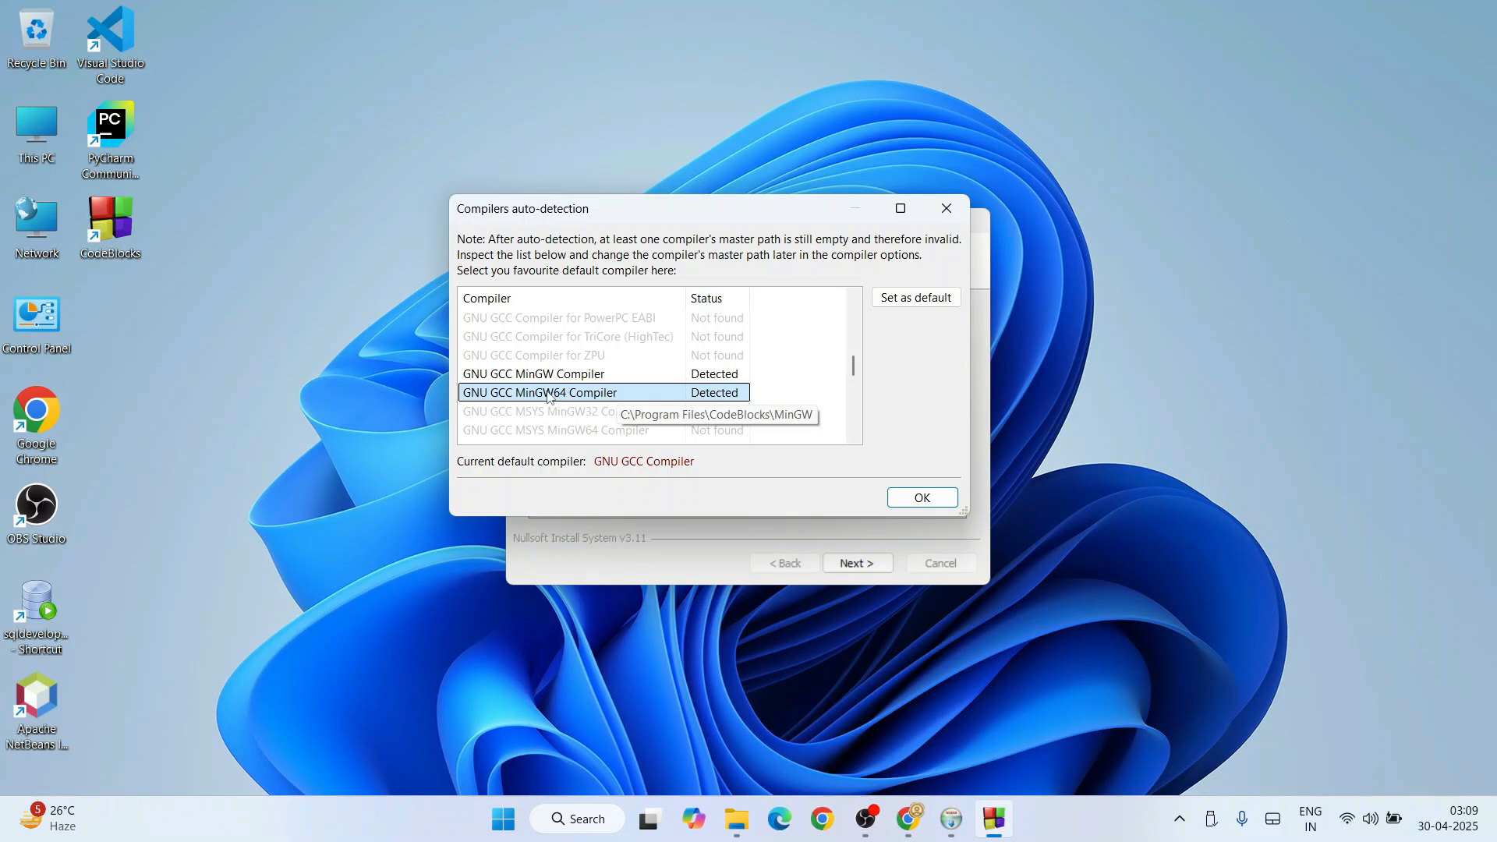
pyautogui.moveTo(664, 400)
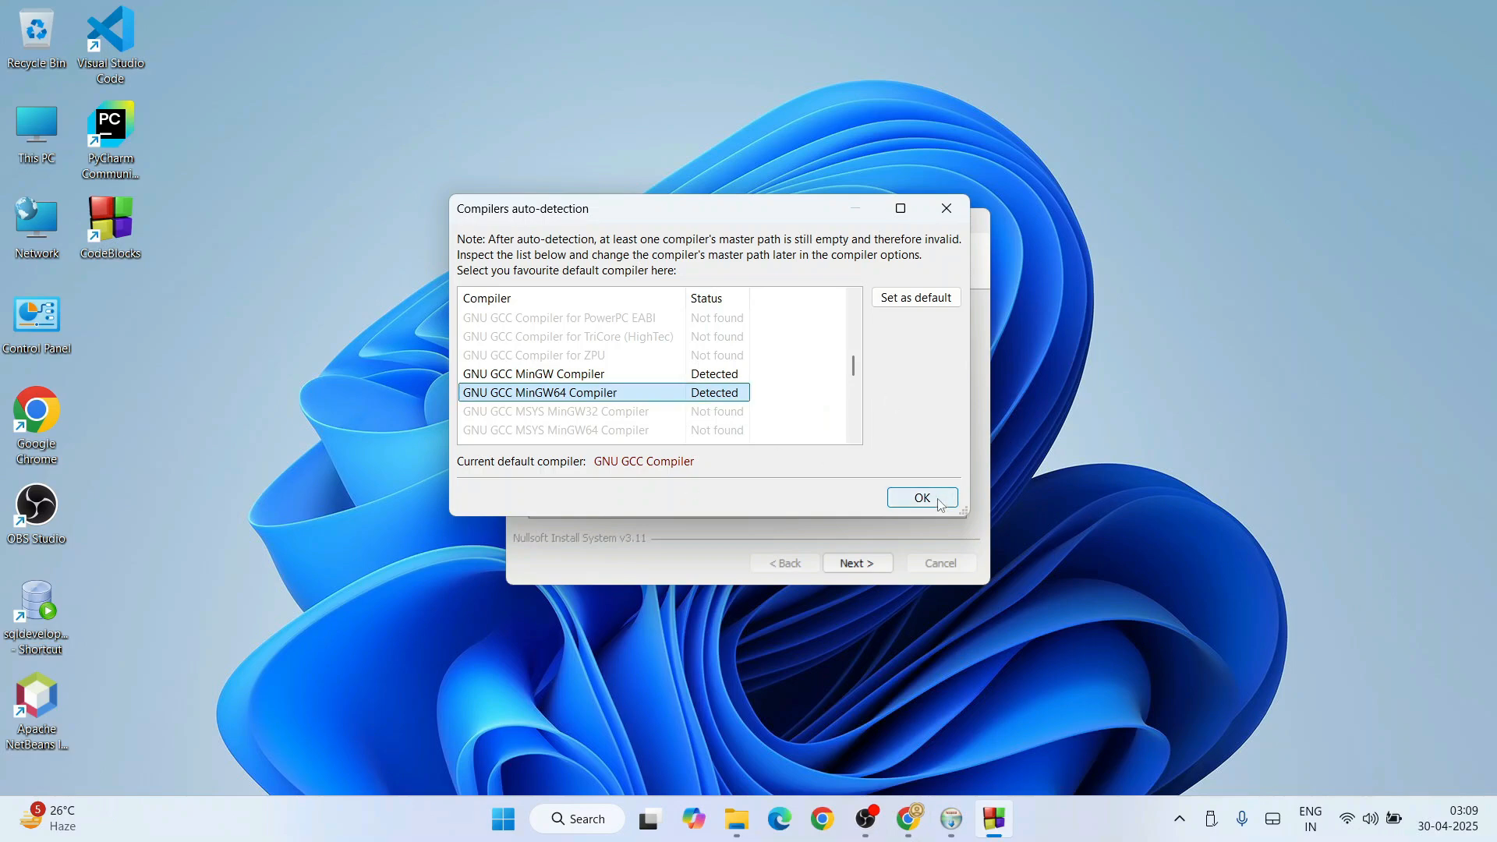
pyautogui.click(920, 497)
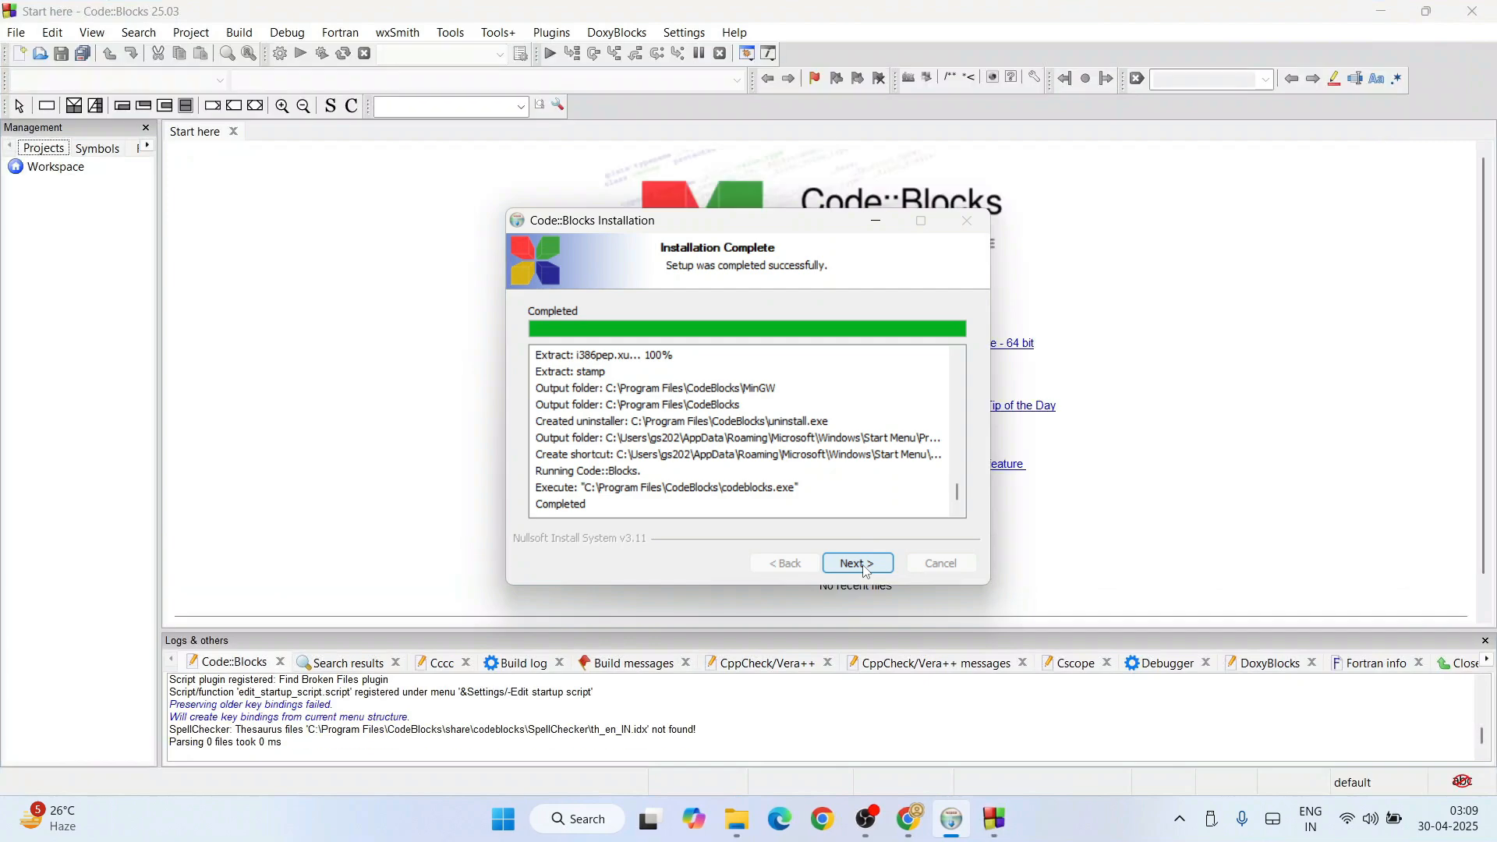
# Dismiss the Installation Complete page, leaving the Code::Blocks start page.
pyautogui.click(856, 563)
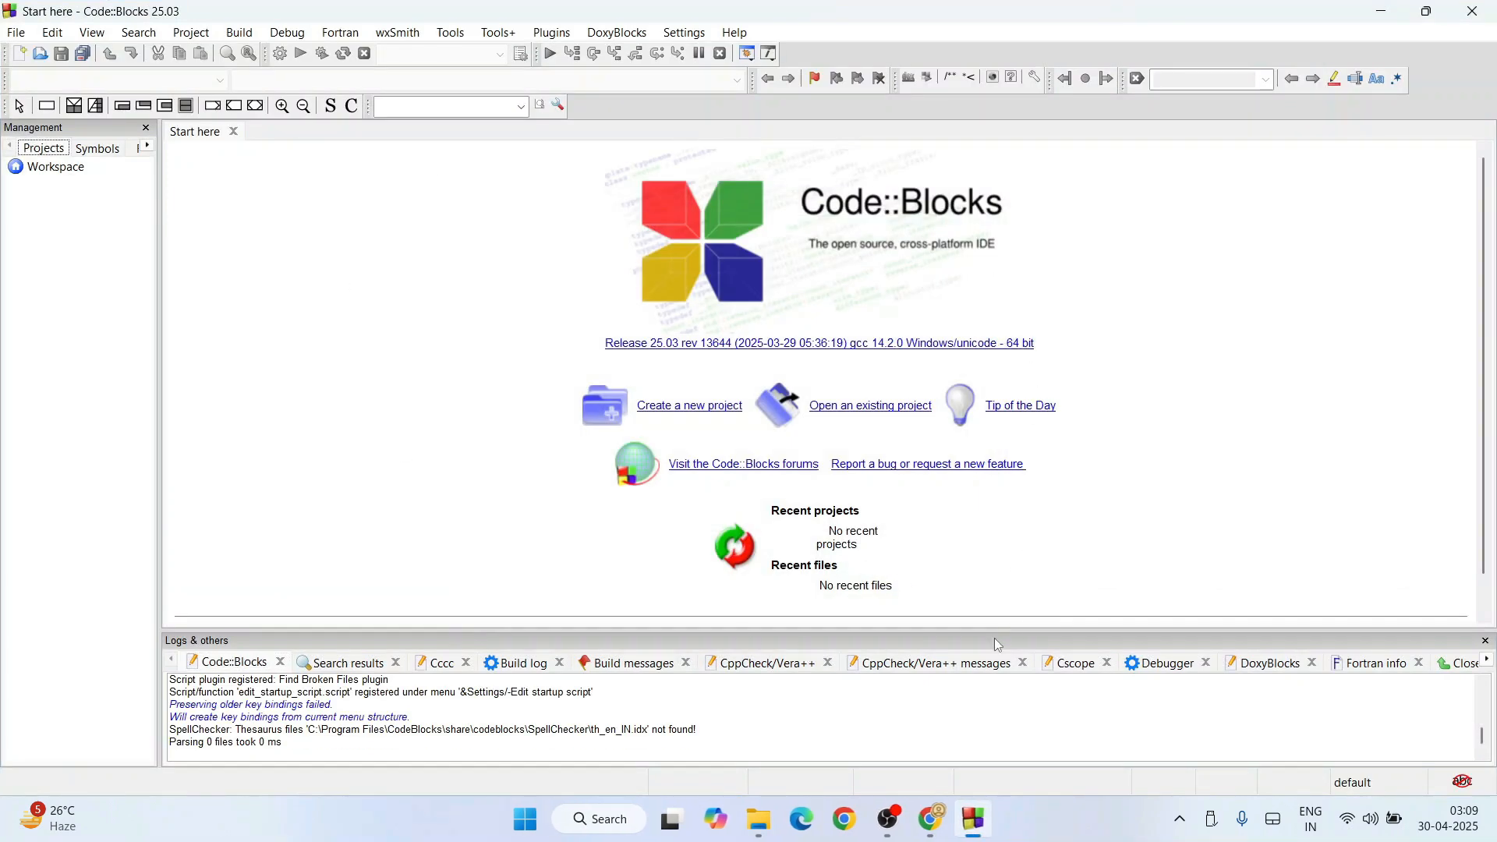
pyautogui.moveTo(1026, 425)
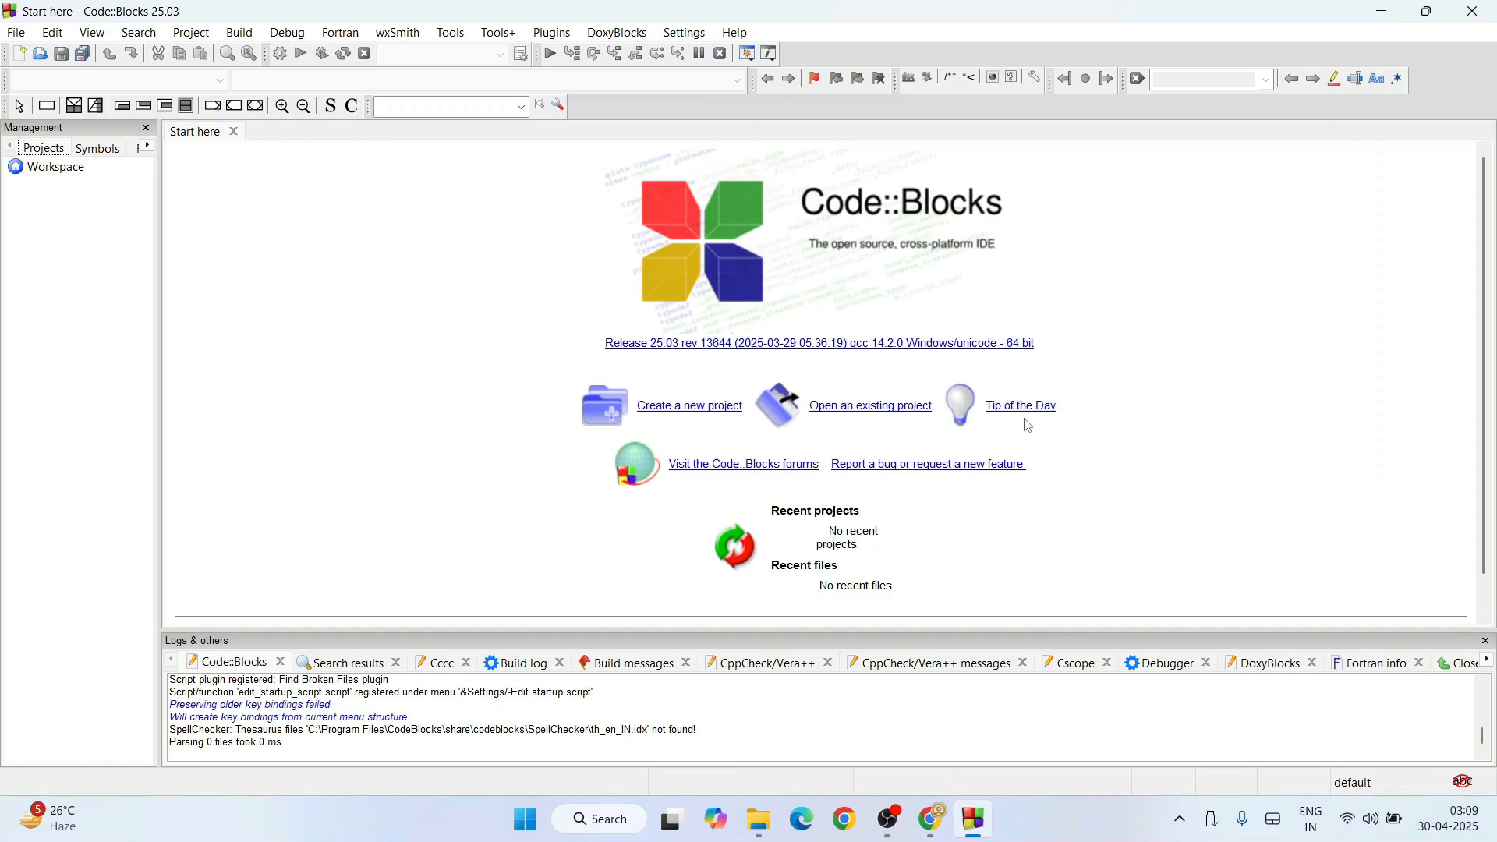
pyautogui.moveTo(1121, 411)
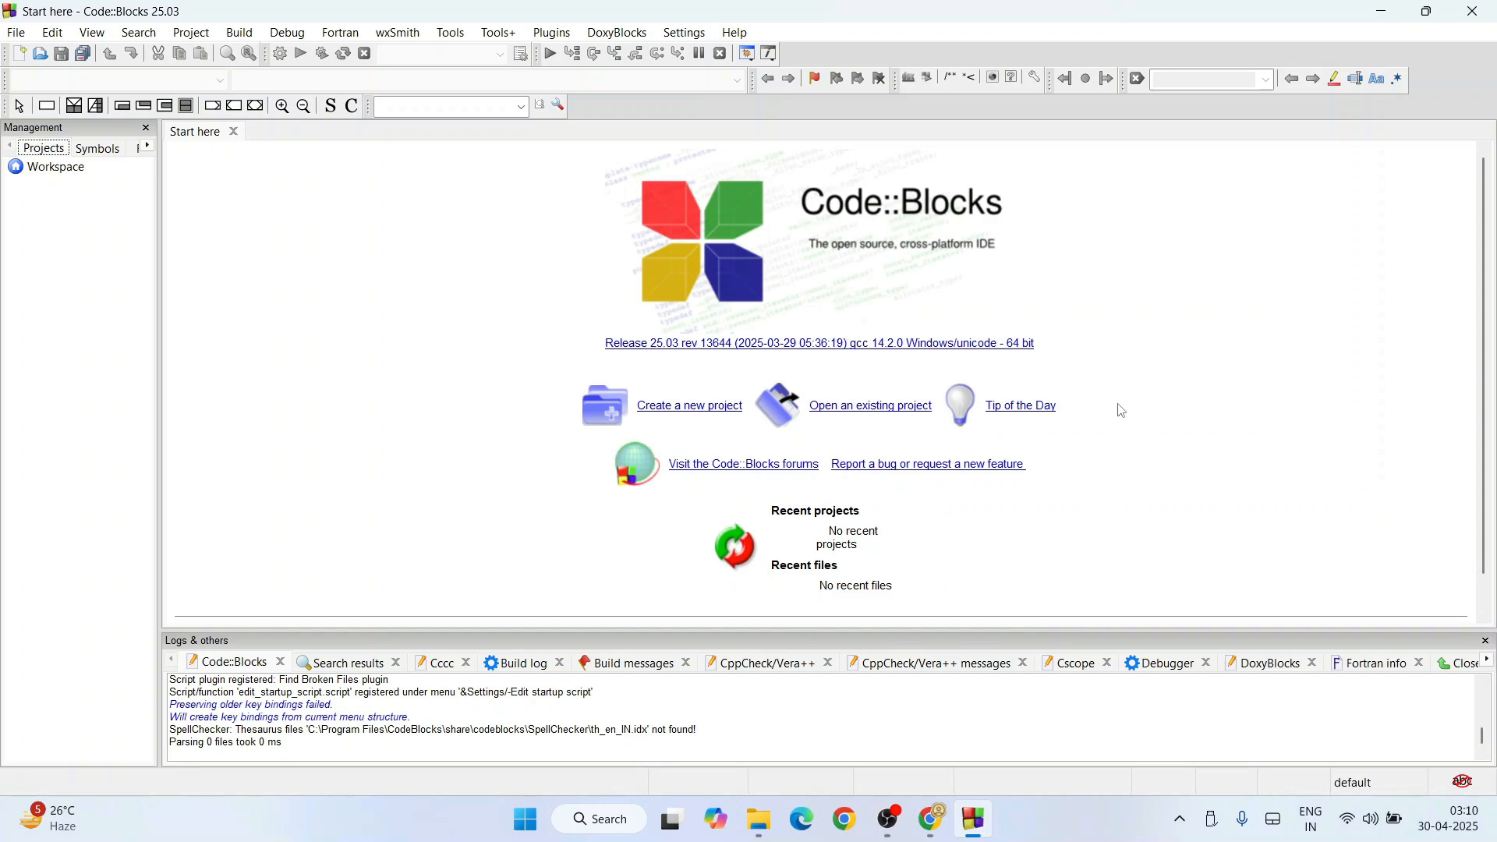
pyautogui.moveTo(10, 49)
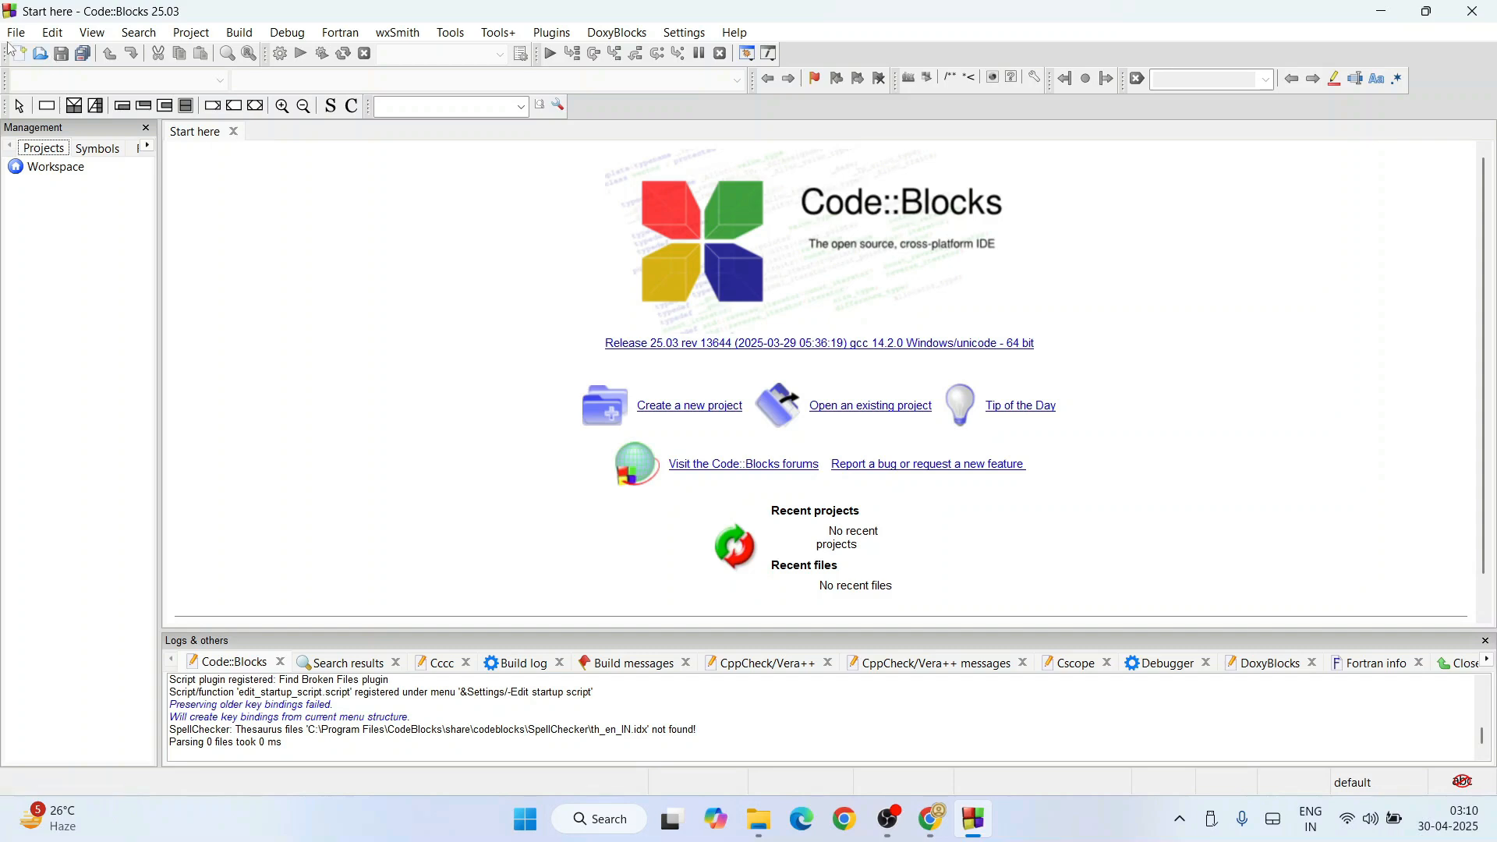
# Create a new empty file and start saving it as HelloWorld.c in Documents.
pyautogui.click(17, 53)
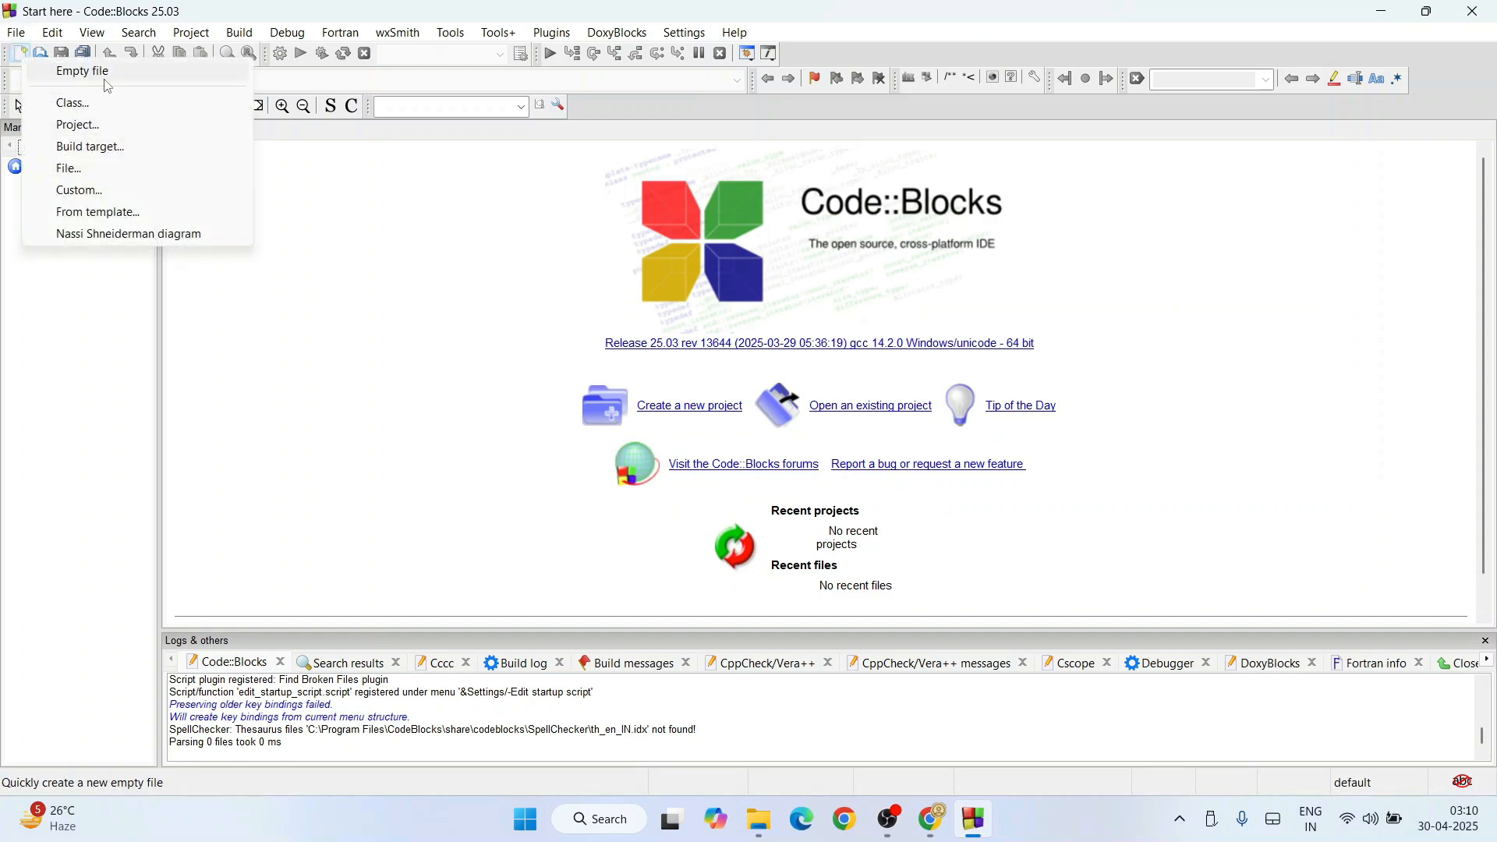
pyautogui.click(83, 70)
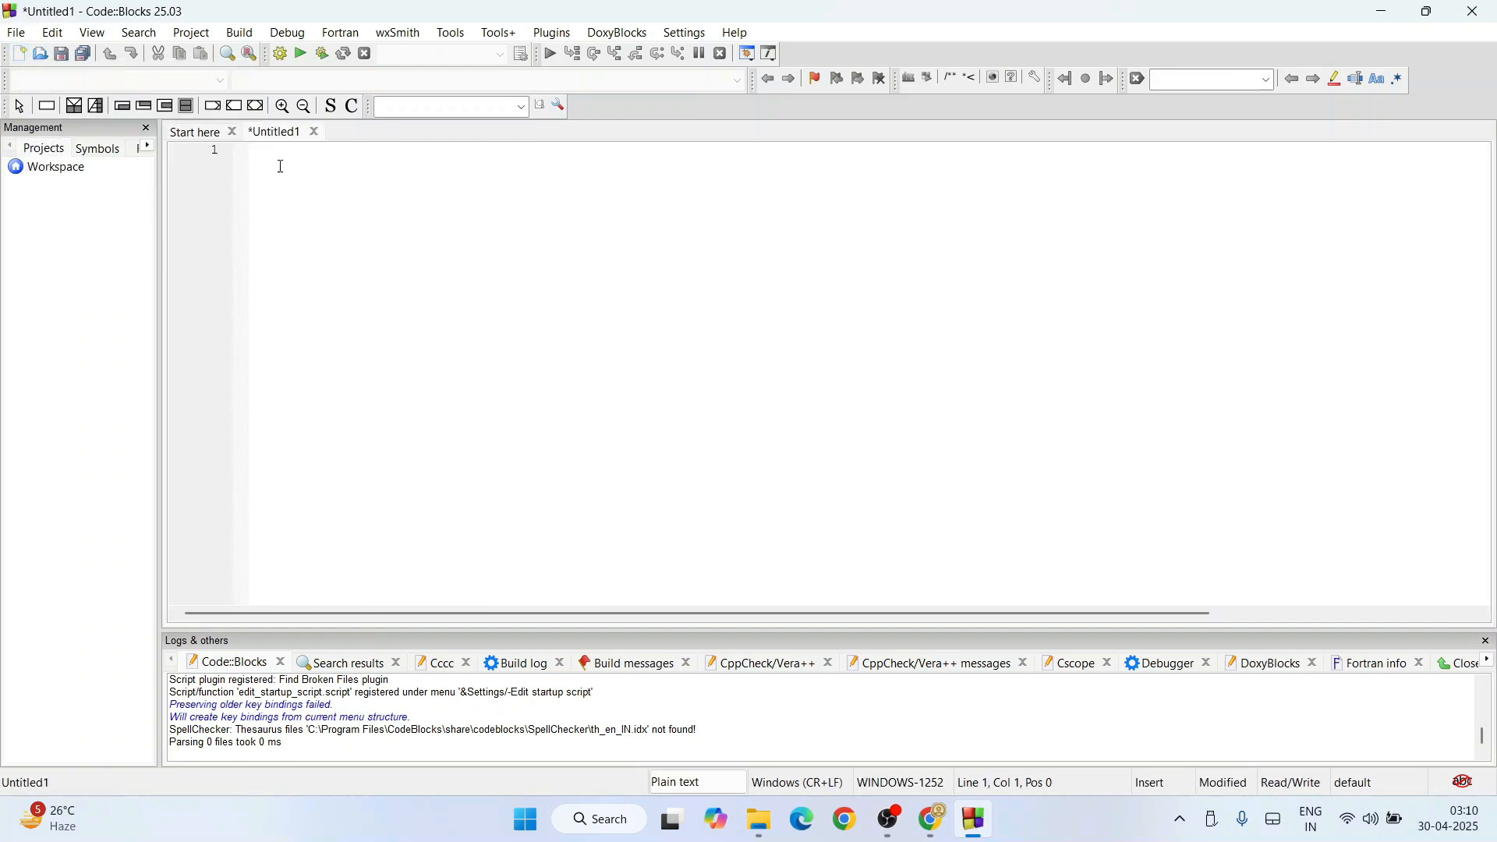
pyautogui.click(16, 31)
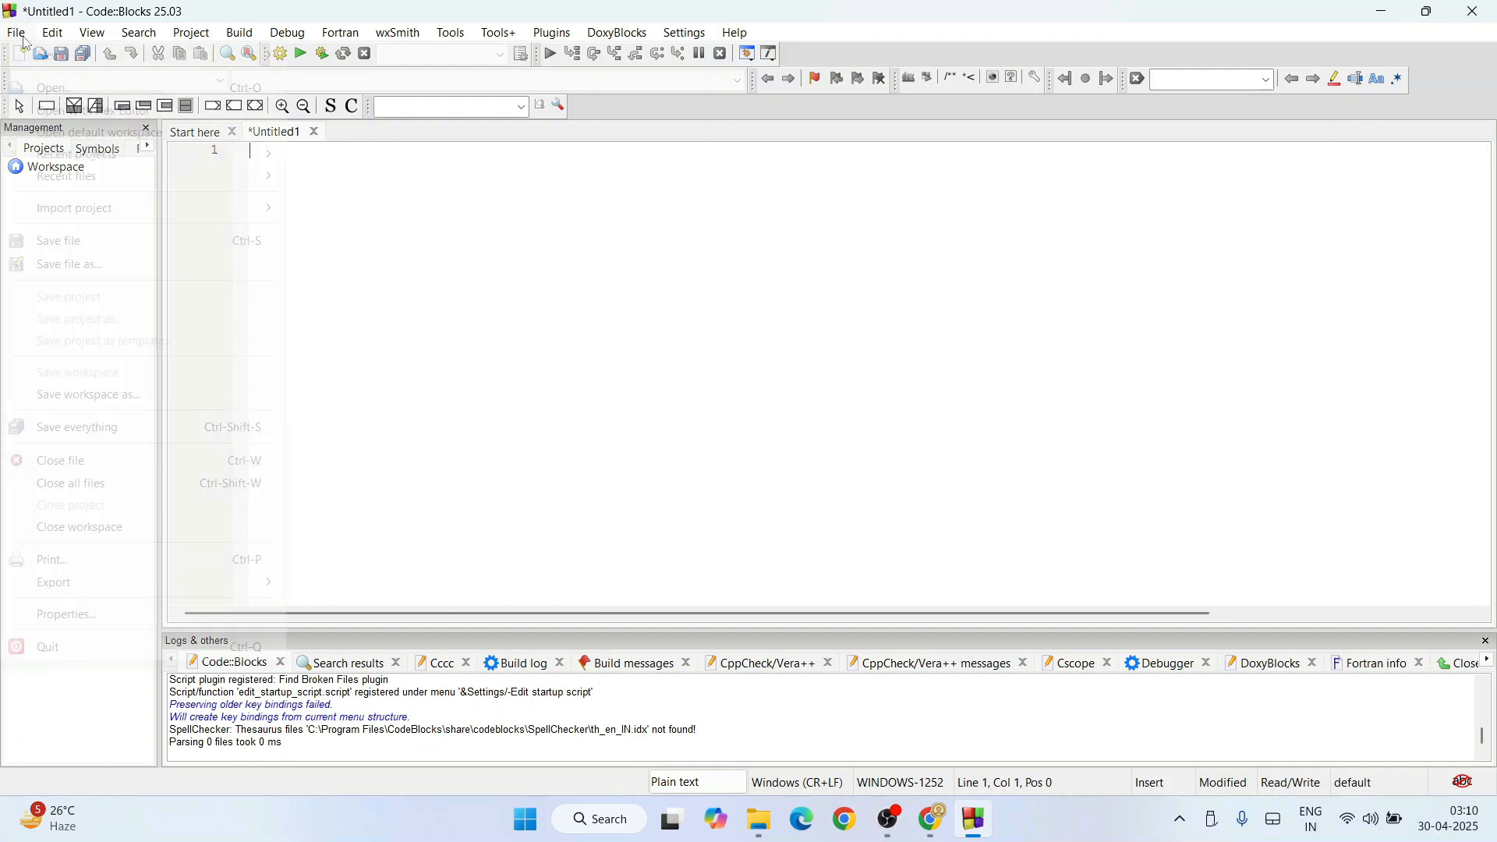
pyautogui.click(58, 241)
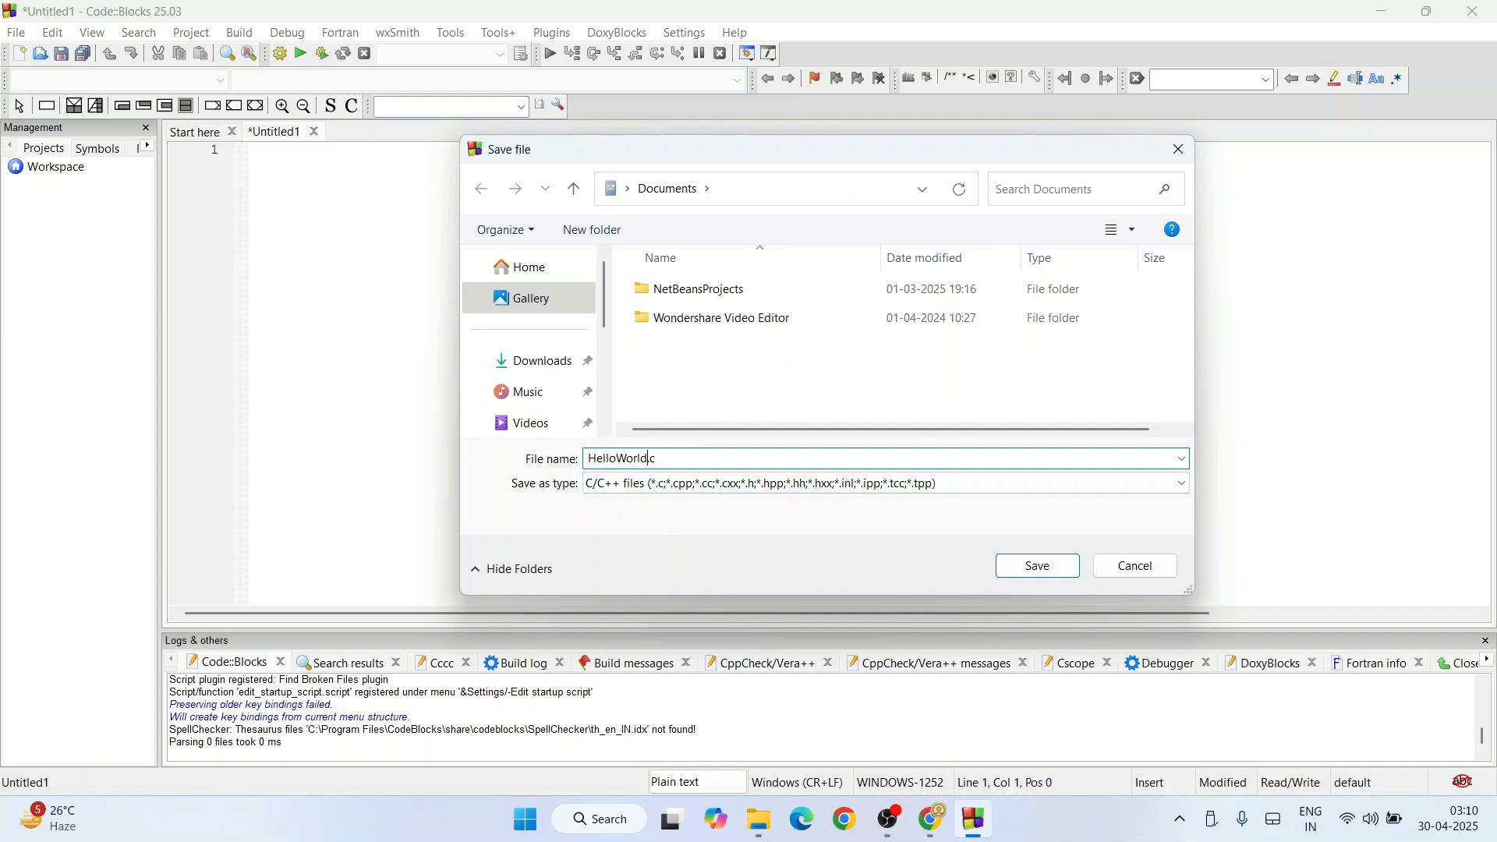
pyautogui.write('.')
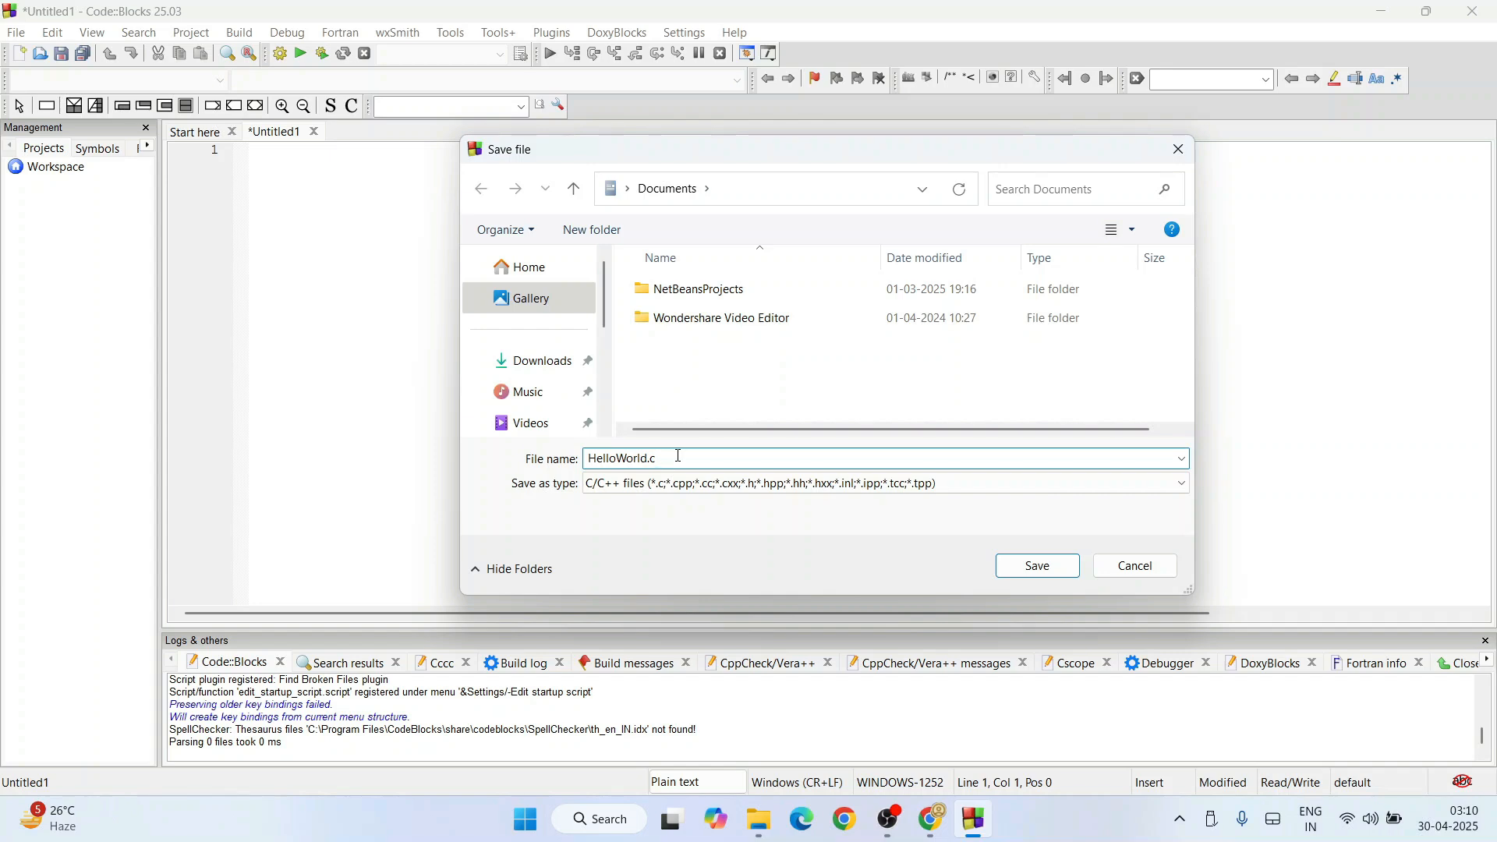
pyautogui.write('pp')
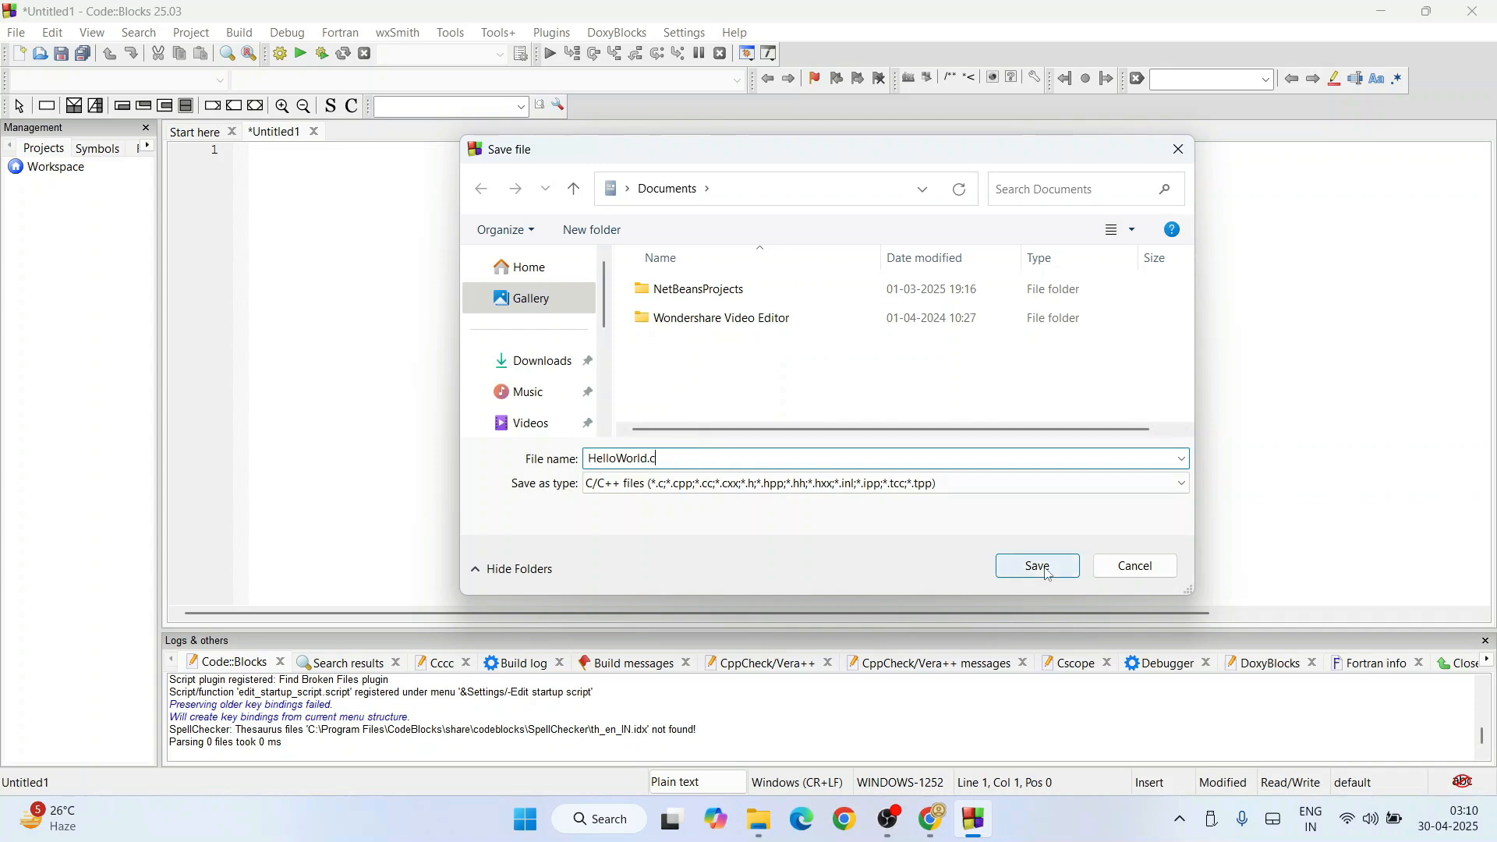
# Save as HelloWorld.c and write #include<stdio.h> with an int main() function.
pyautogui.click(1036, 565)
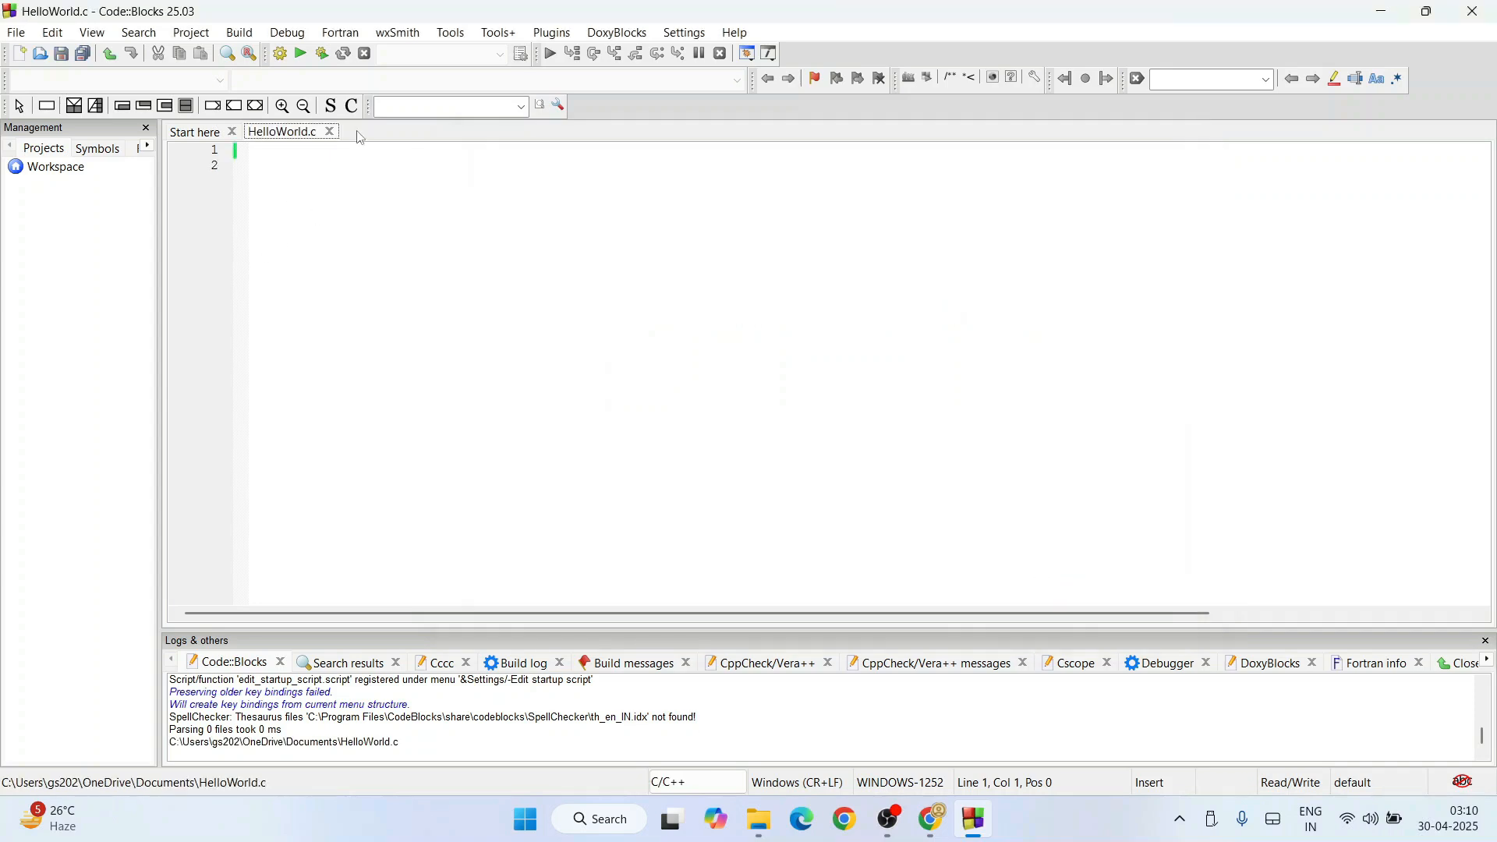
pyautogui.write('#include')
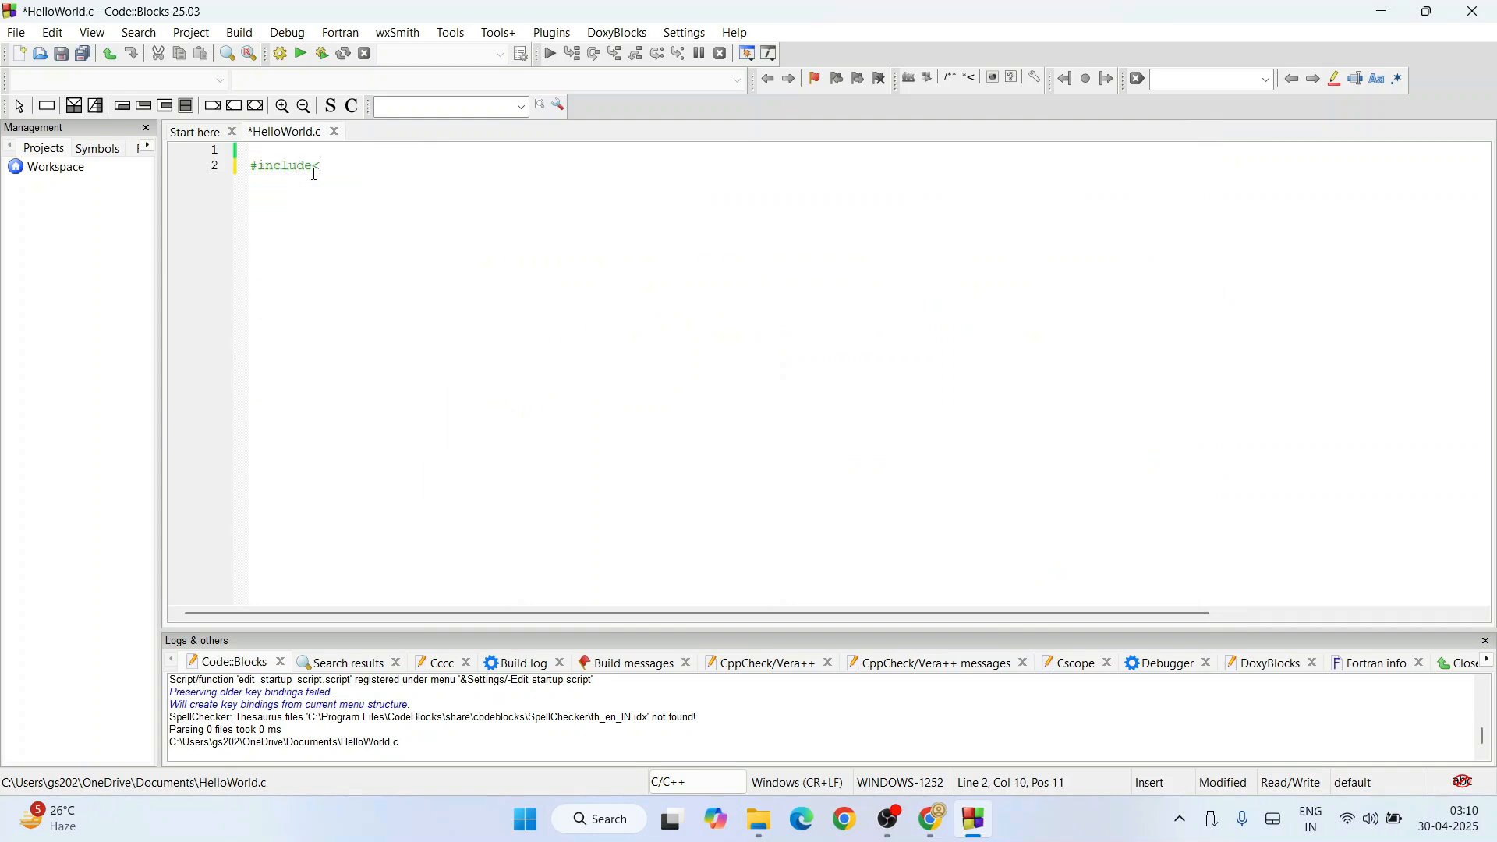
pyautogui.write('<stdio.h>')
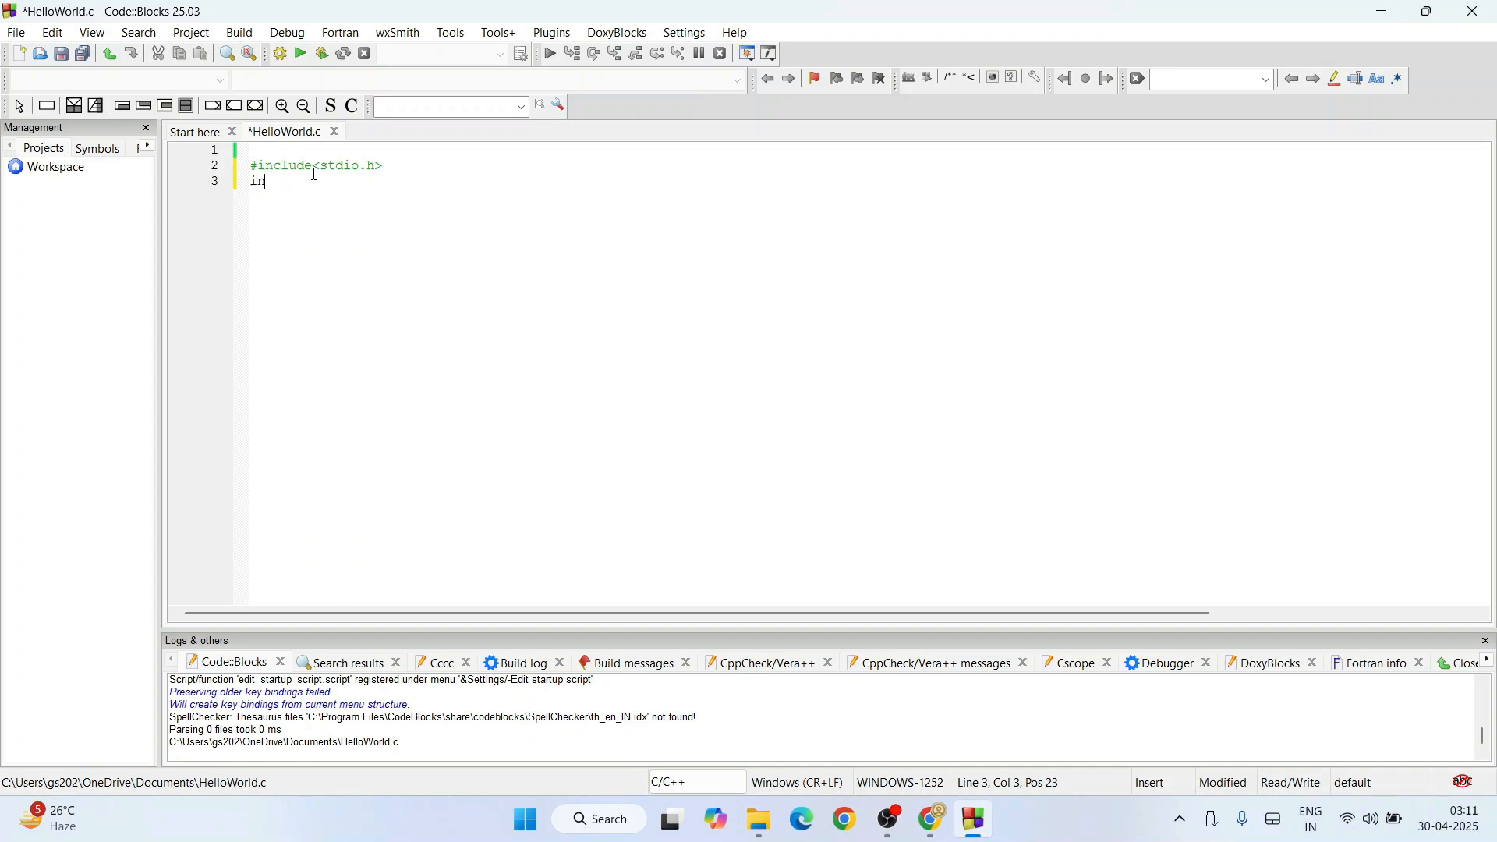
pyautogui.write('t main()')
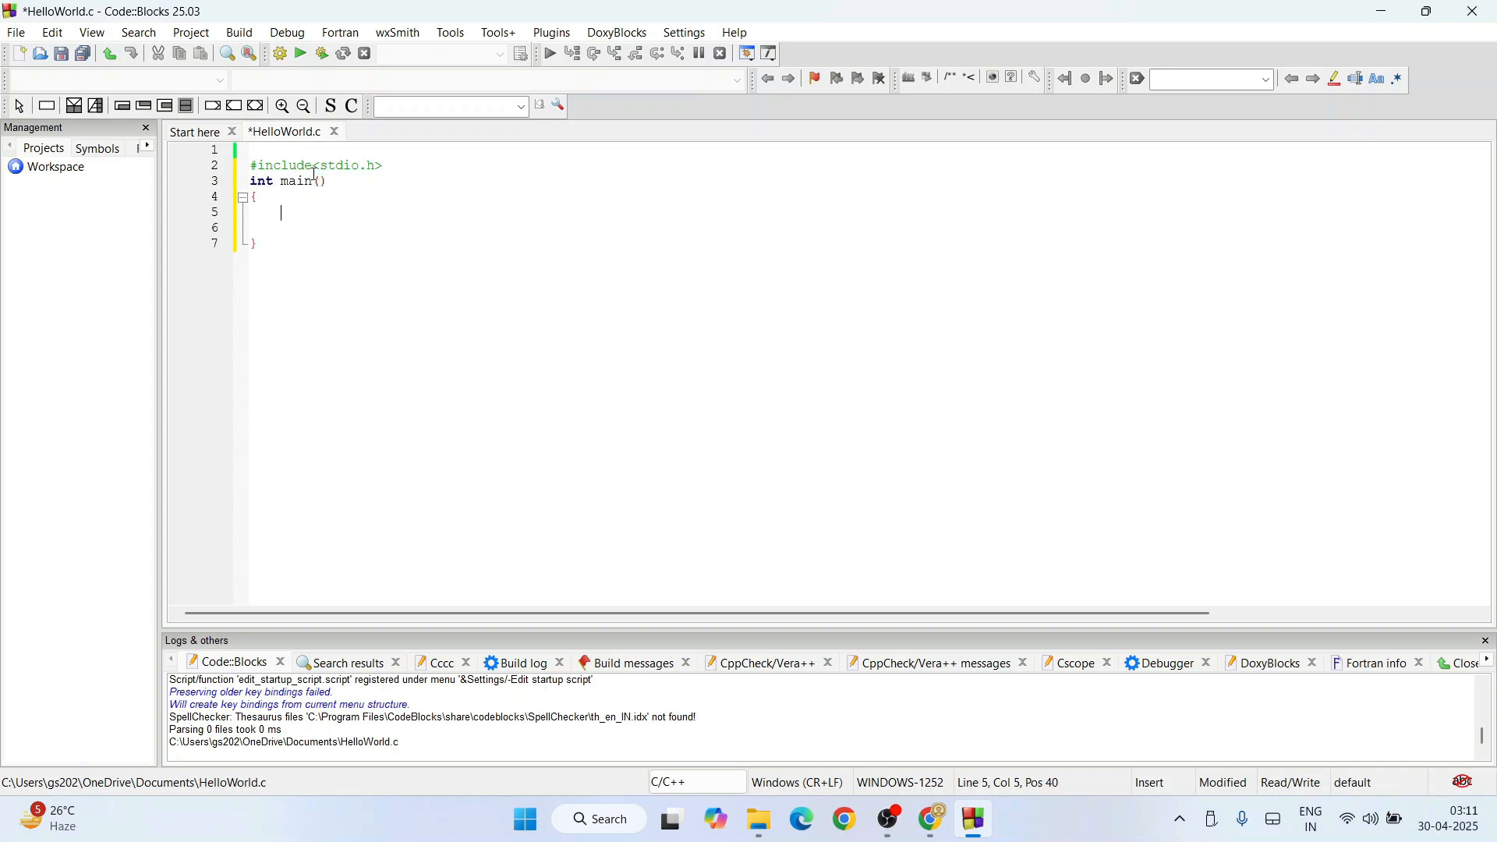
# Fill main with printf("I love Pizzas!!"); and return 0;.
pyautogui.write('printf')
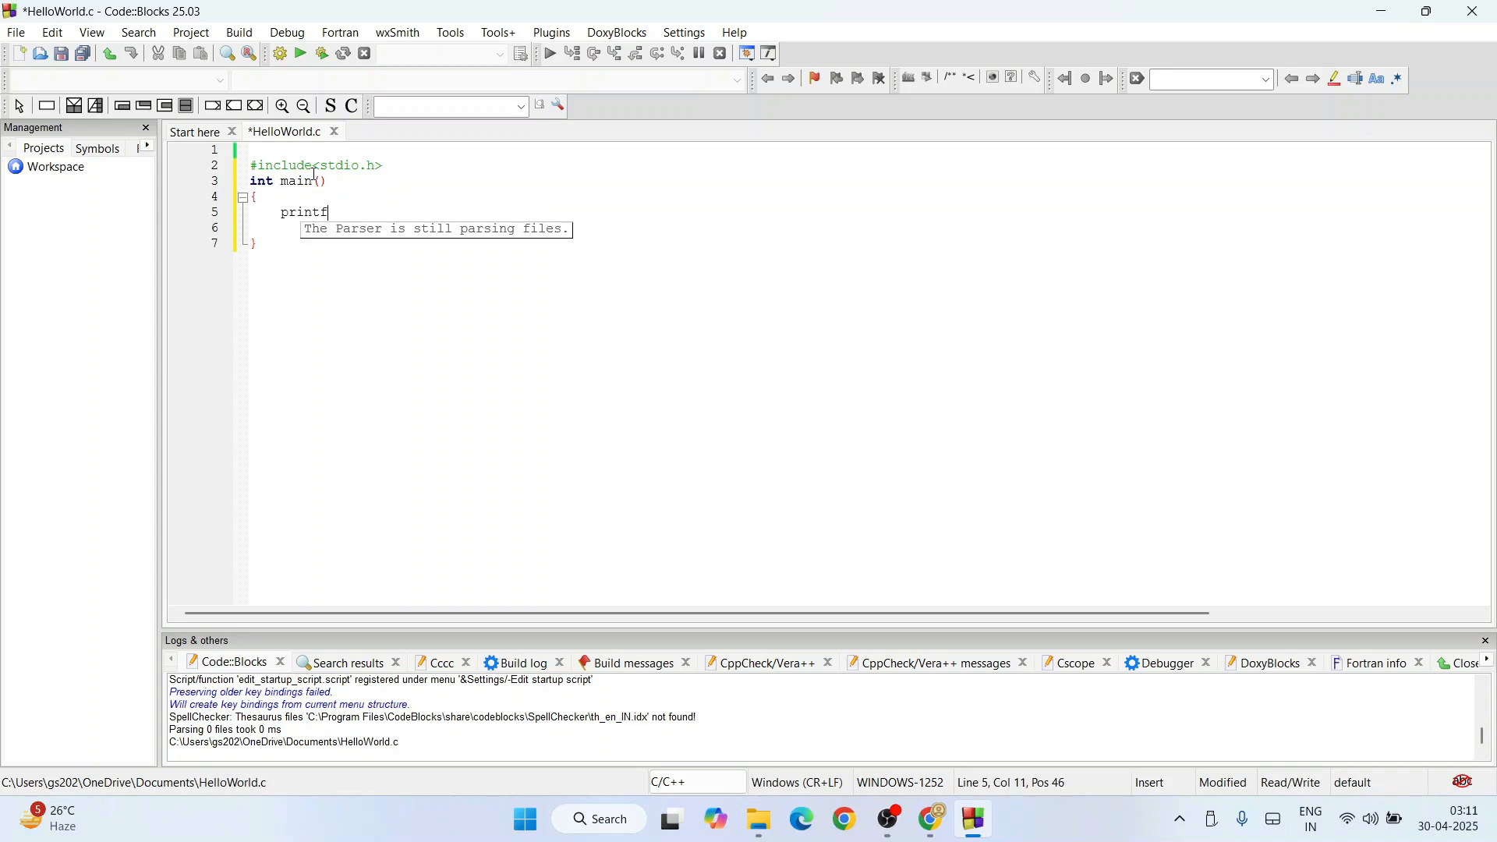
pyautogui.write('("I ")')
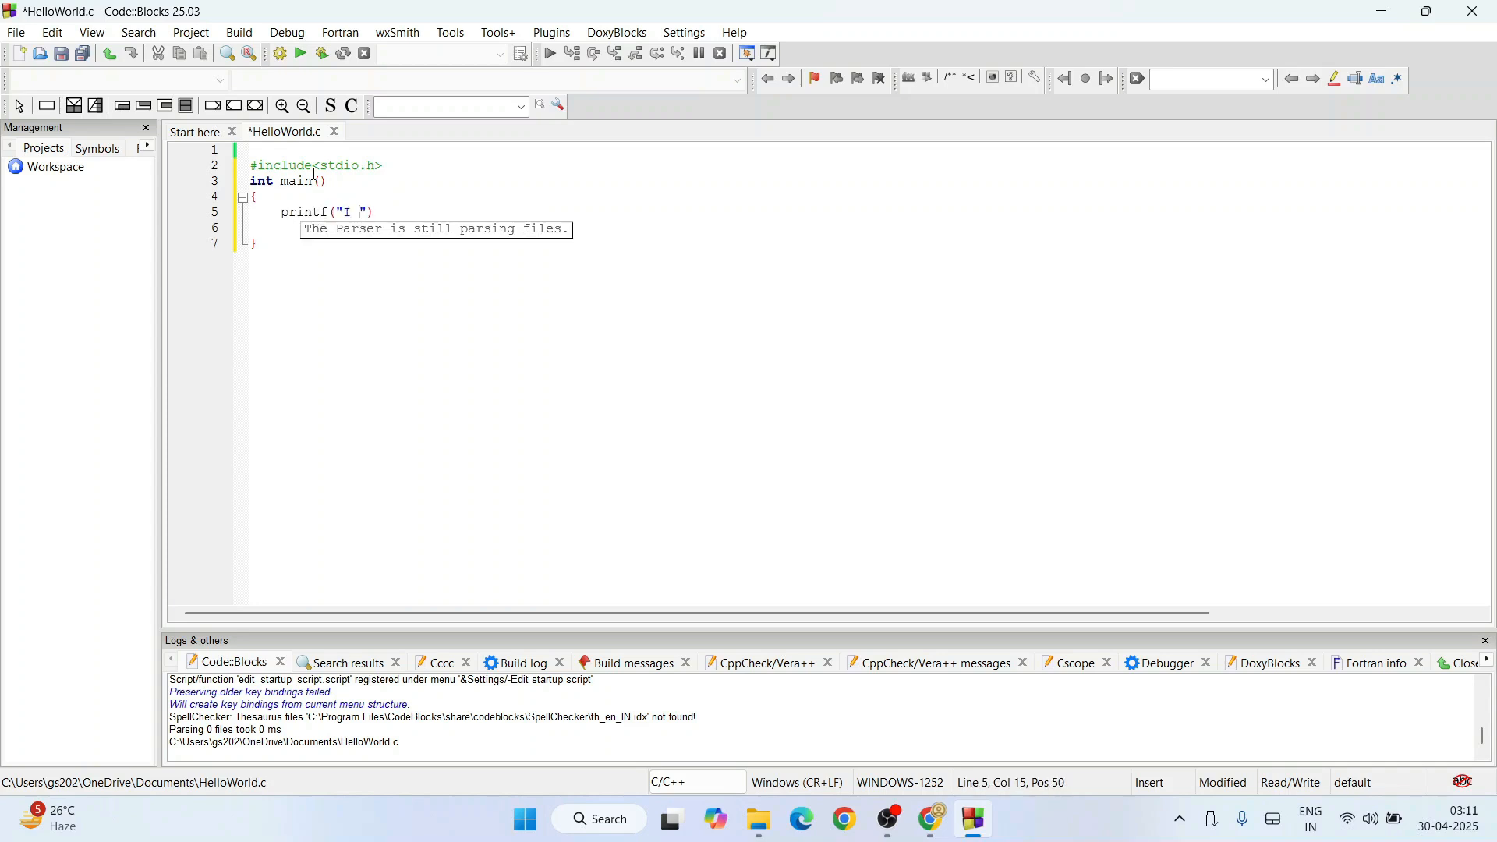
pyautogui.write('love Pi')
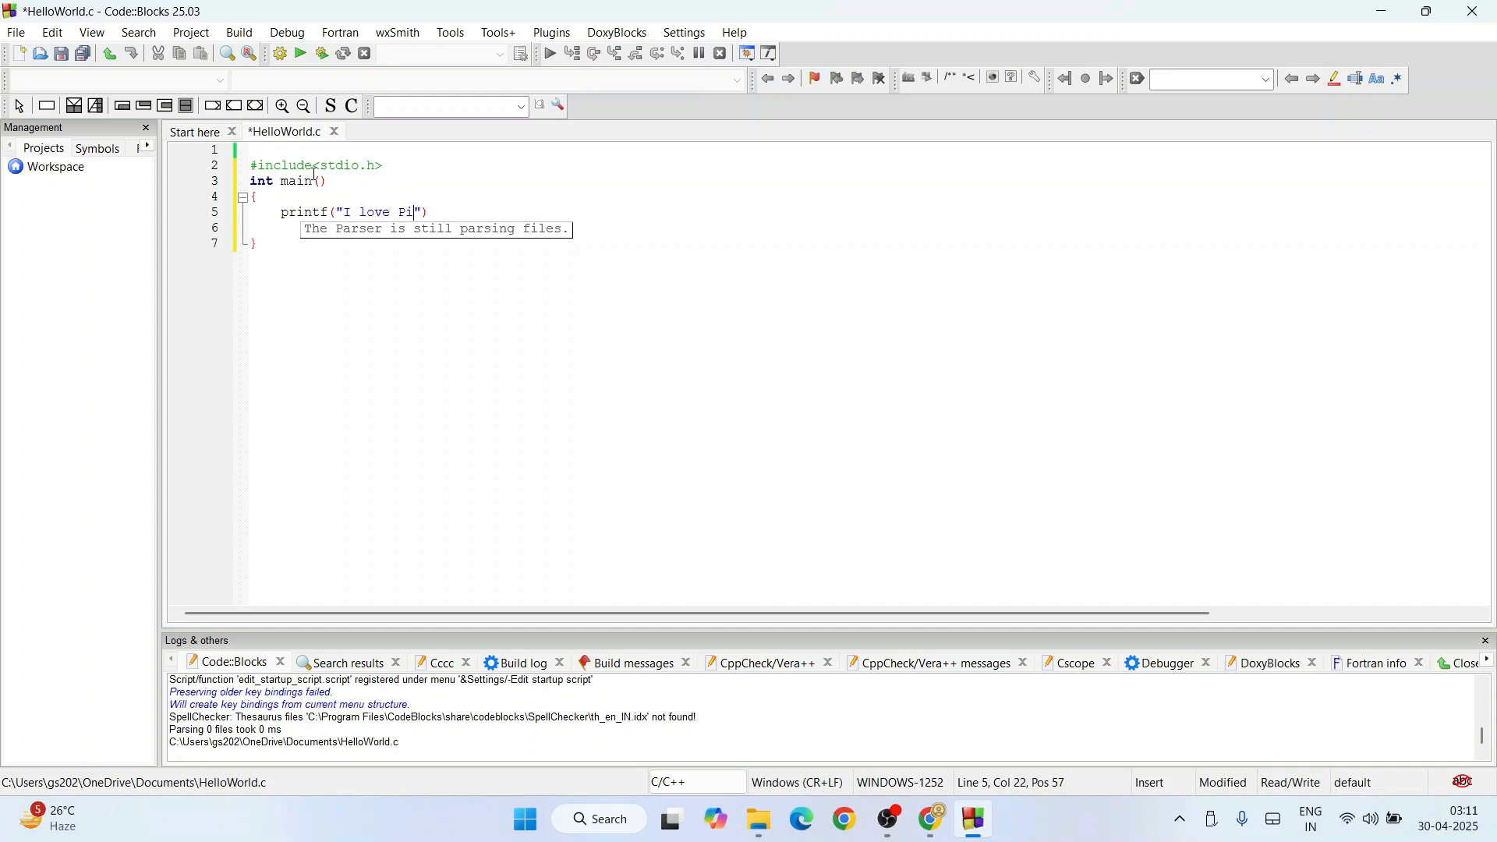
pyautogui.write('zzas!!')
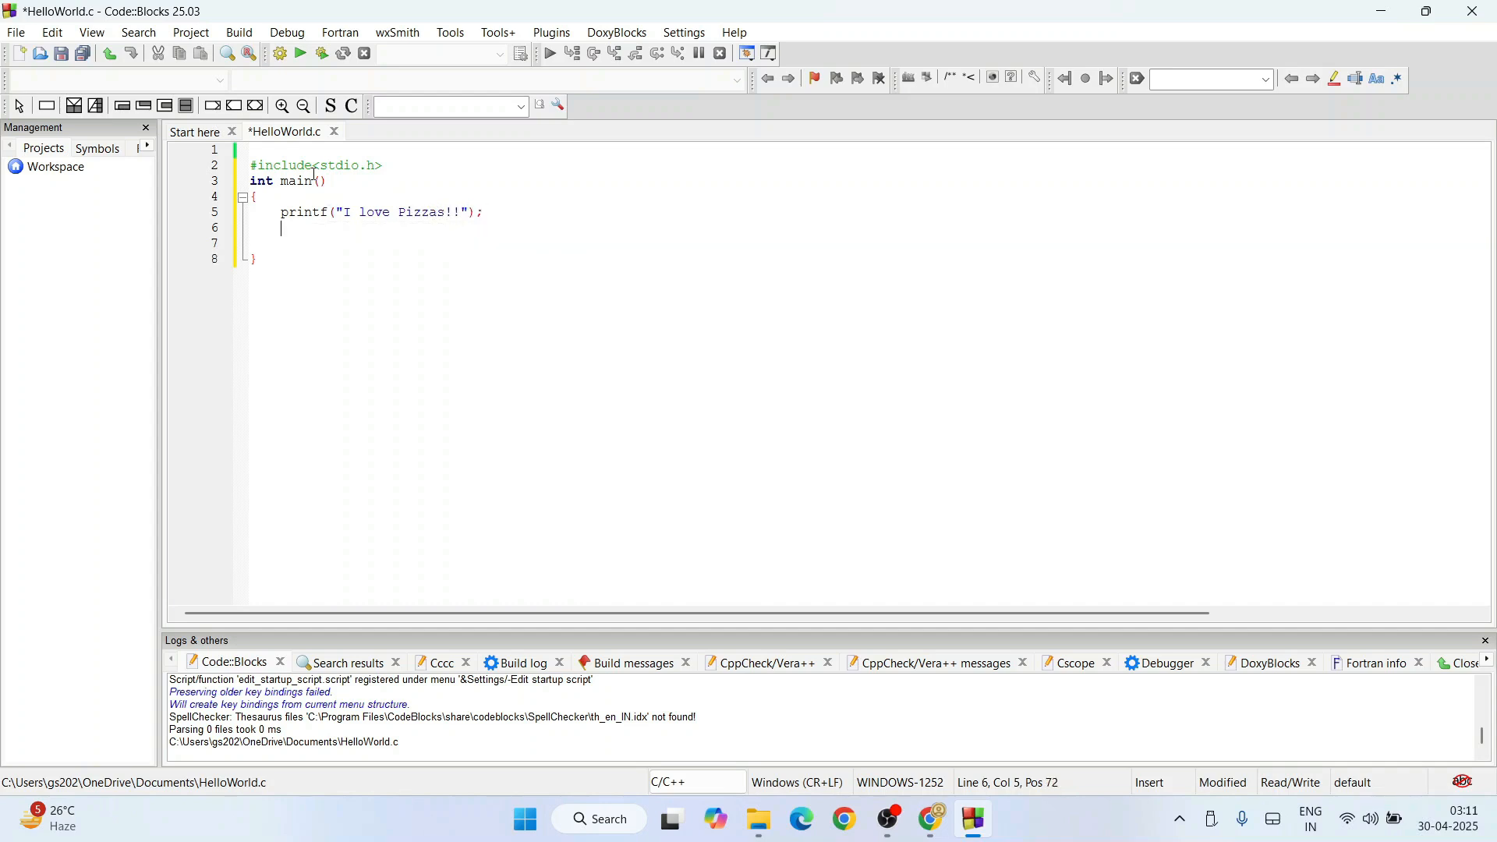
pyautogui.write('return')
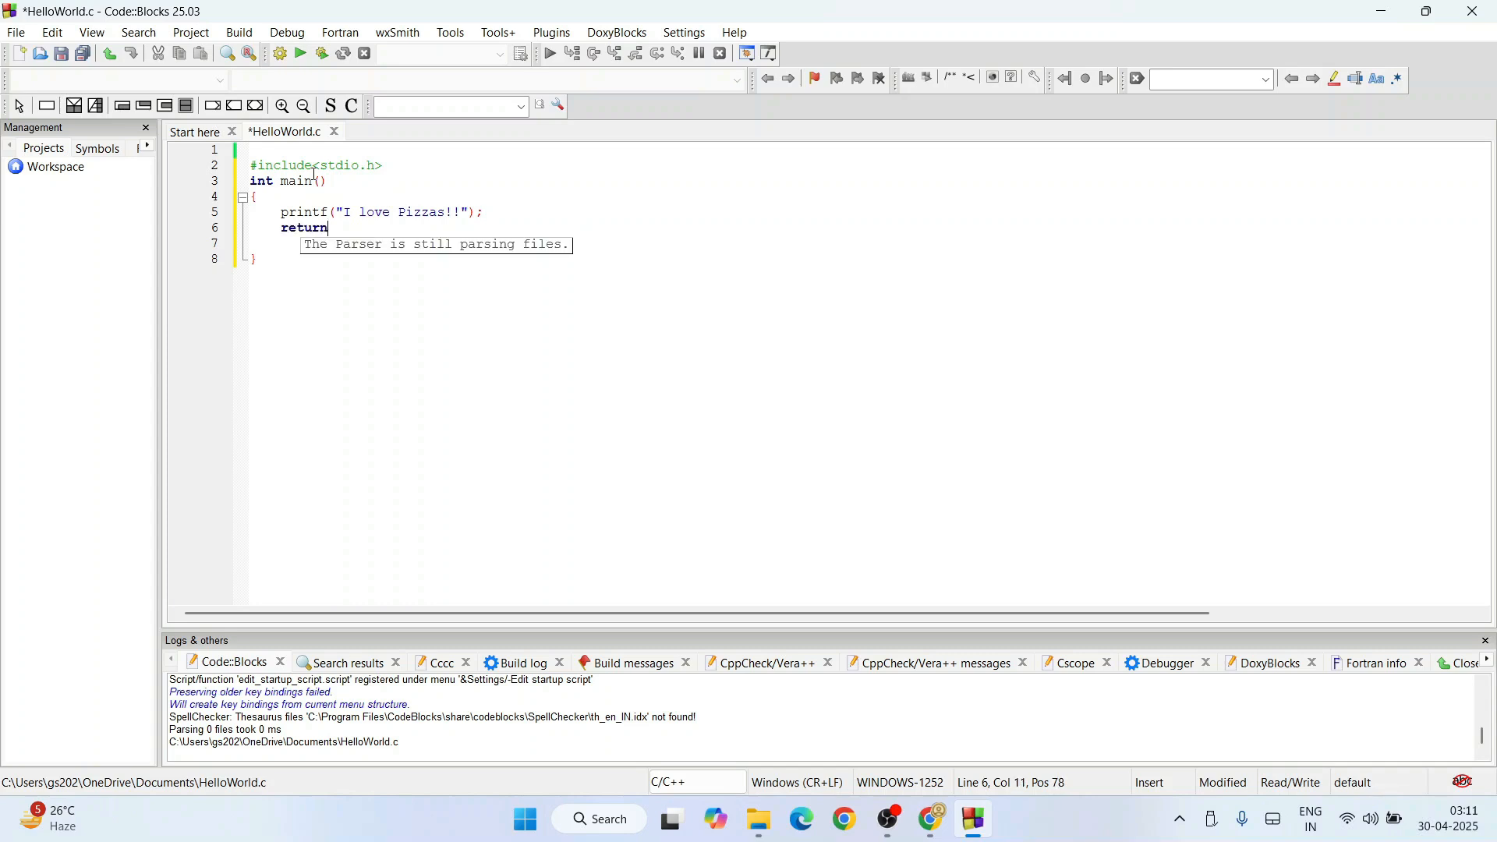
pyautogui.write('0;')
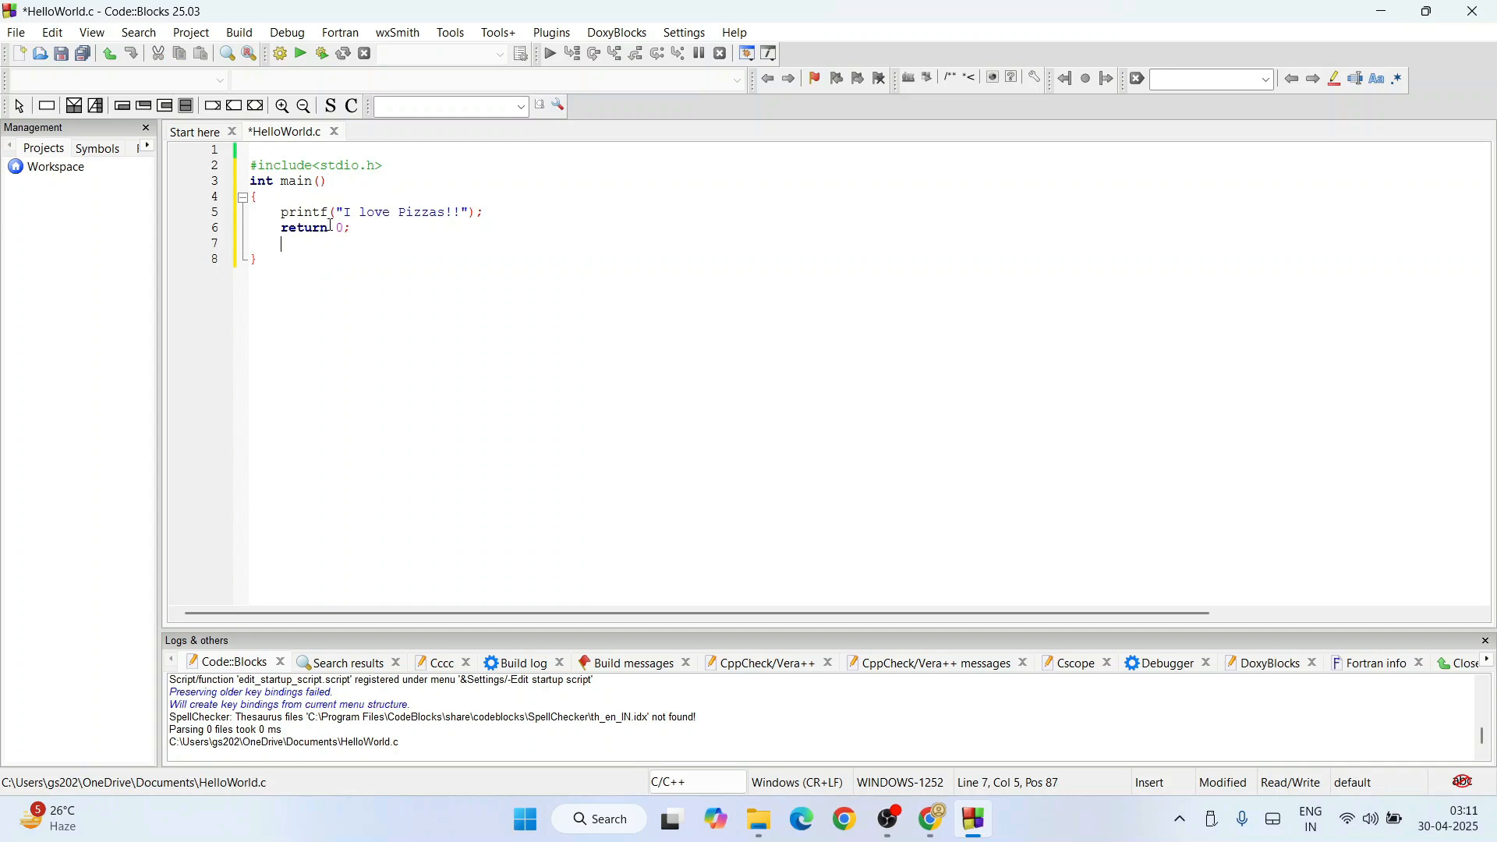
pyautogui.click(325, 180)
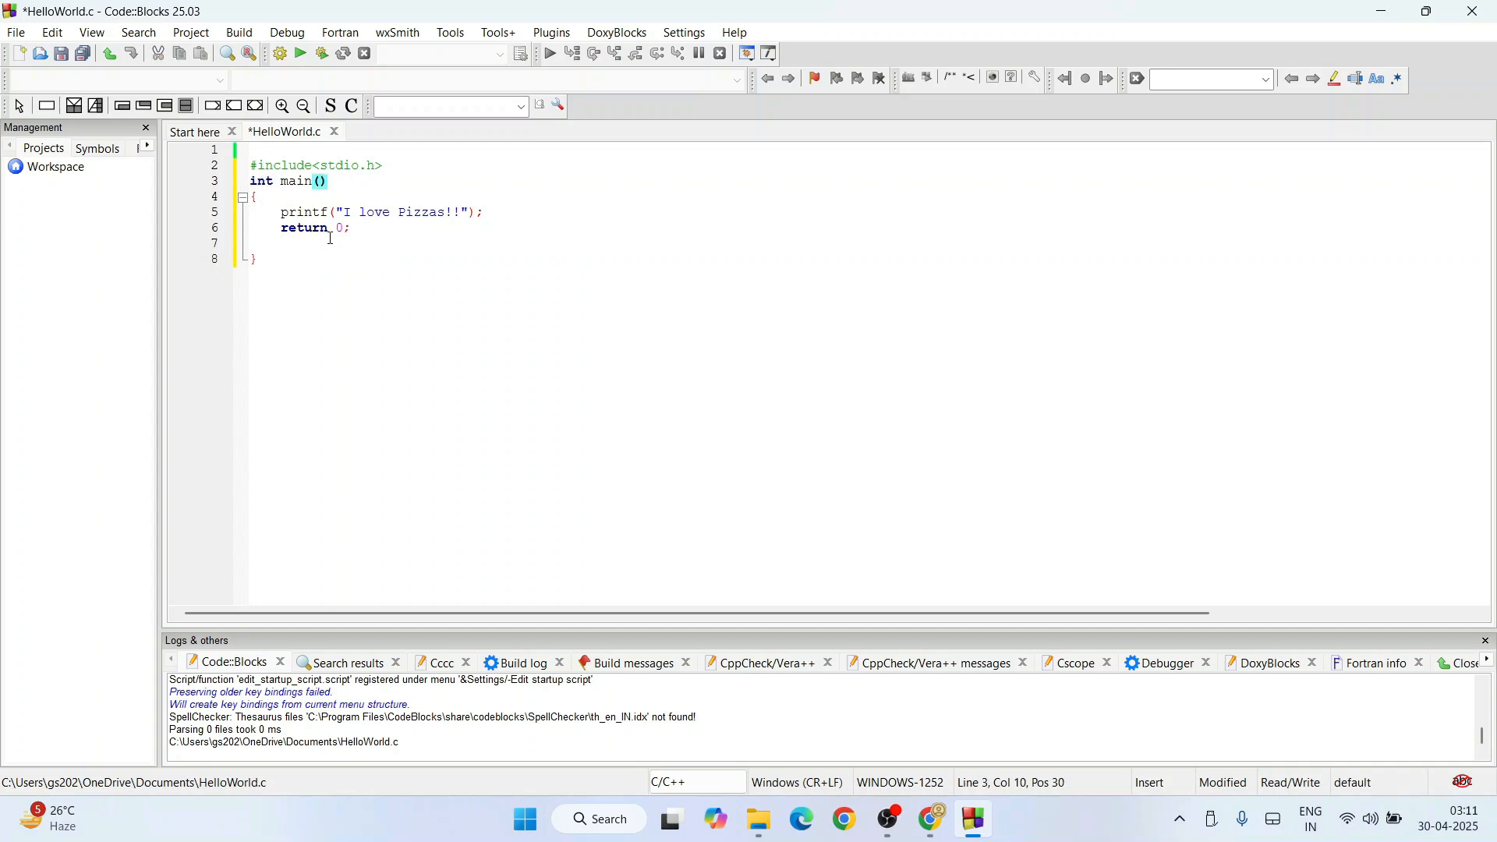
pyautogui.click(376, 233)
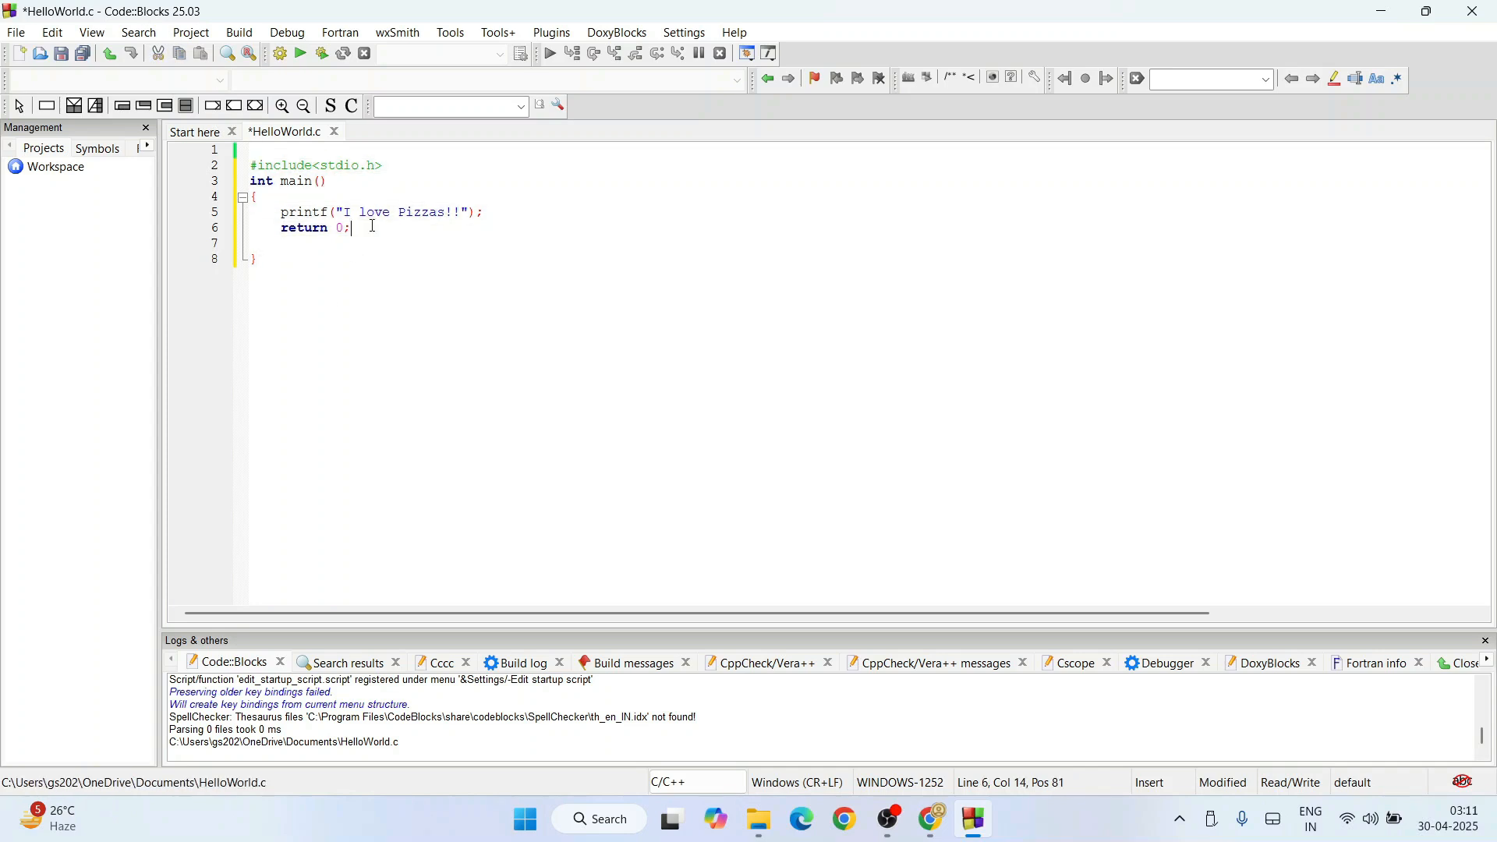
pyautogui.moveTo(300, 53)
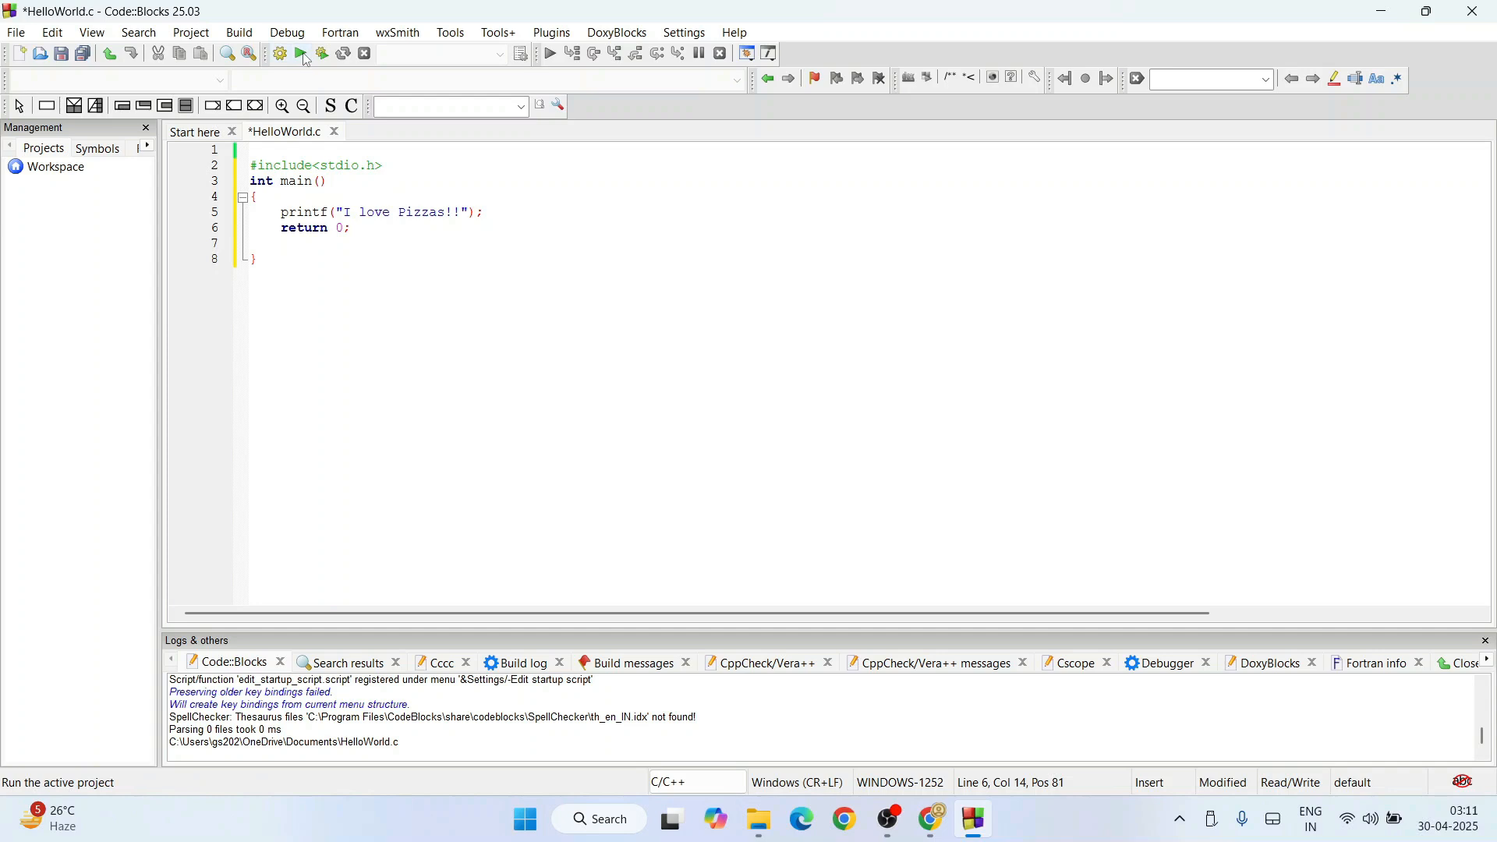
# Run HelloWorld.c, agreeing to build it first, so the console prints "I love Pizzas!!".
pyautogui.click(300, 53)
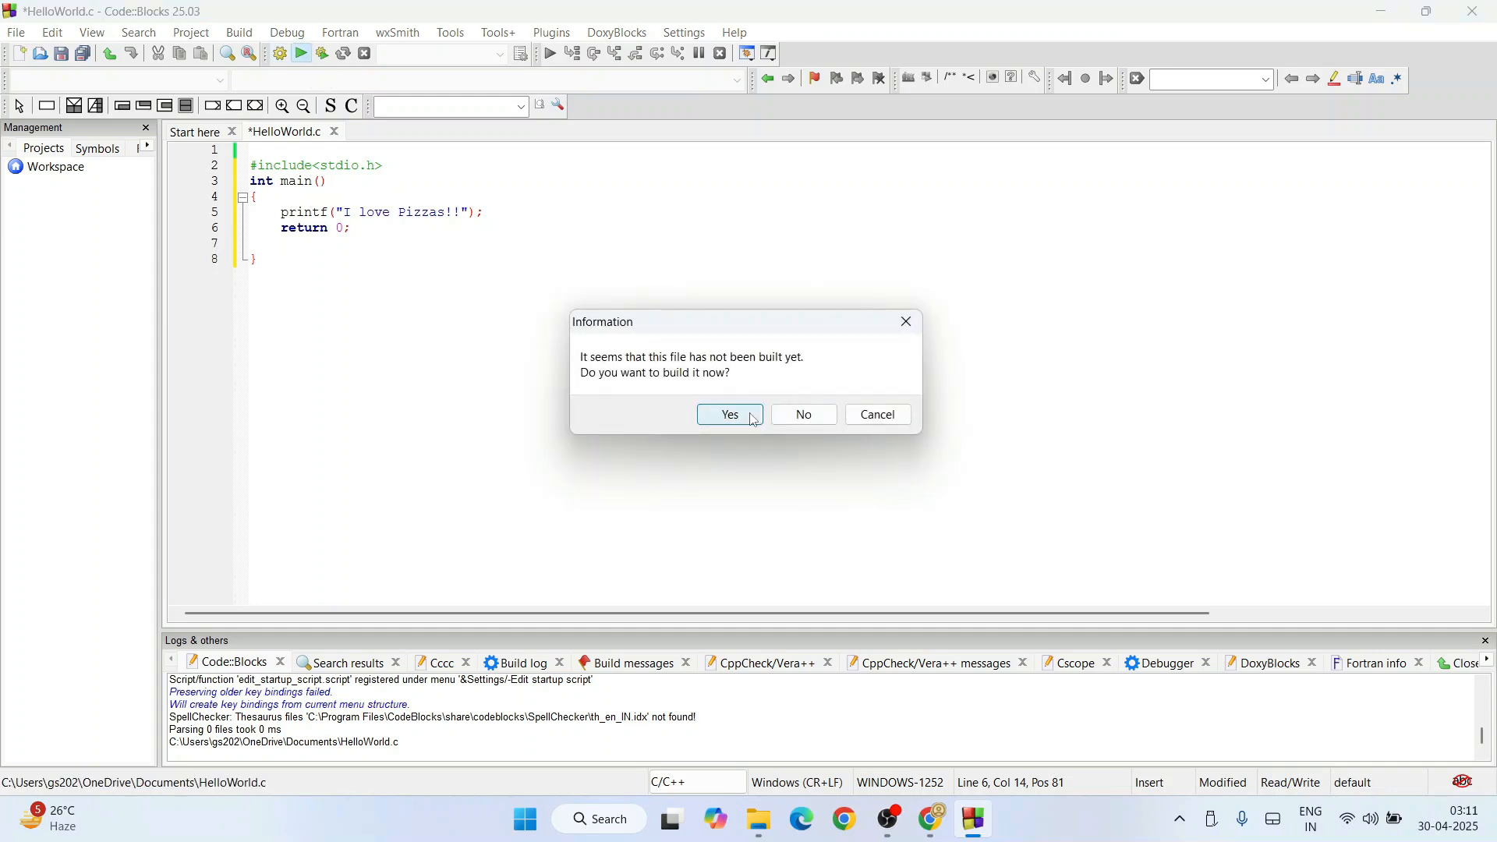
pyautogui.click(730, 413)
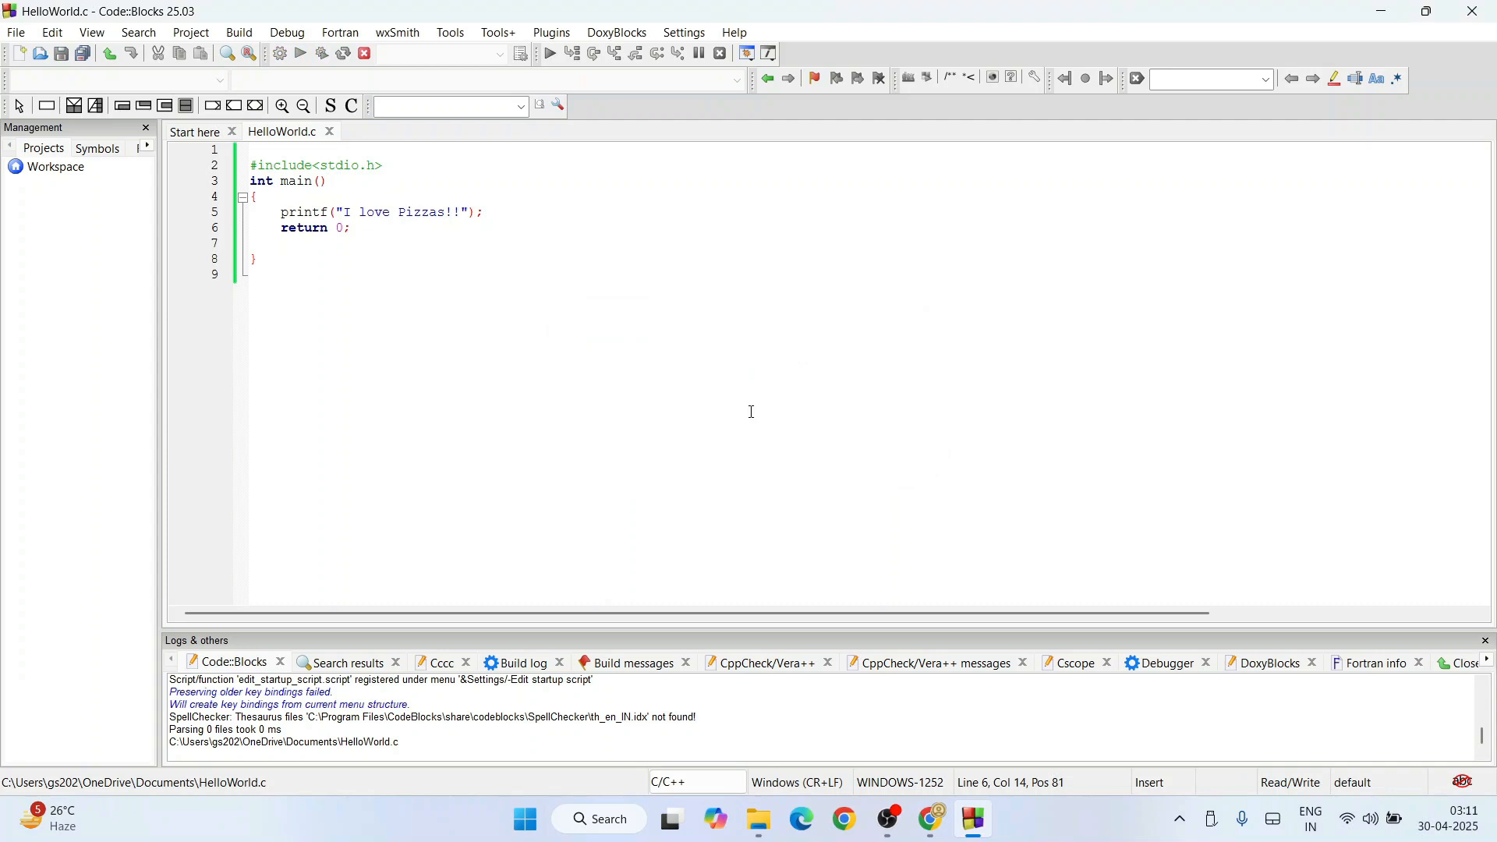
pyautogui.click(571, 53)
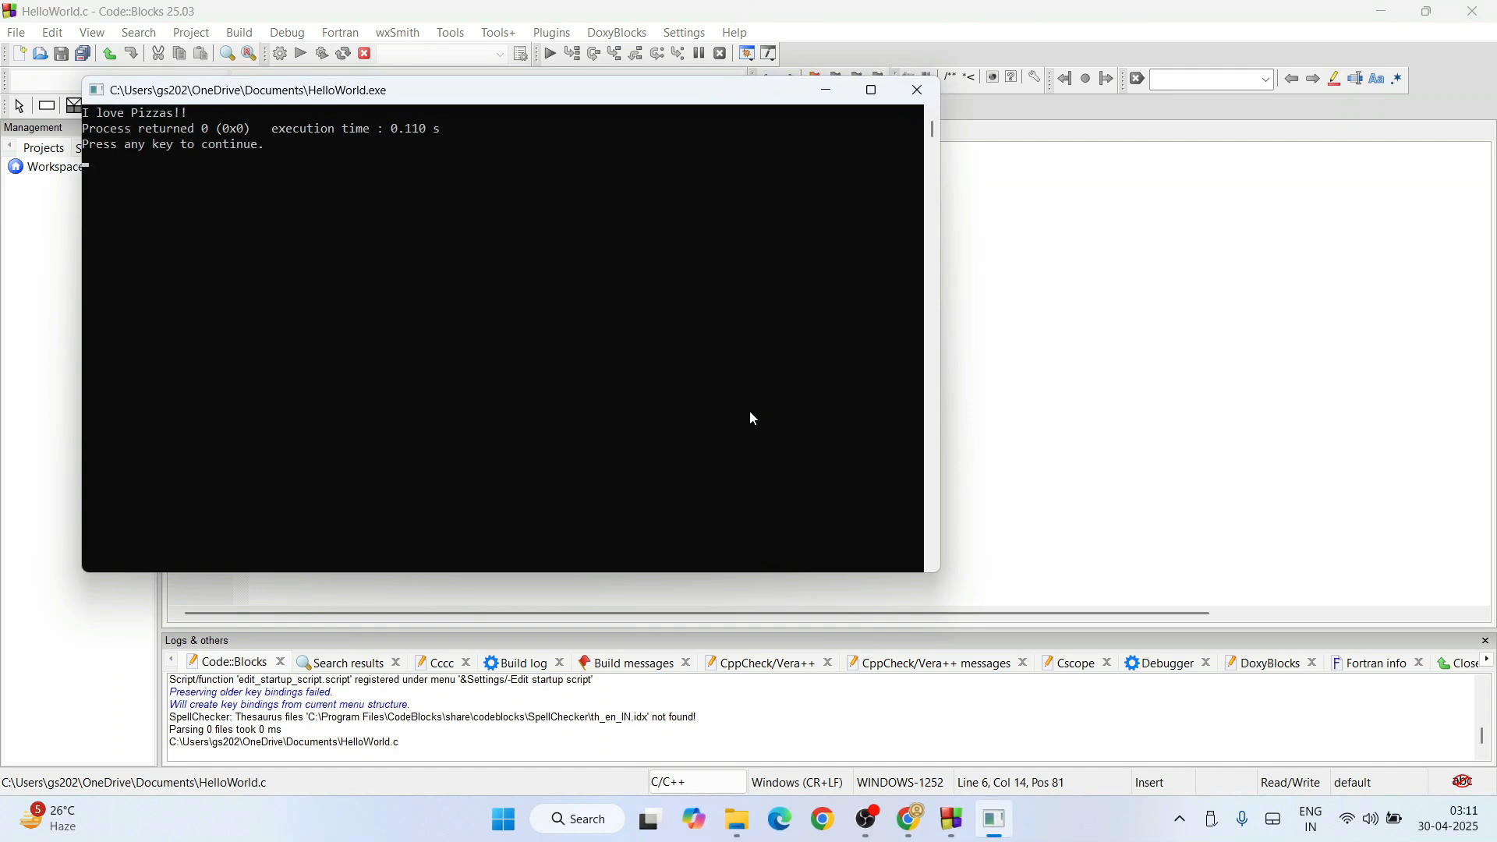
# Move the output console beside the code to read it, then close it.
pyautogui.moveTo(248, 90); pyautogui.dragTo(537, 190)
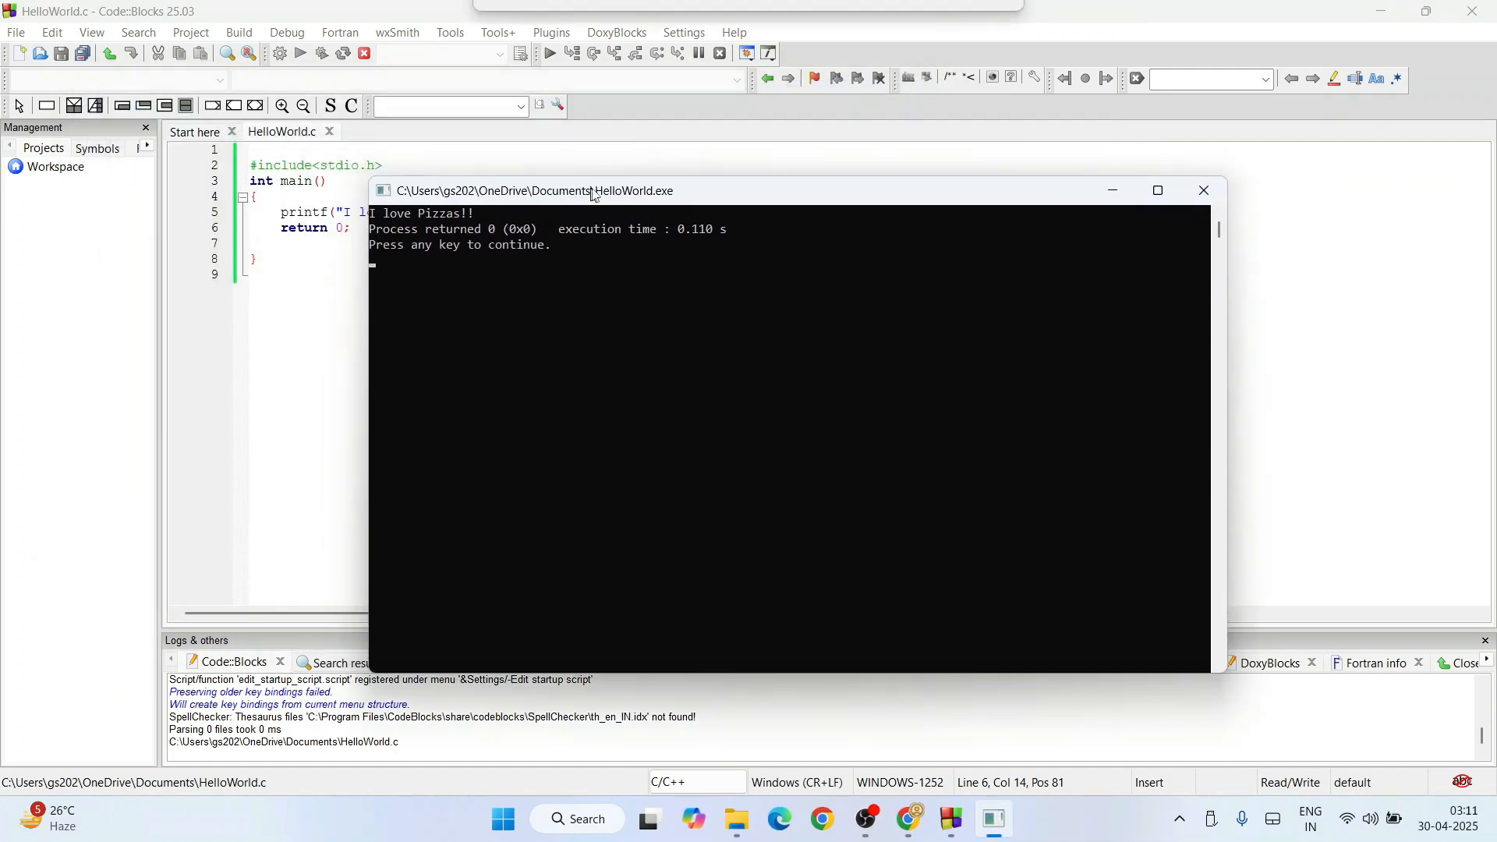
pyautogui.moveTo(538, 190); pyautogui.dragTo(755, 164)
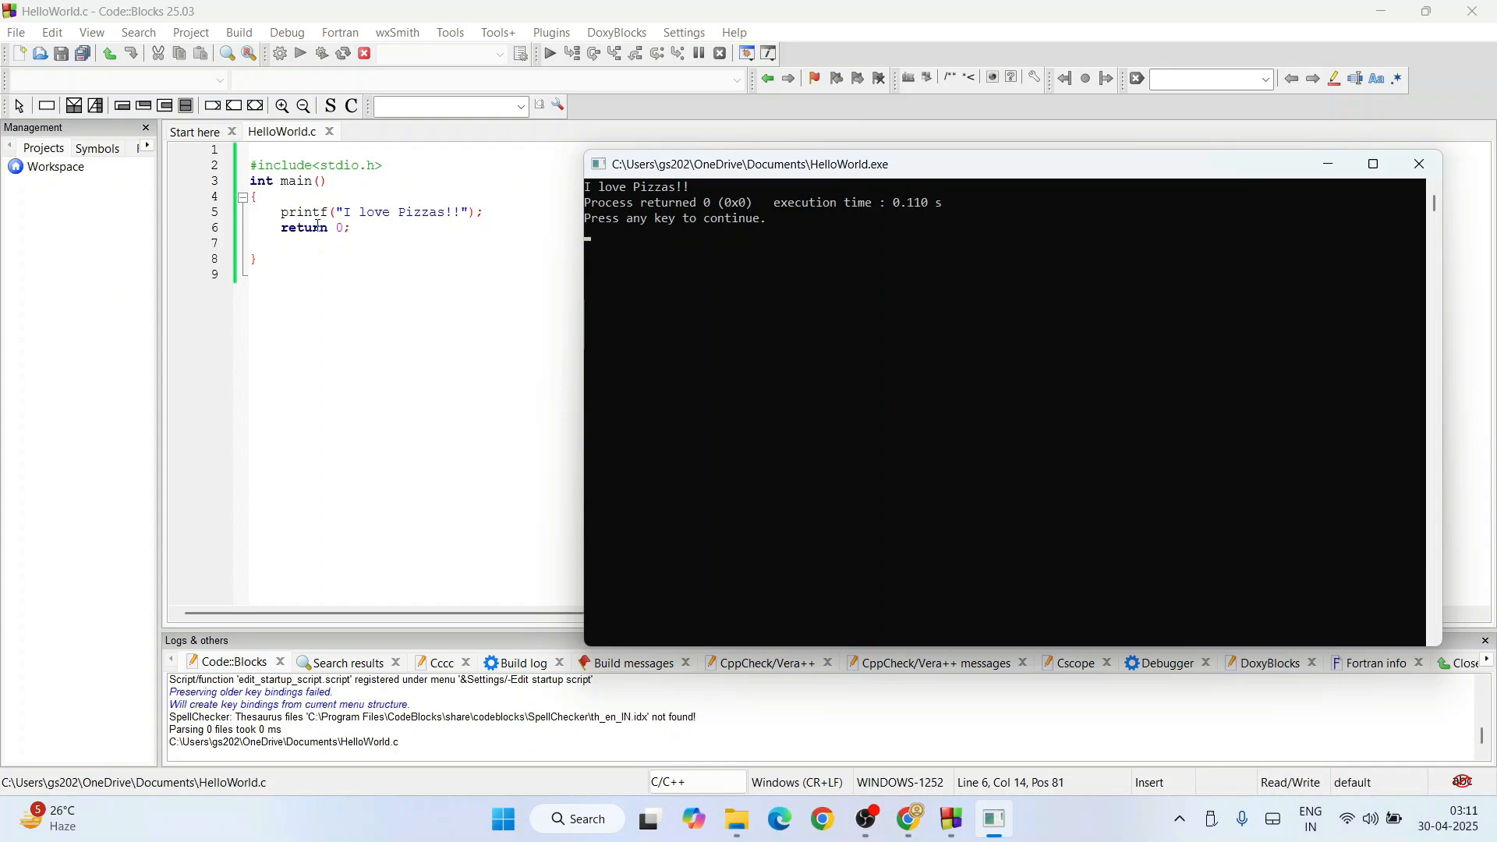
pyautogui.moveTo(704, 198)
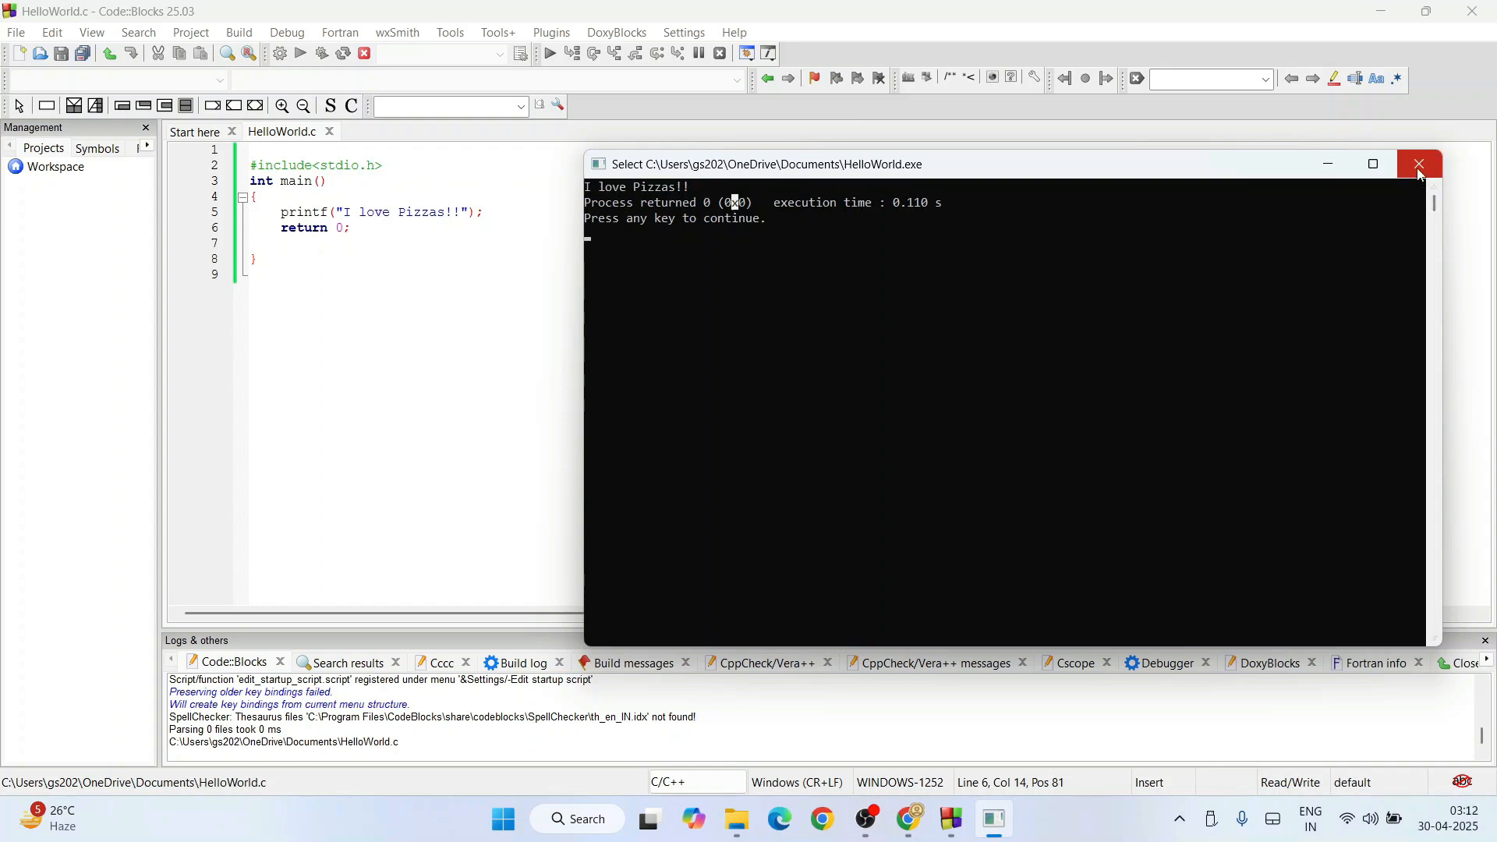
pyautogui.click(1419, 164)
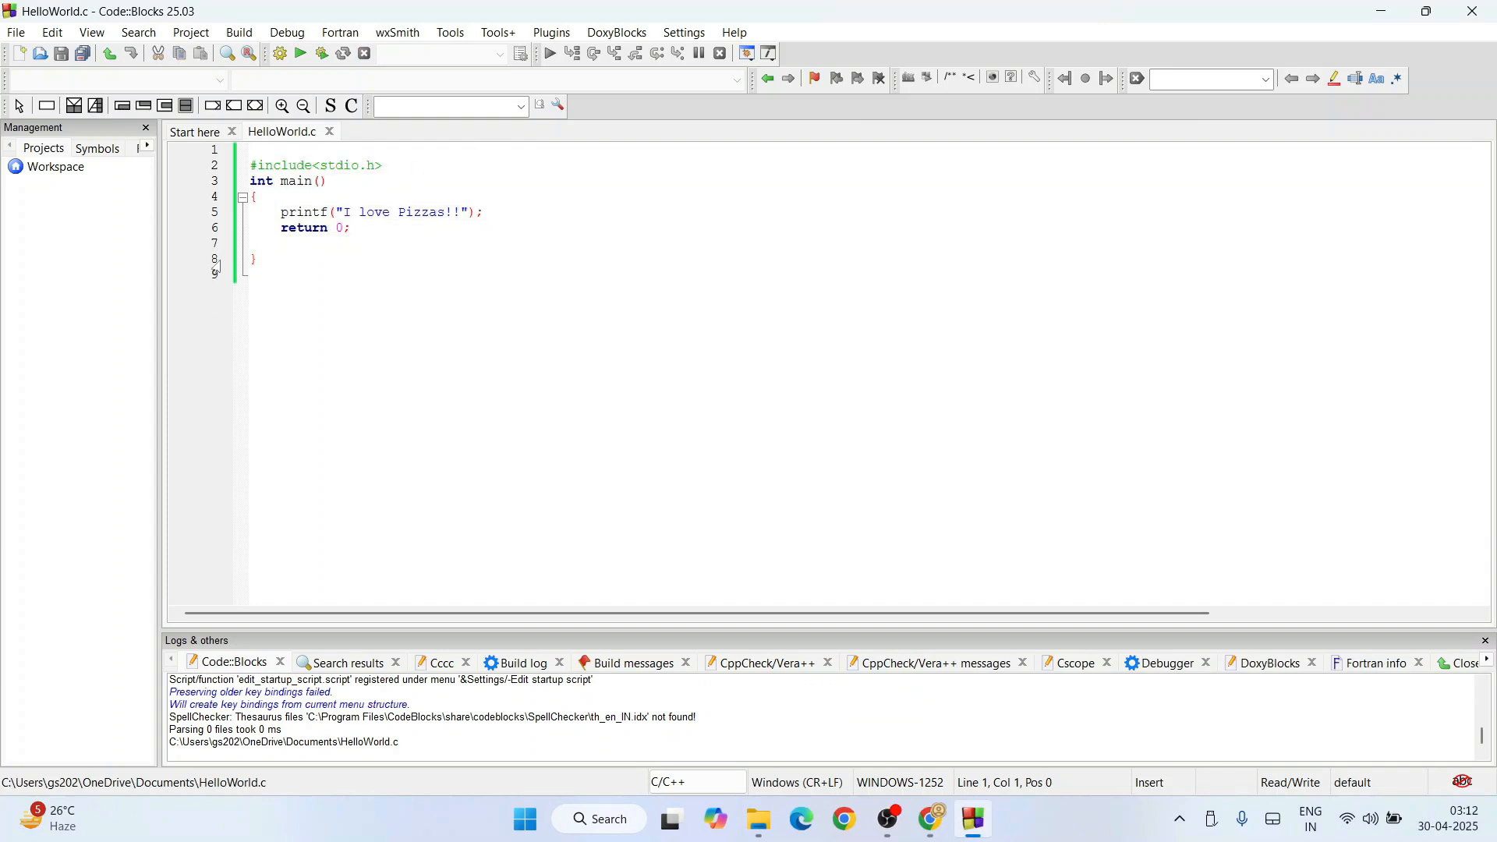
# Create a new empty file Untitled2, then return to the HelloWorld.c tab.
pyautogui.click(18, 53)
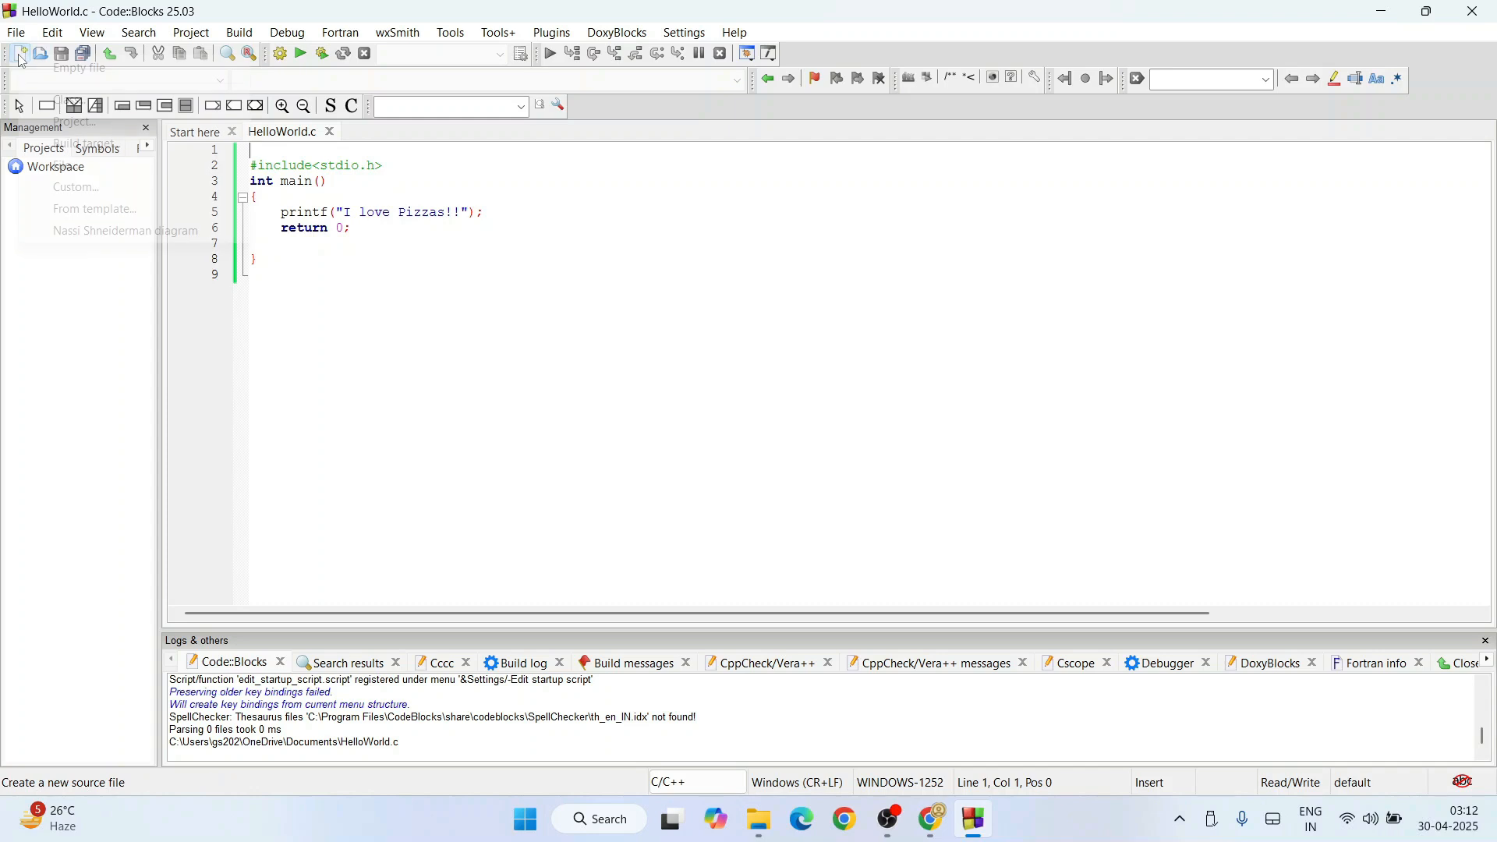
pyautogui.click(19, 53)
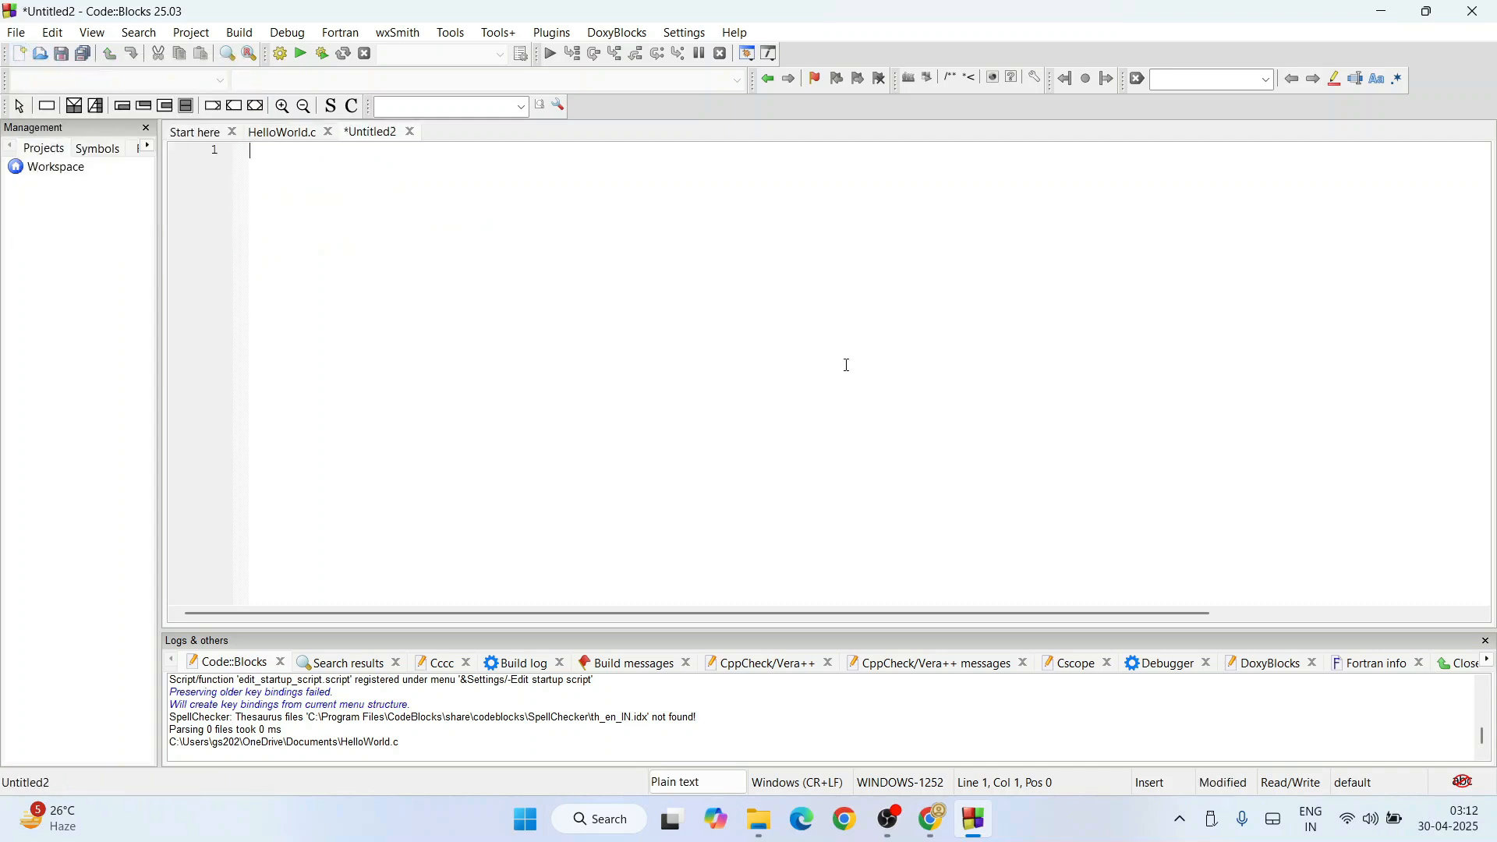
pyautogui.moveTo(317, 249)
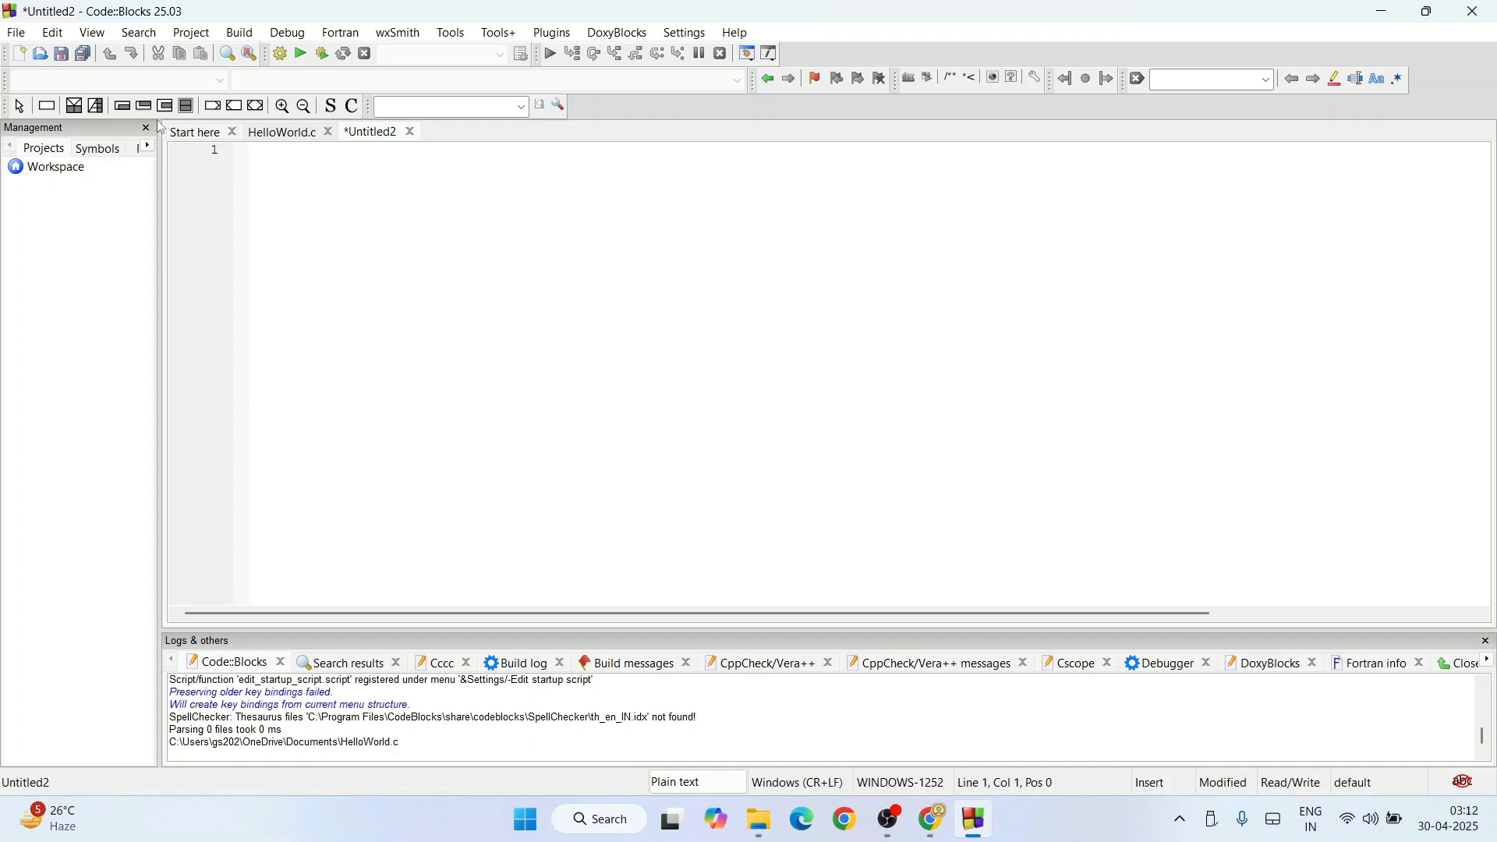
pyautogui.click(281, 131)
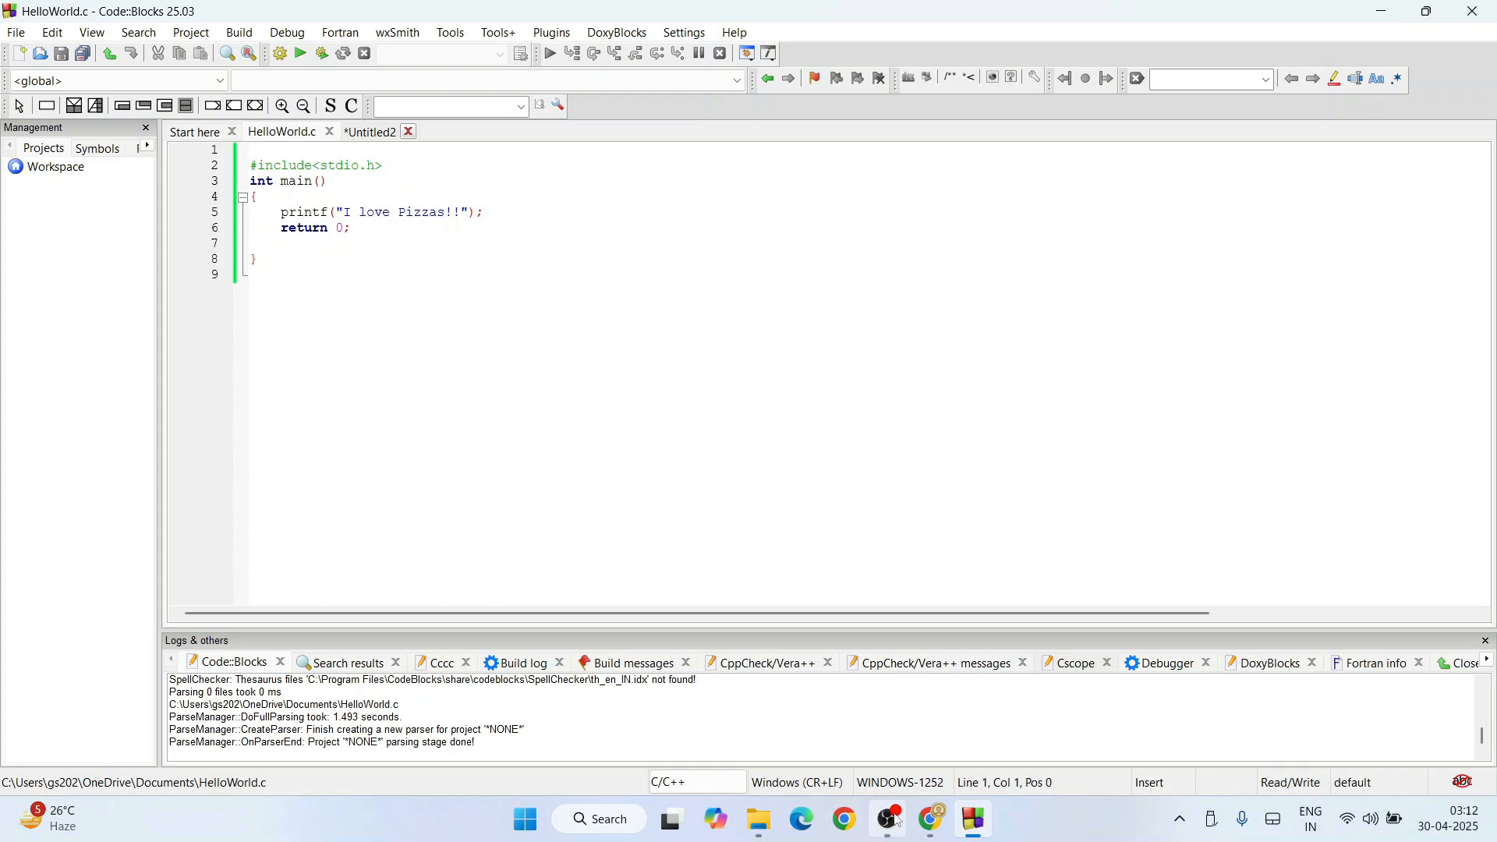
# Switch to Chrome showing the Cool Python Projects YouTube playlist.
pyautogui.click(930, 819)
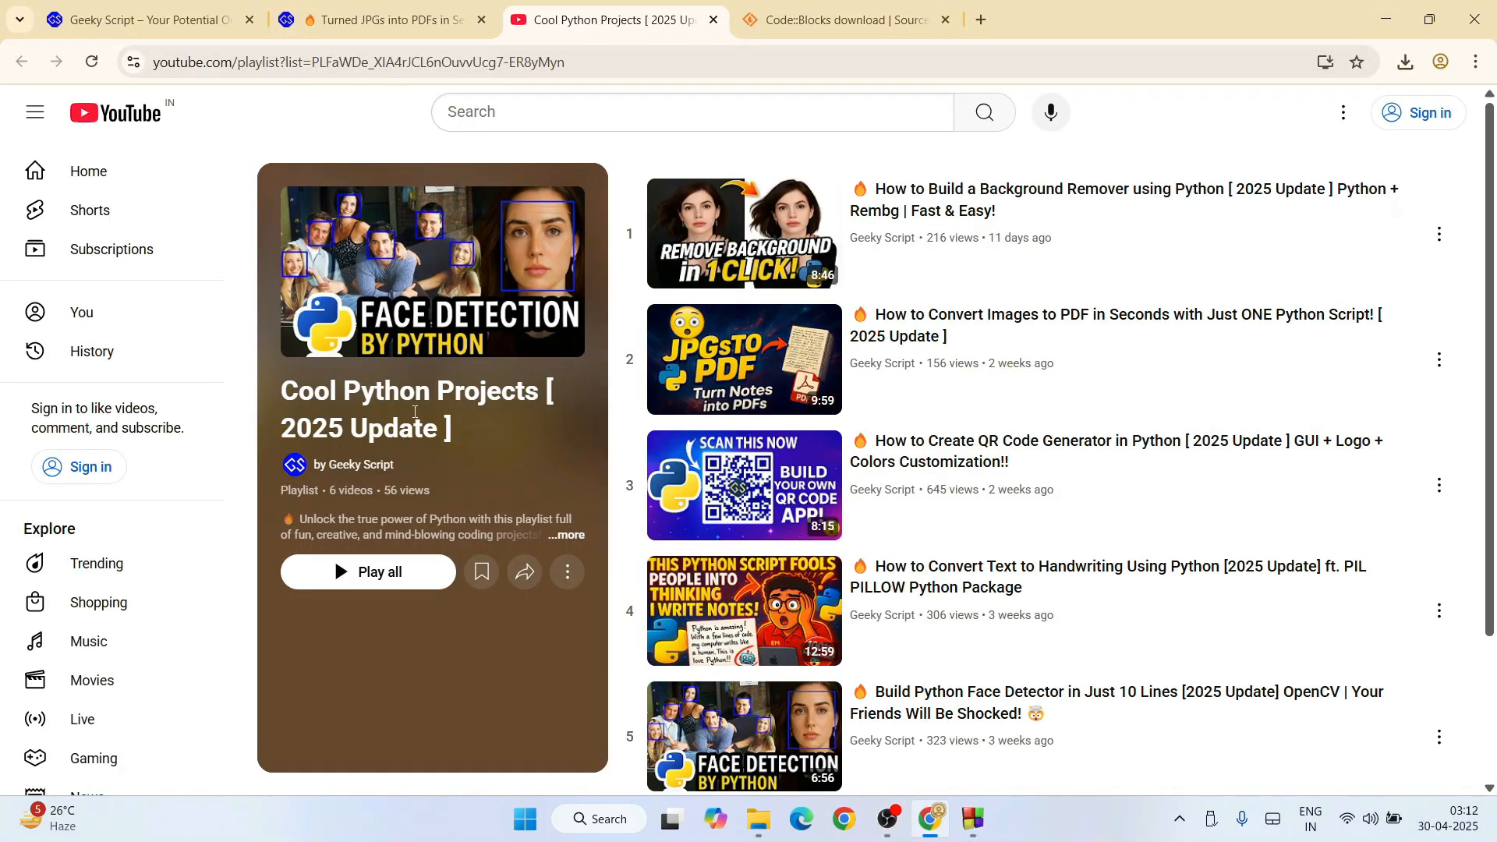
pyautogui.moveTo(967, 268)
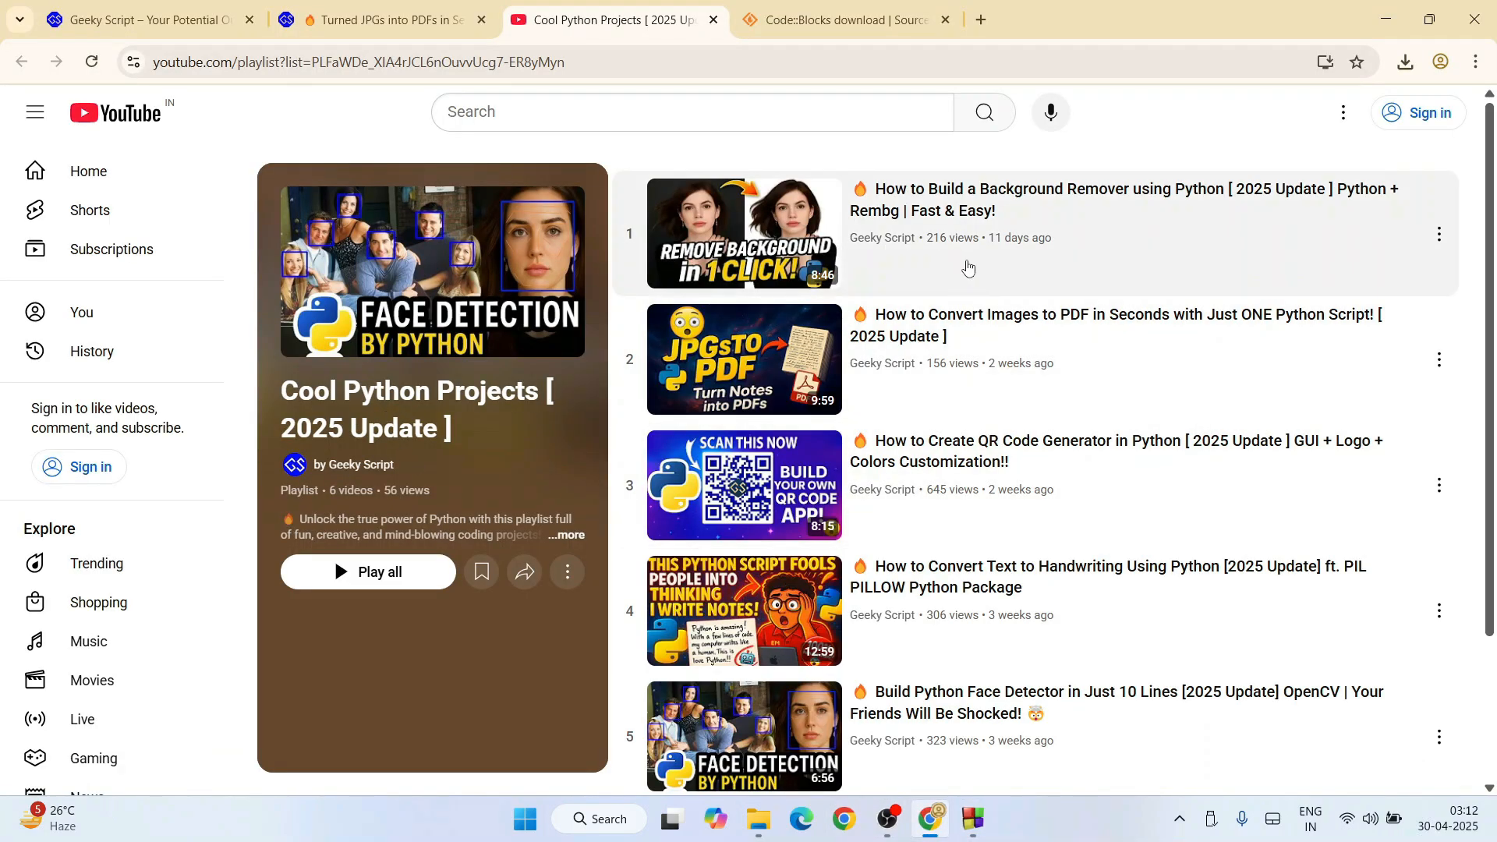
pyautogui.moveTo(1150, 162)
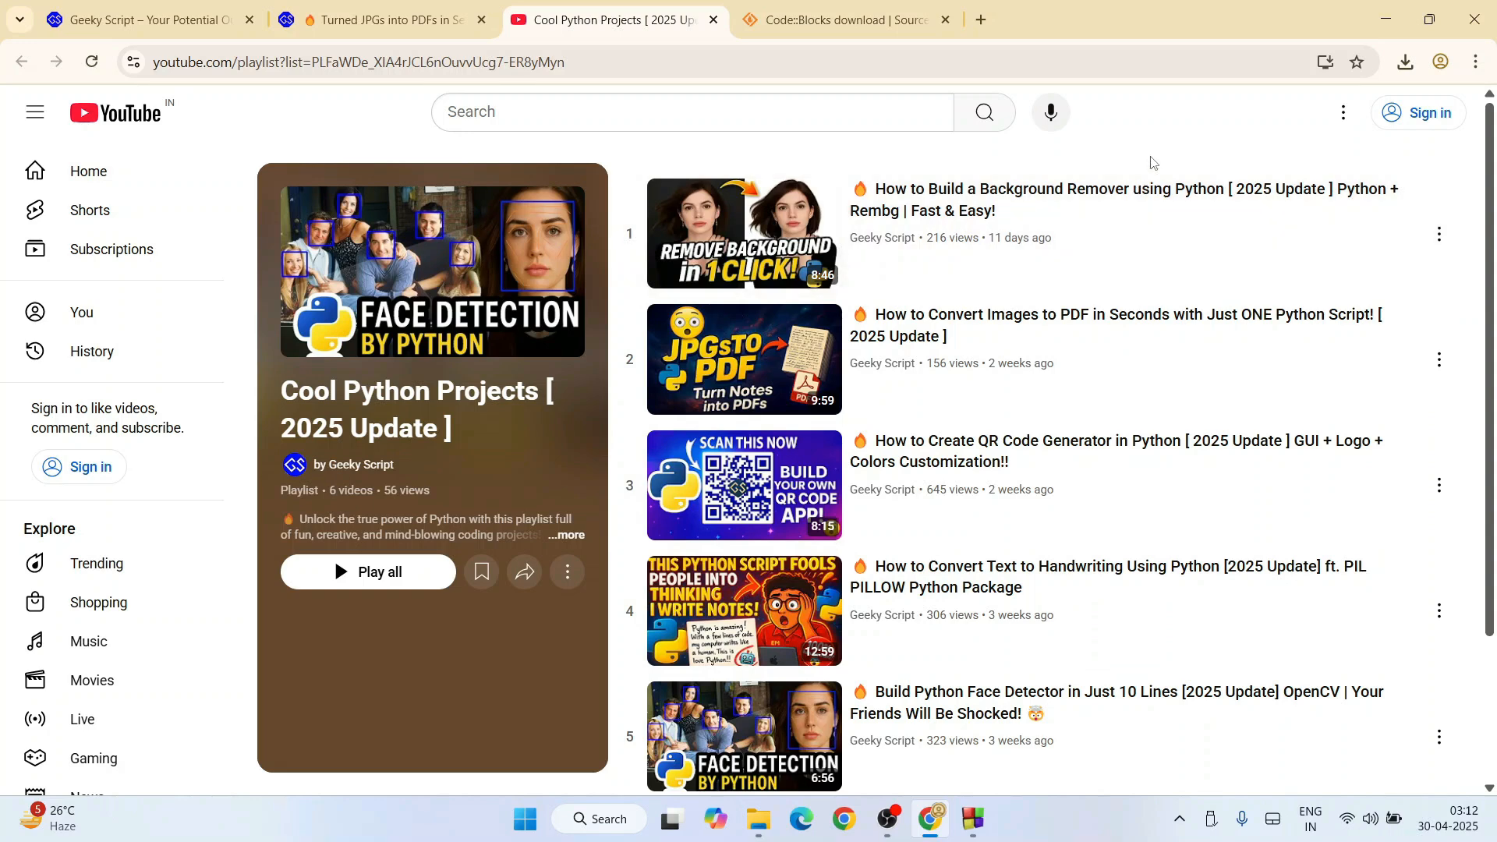